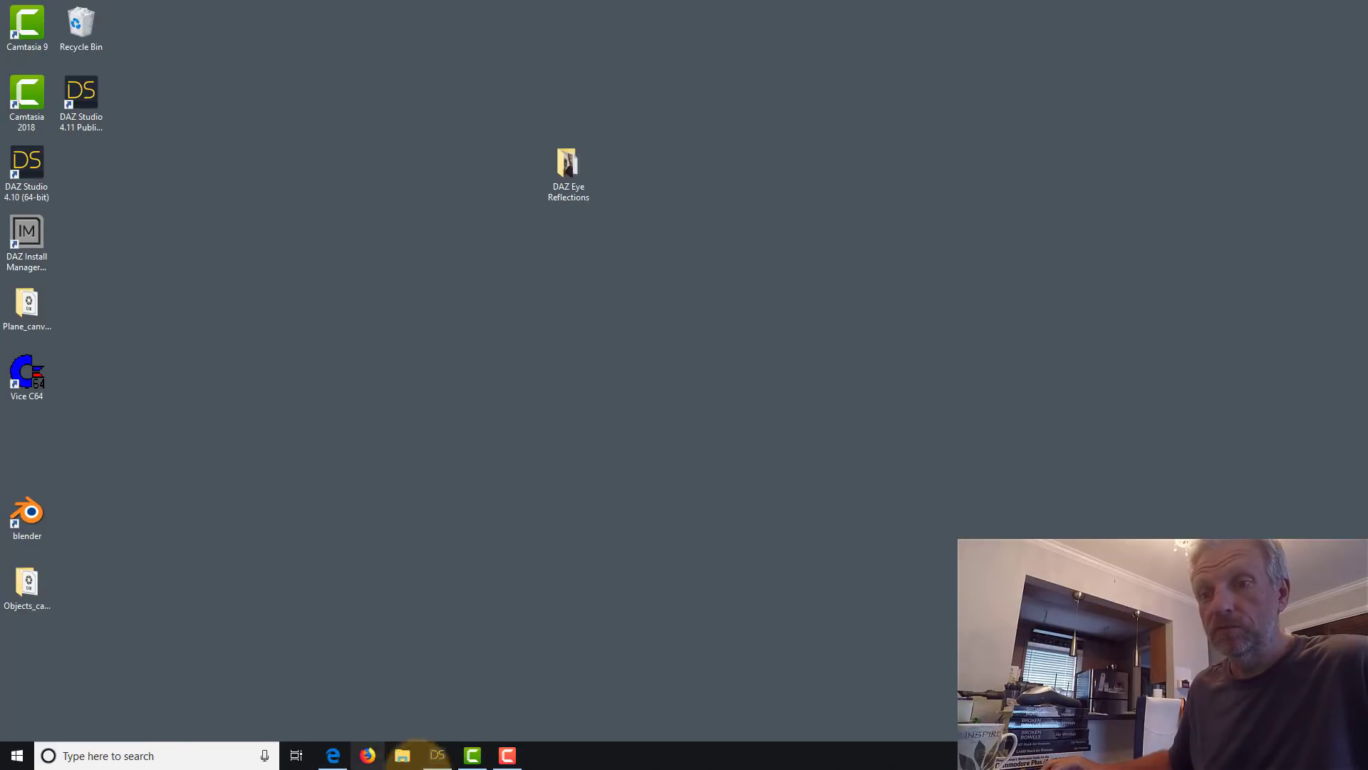
Start DAZ Studio 4.10 from the desktop shortcut with the posed Genesis 3 Female scene loaded.
click(436, 755)
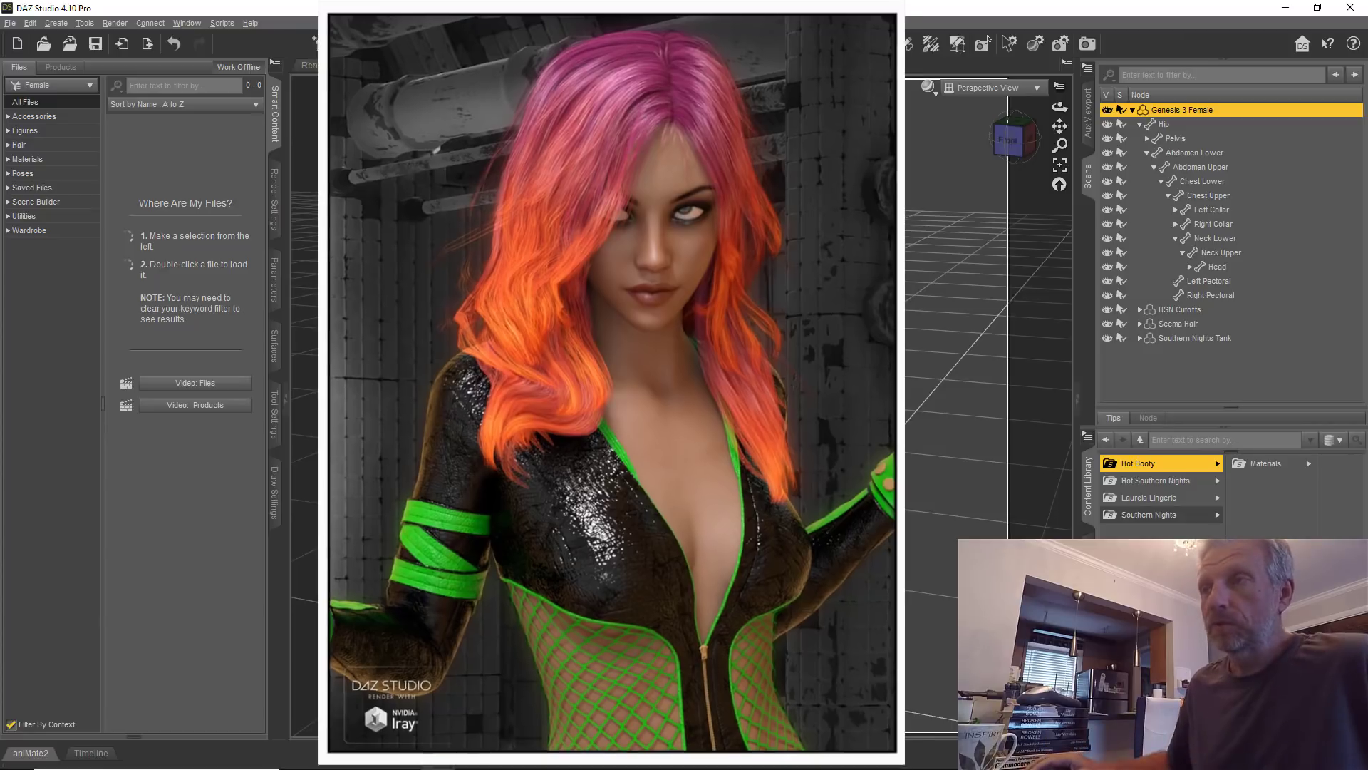
click(400, 65)
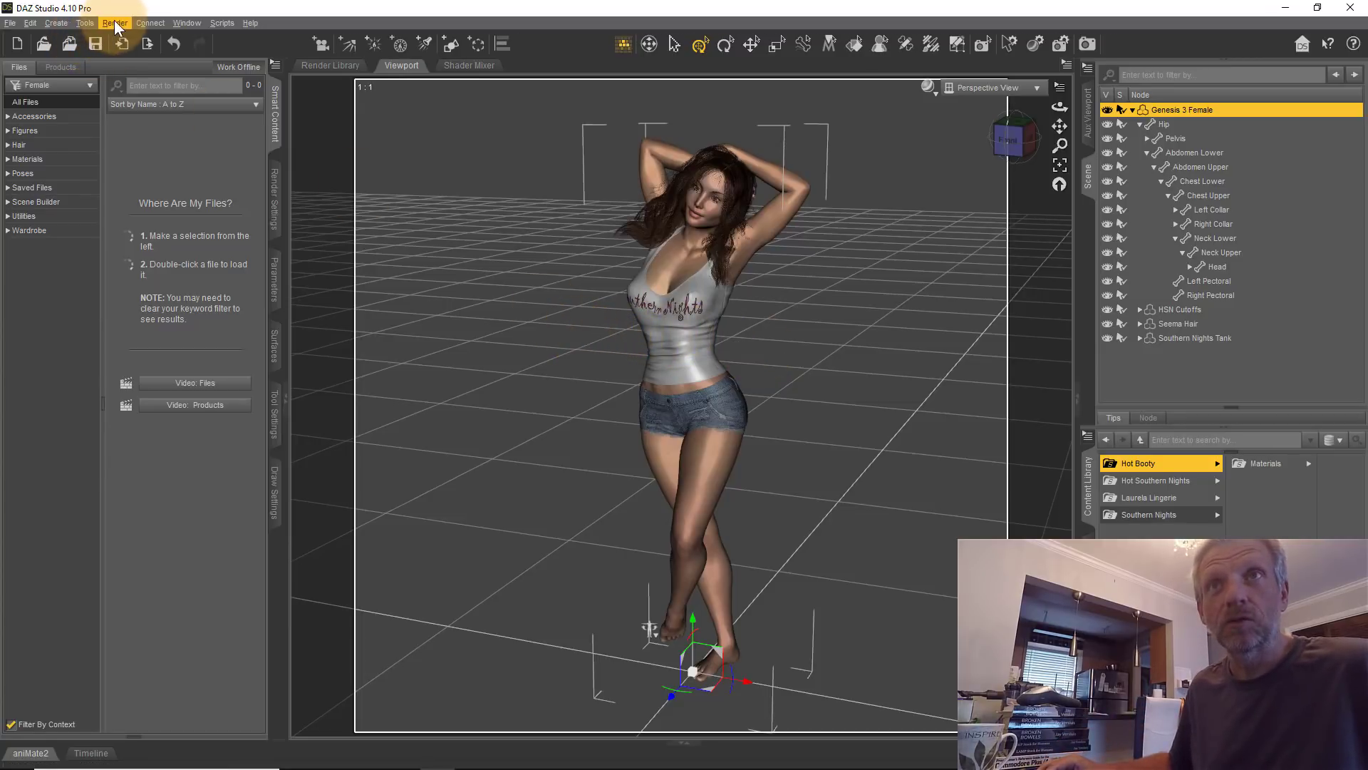
Create a Torus primitive around the figure's feet and rename its scene node 'Ring Flash'.
click(60, 22)
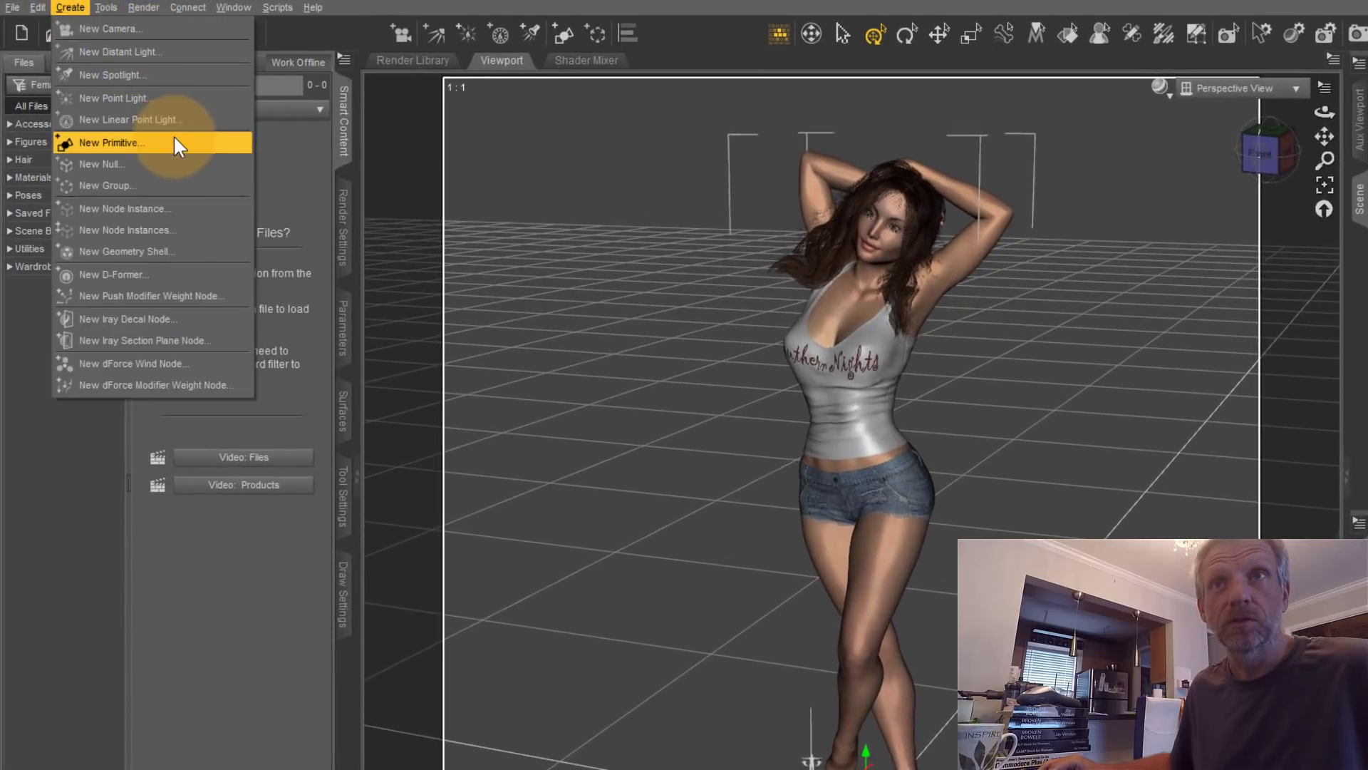
click(111, 143)
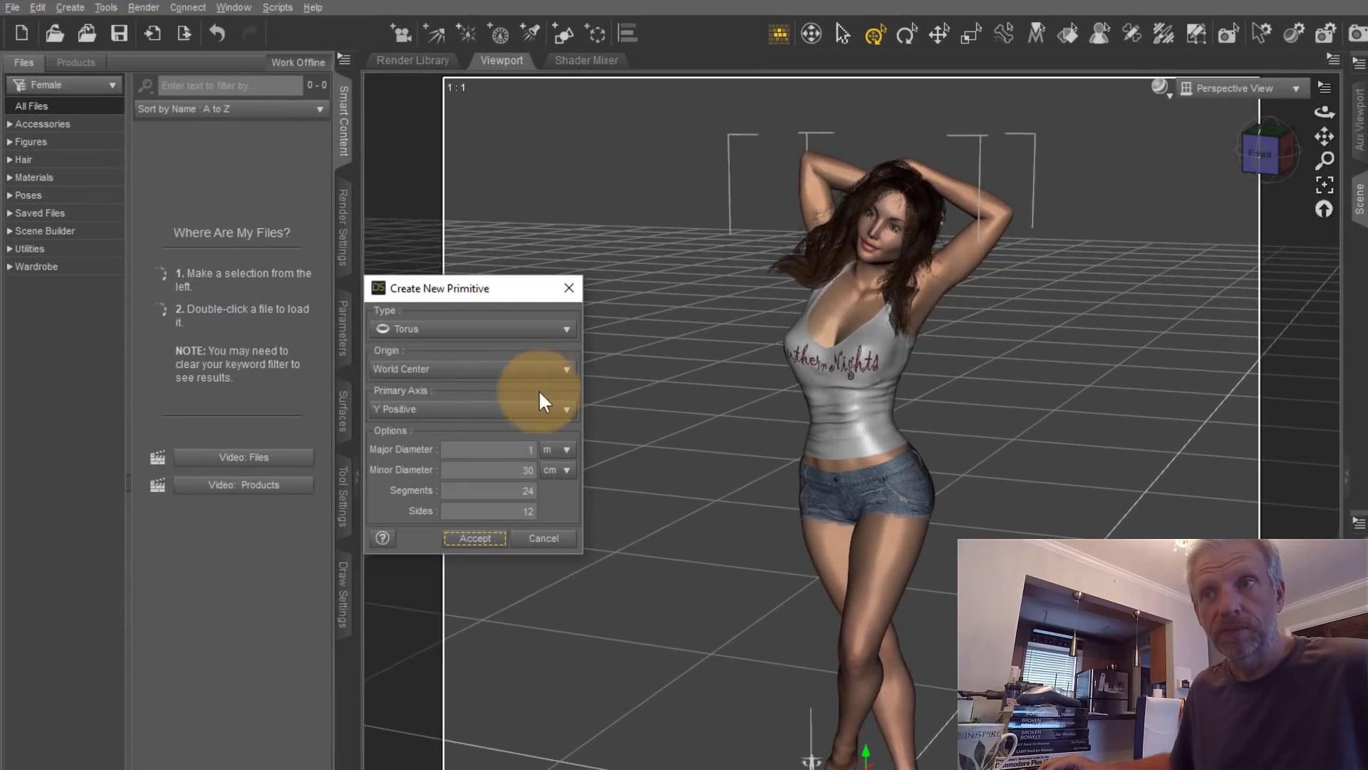
mouse_move(481, 548)
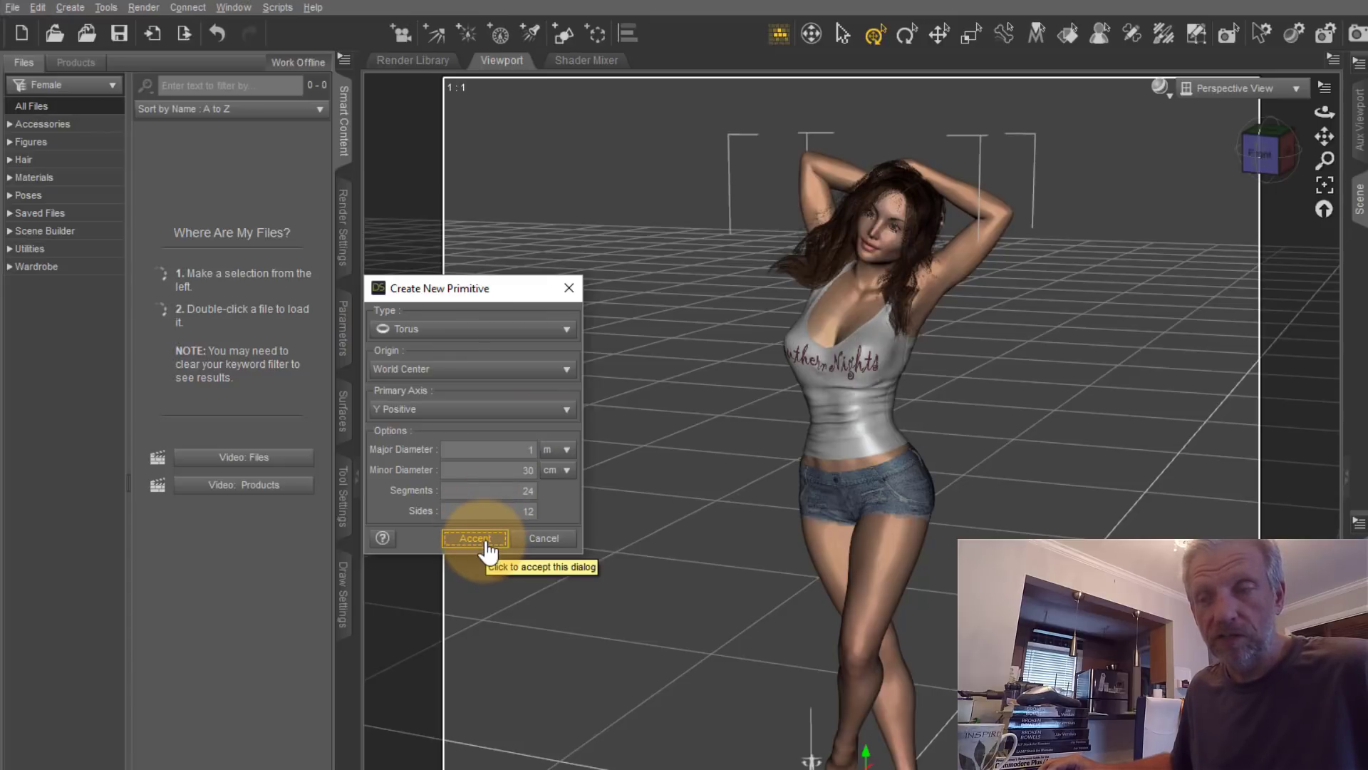
click(476, 539)
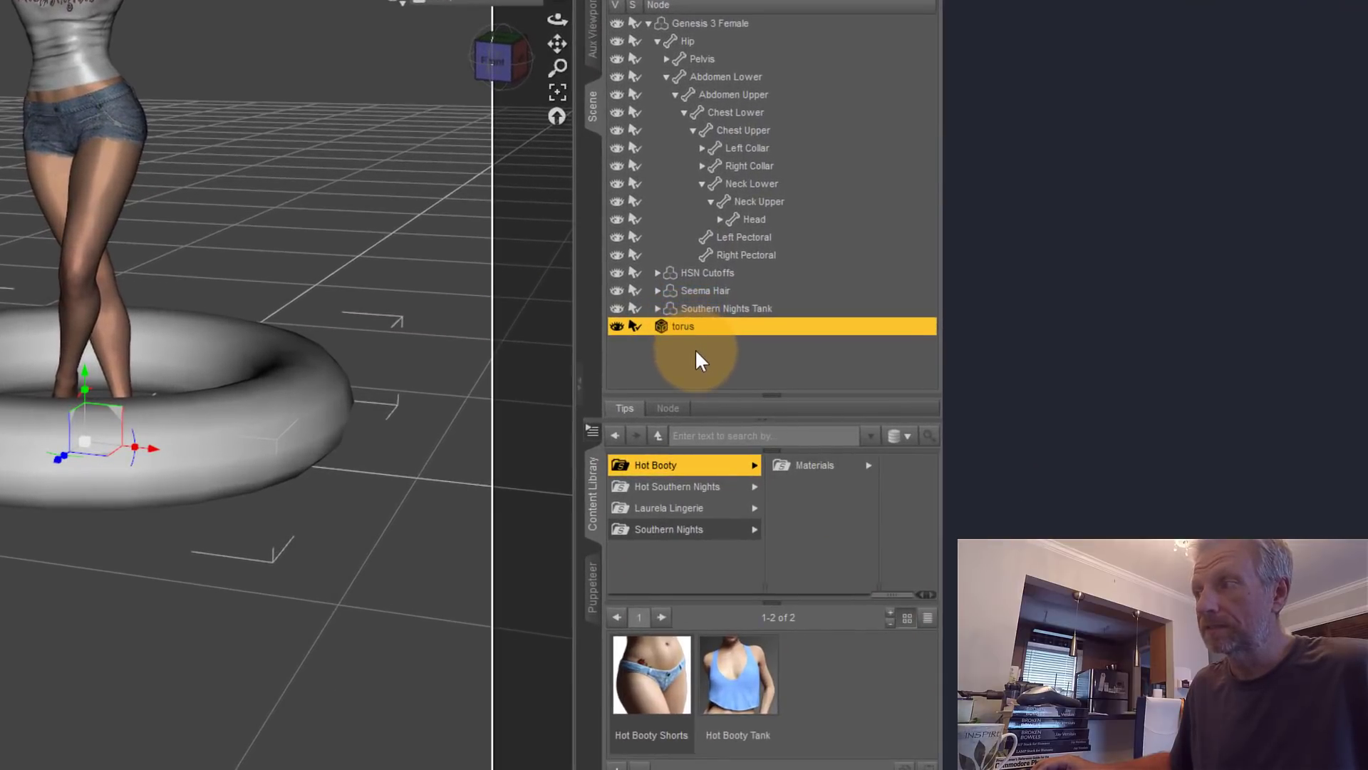
double_click(681, 325)
text(Ring Flash)
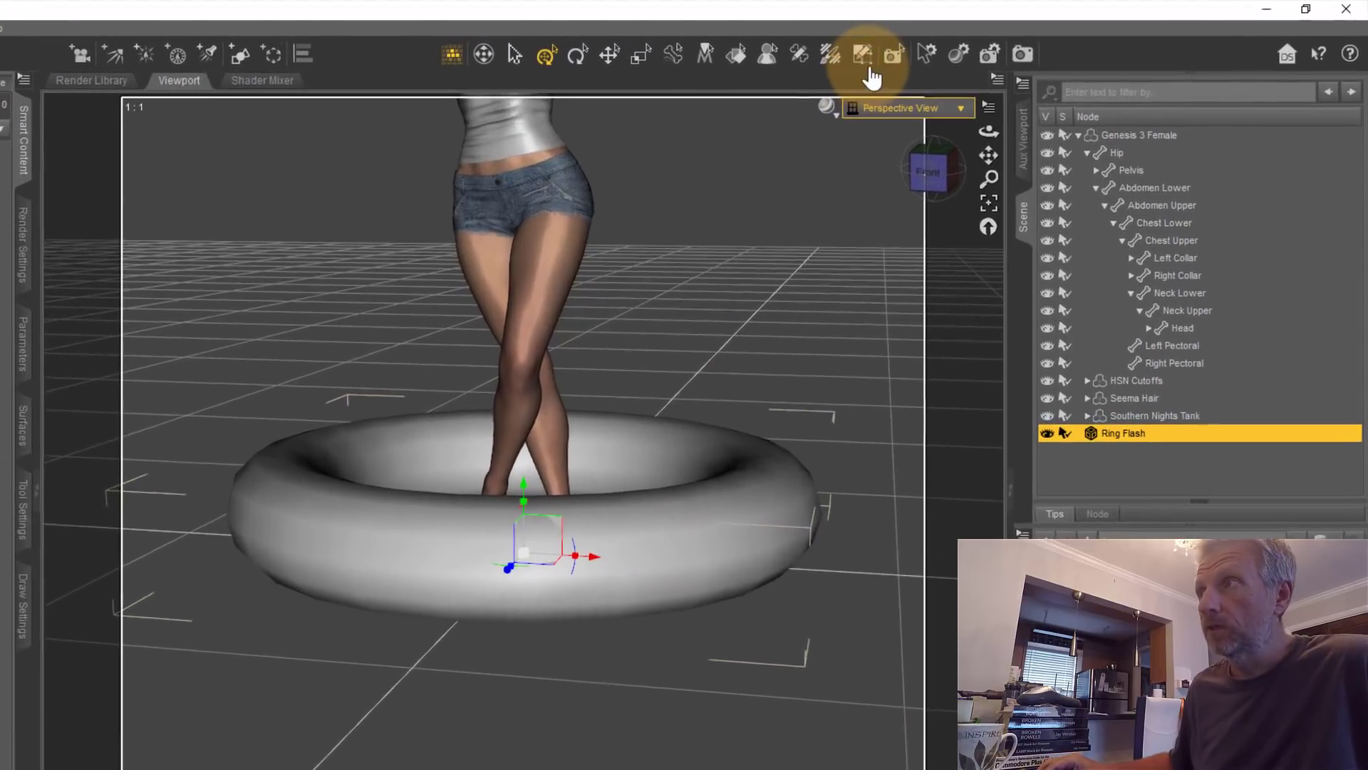
Switch to the Geometry Editor tool to edit the torus faces.
click(856, 54)
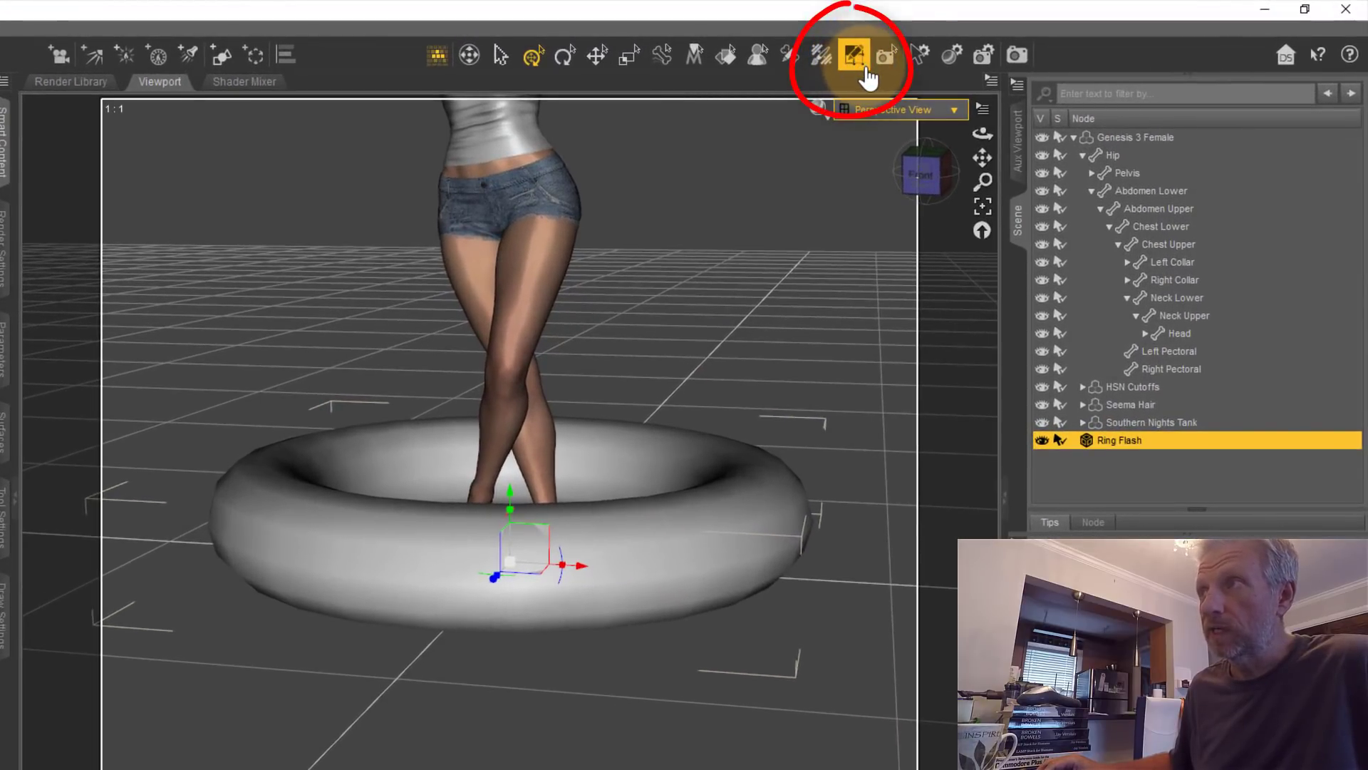
mouse_move(852, 52)
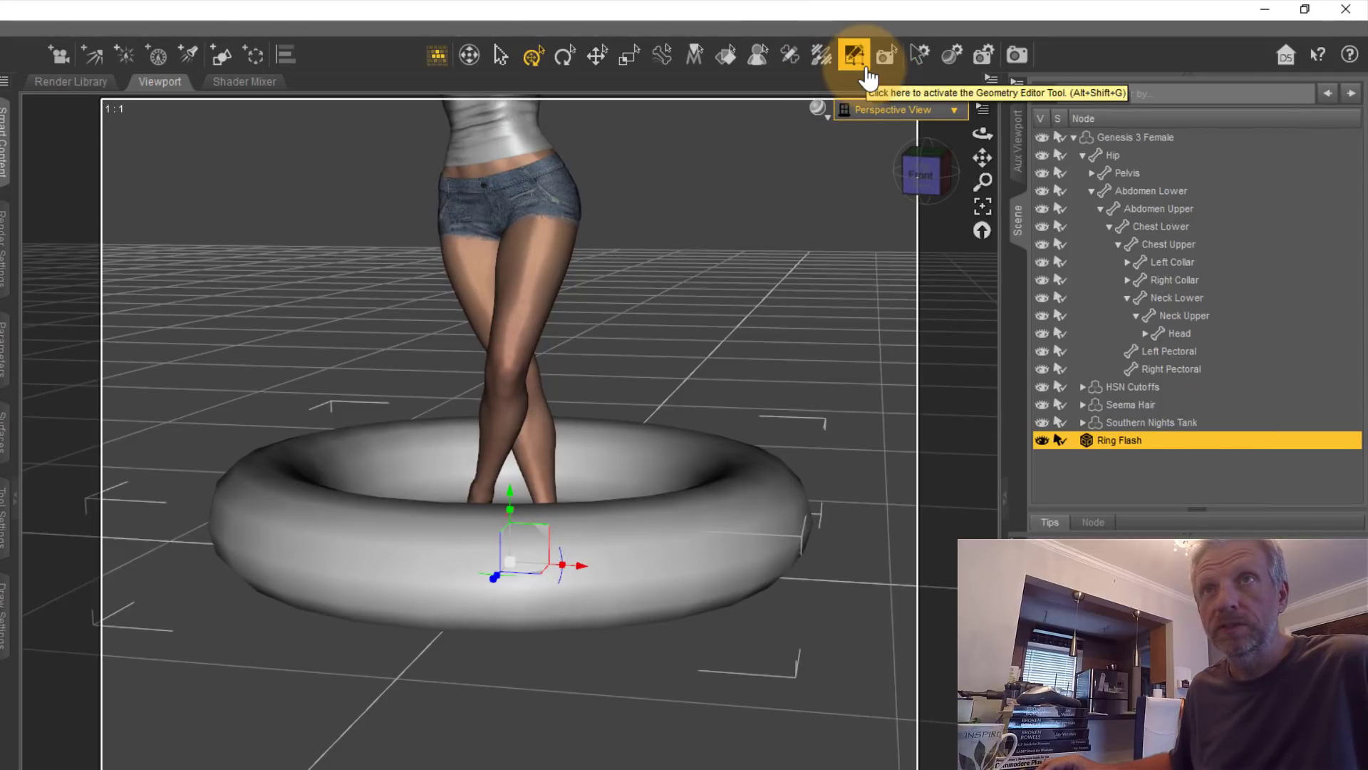
click(104, 29)
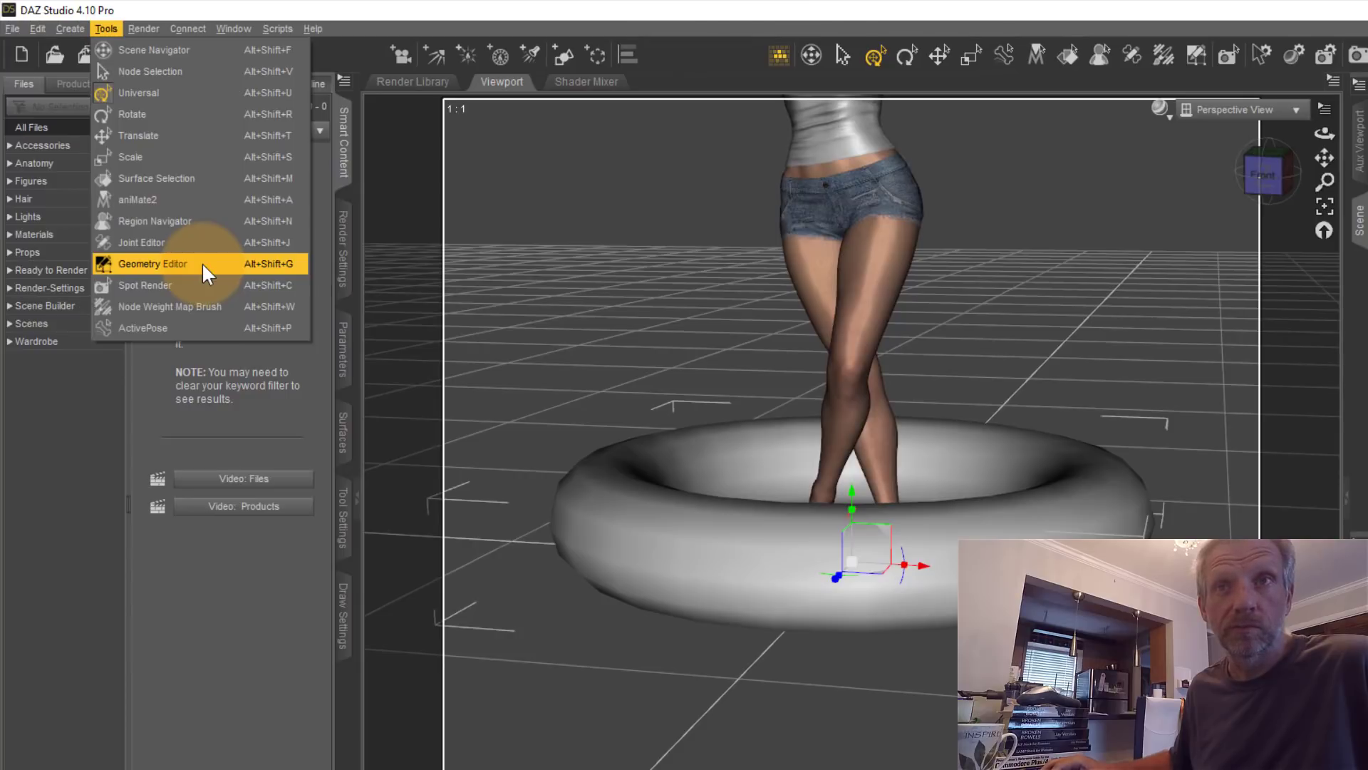
click(152, 263)
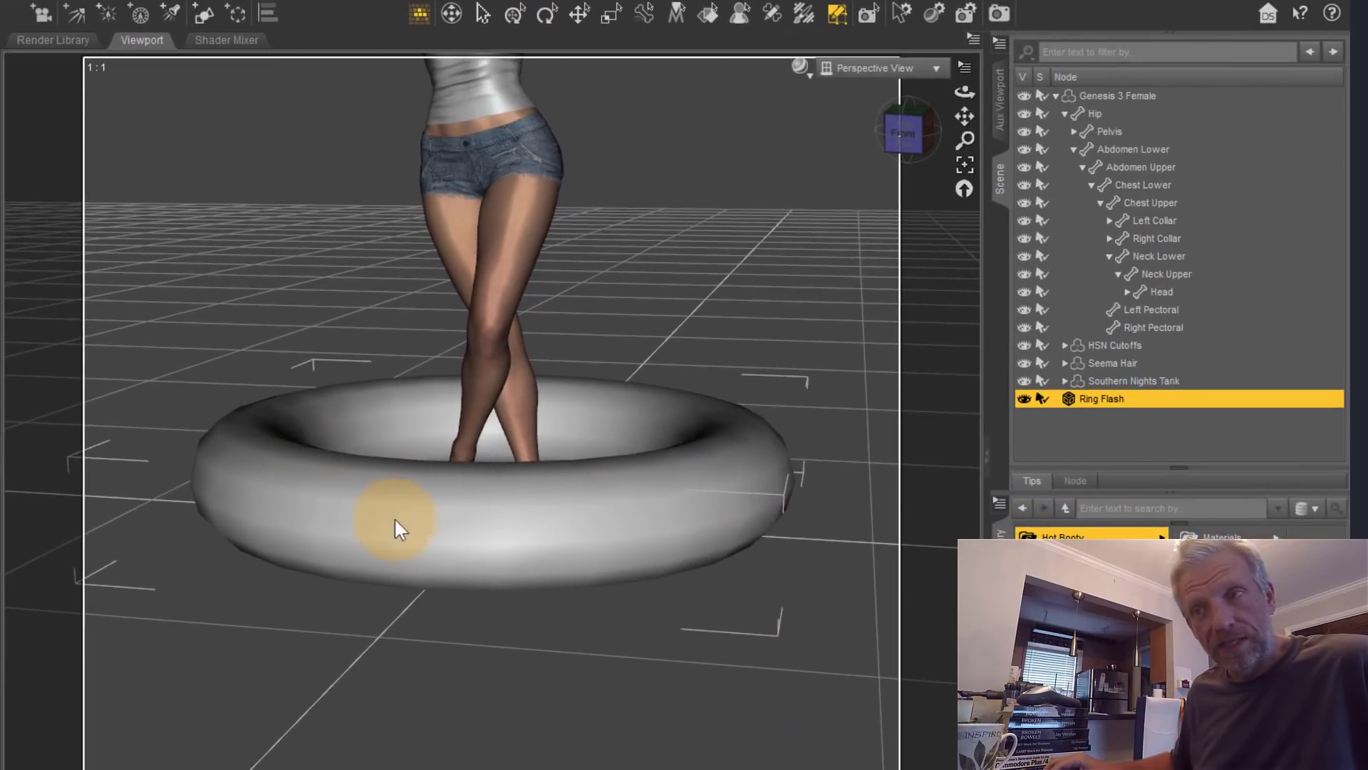
mouse_move(643, 534)
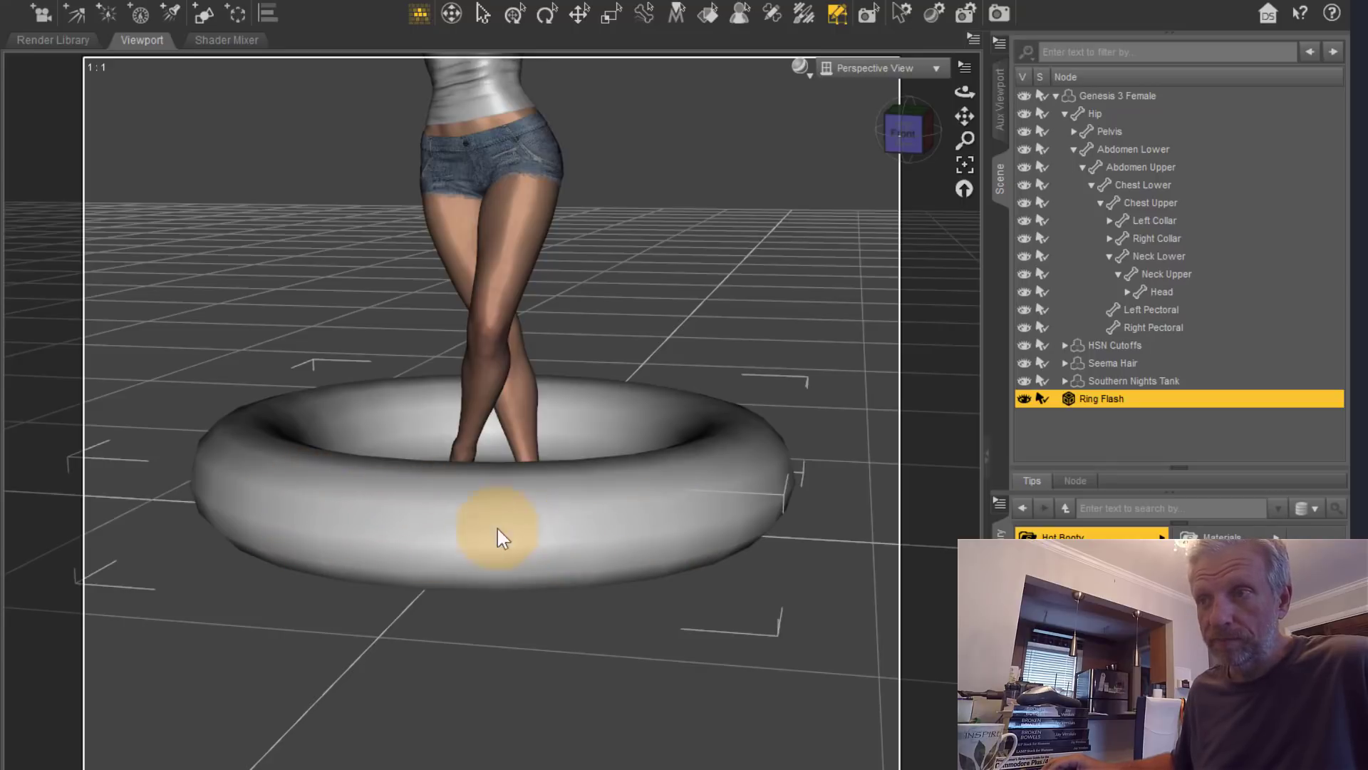
mouse_move(425, 503)
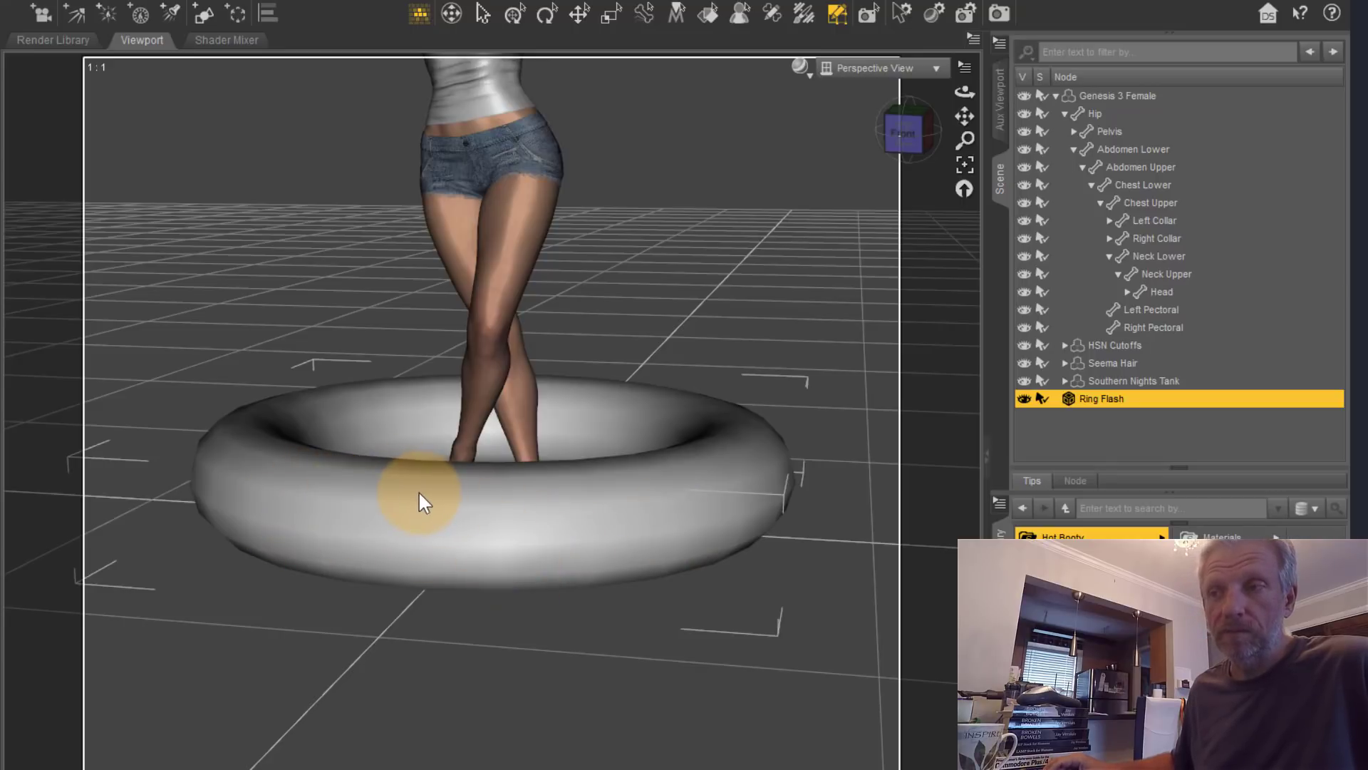
Try drag selection, return to marquee face selection, then clear all selected torus faces.
right_click(421, 499)
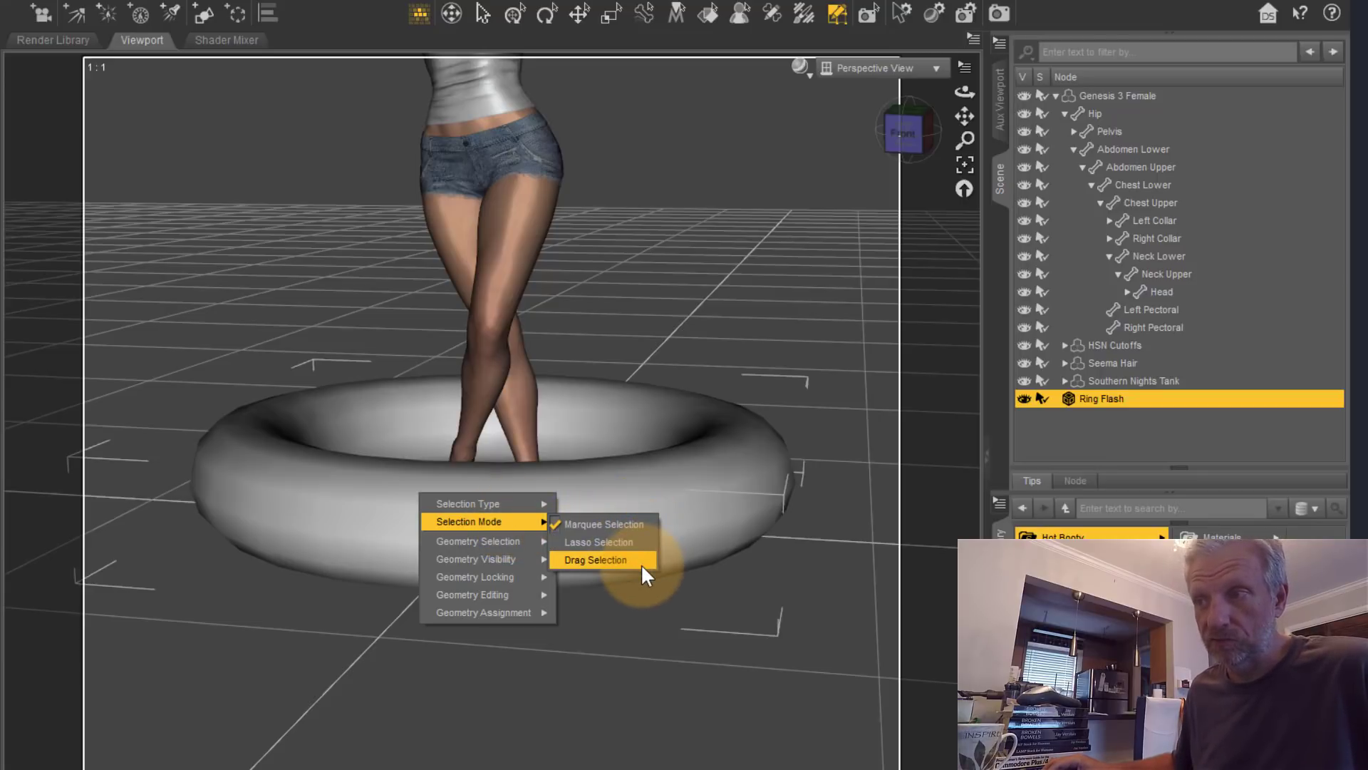
click(595, 558)
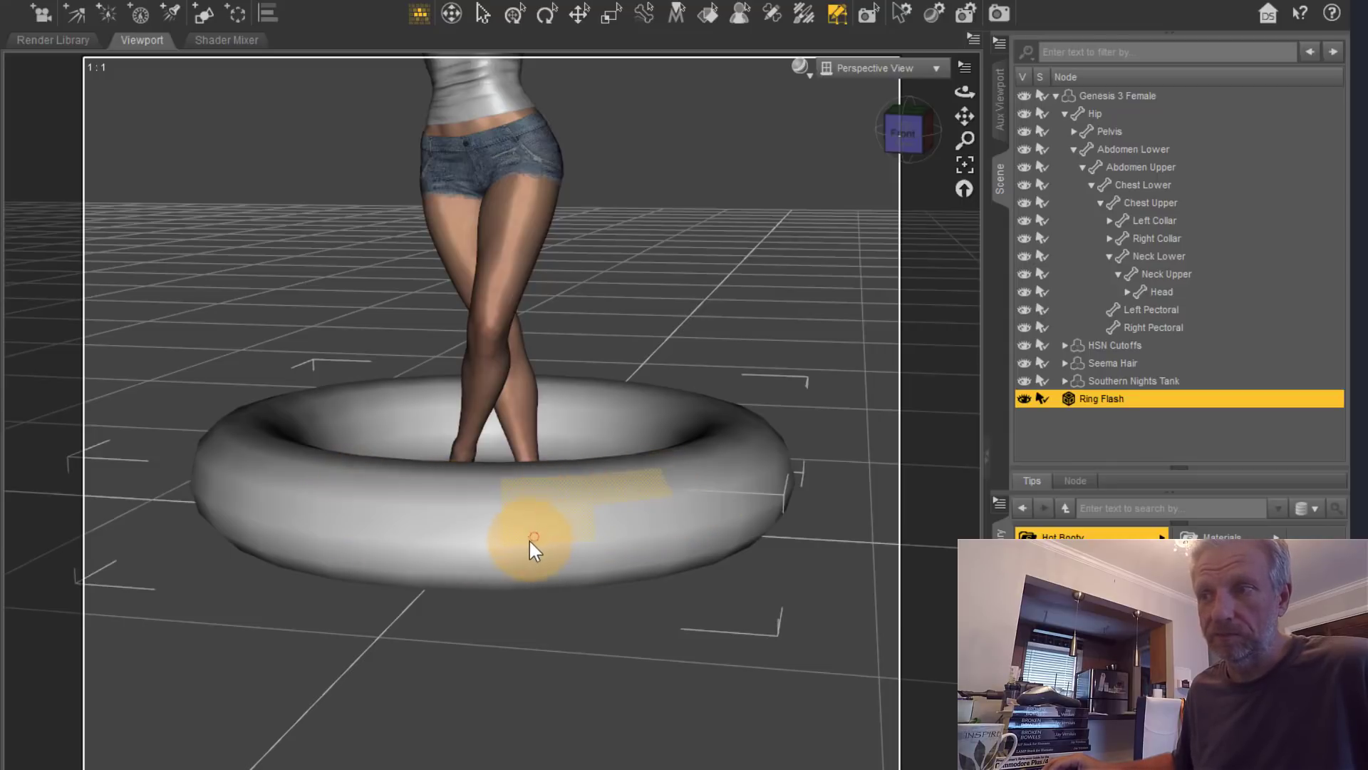
right_click(533, 532)
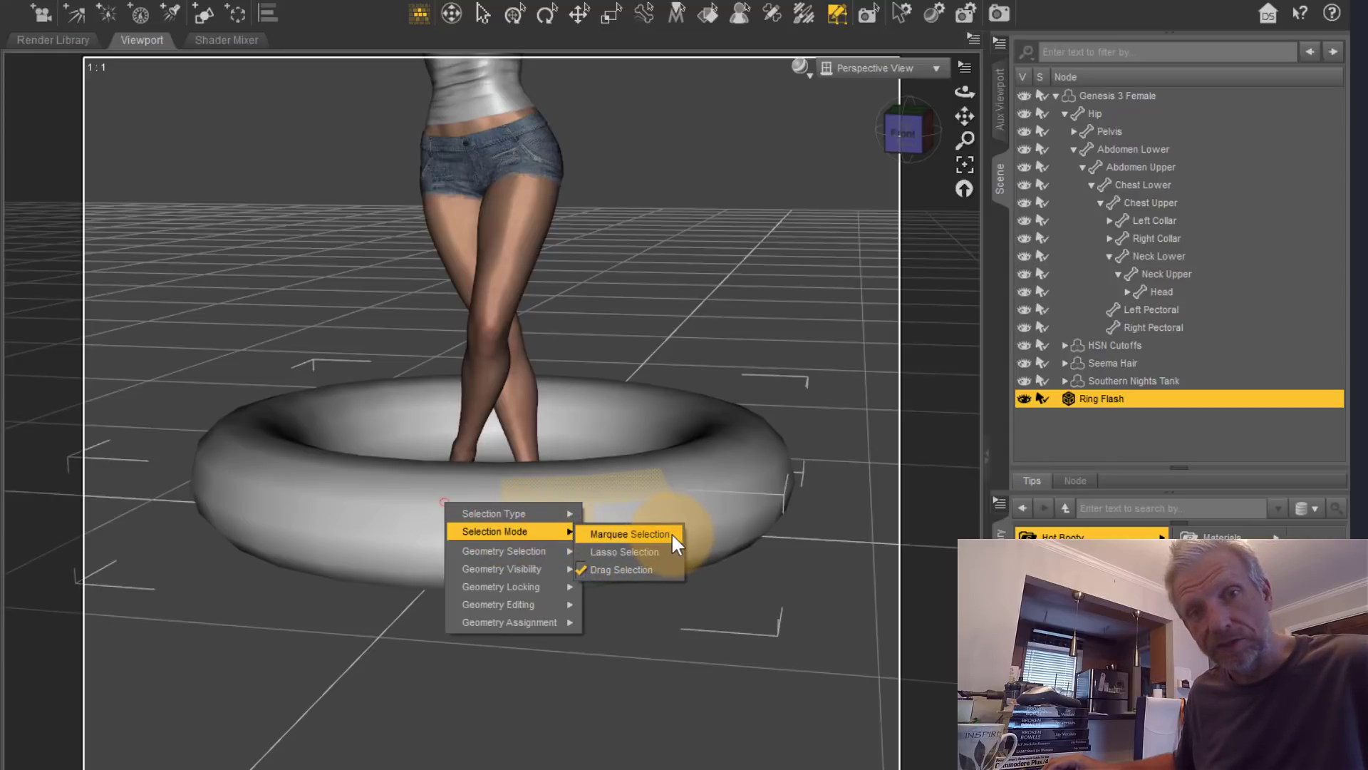
click(627, 533)
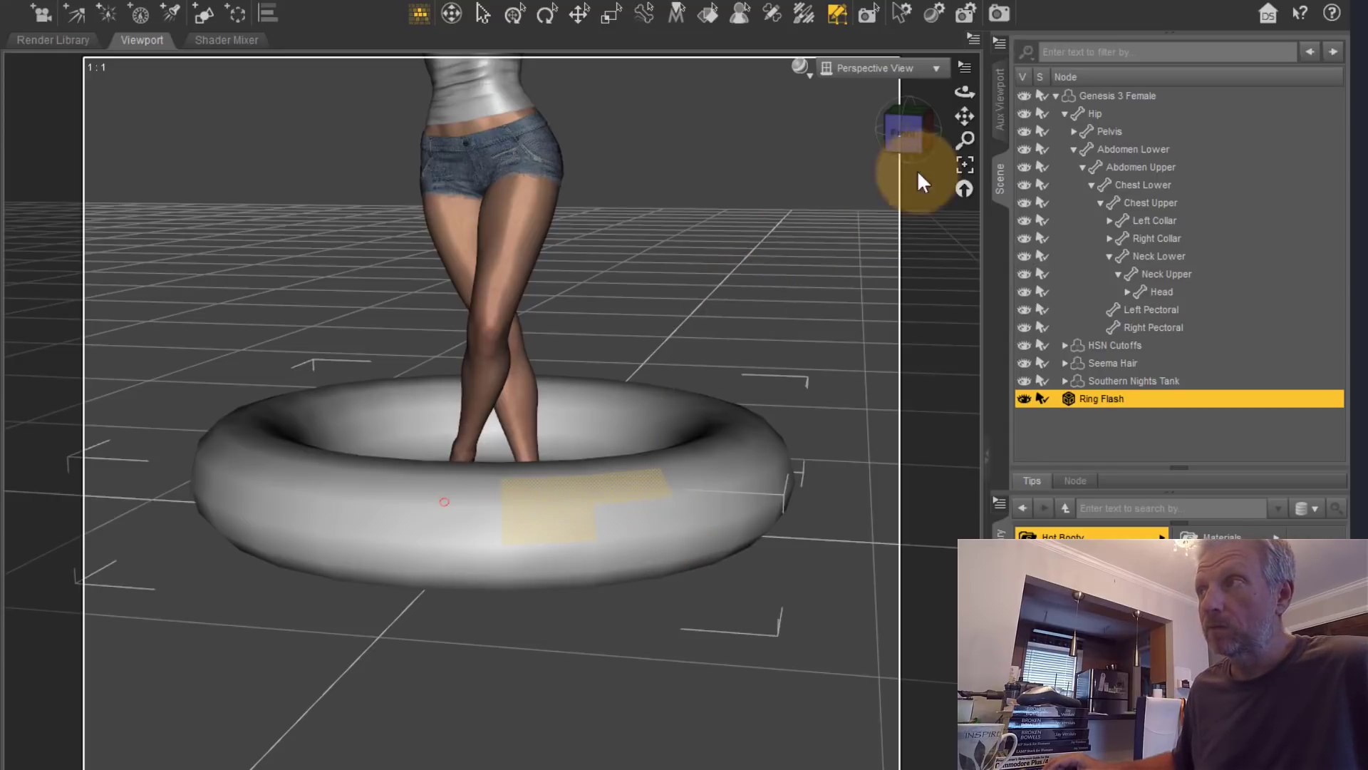
right_click(550, 520)
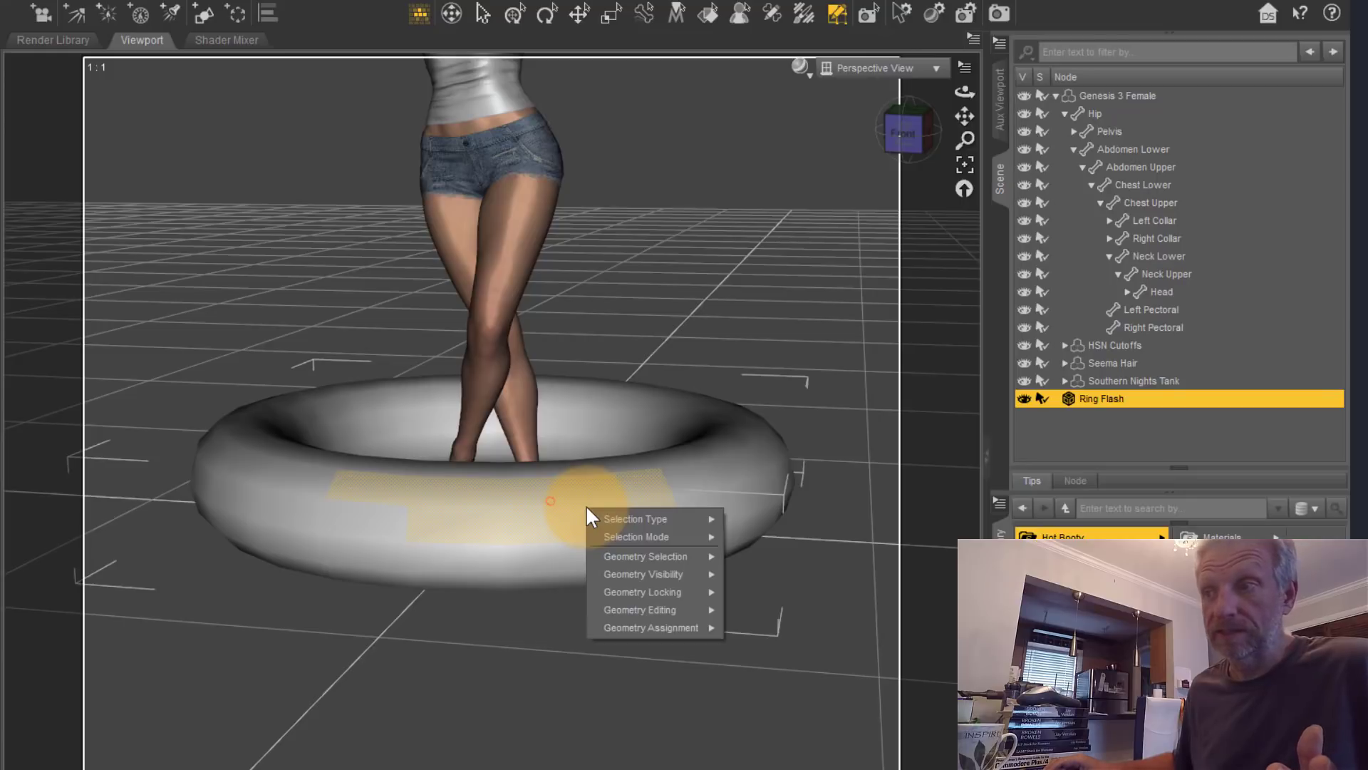
click(644, 555)
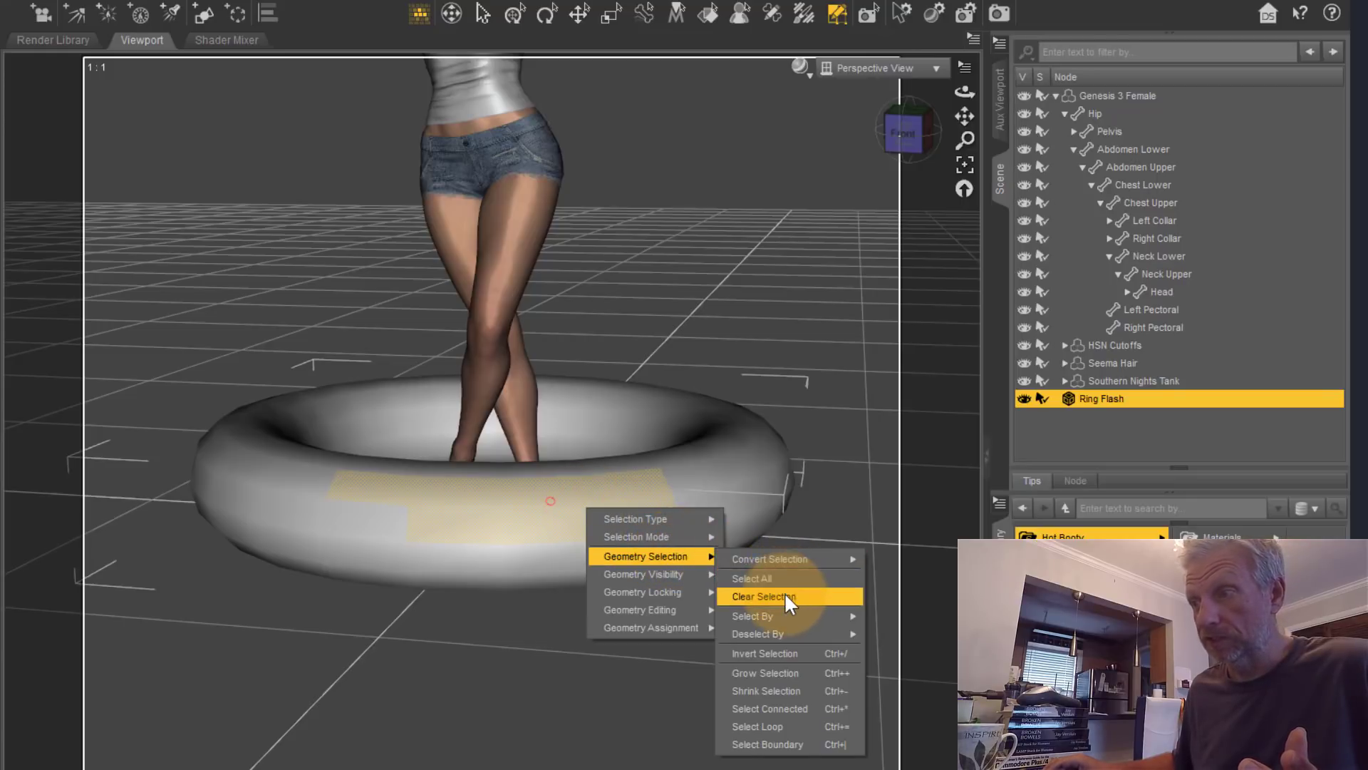
click(763, 595)
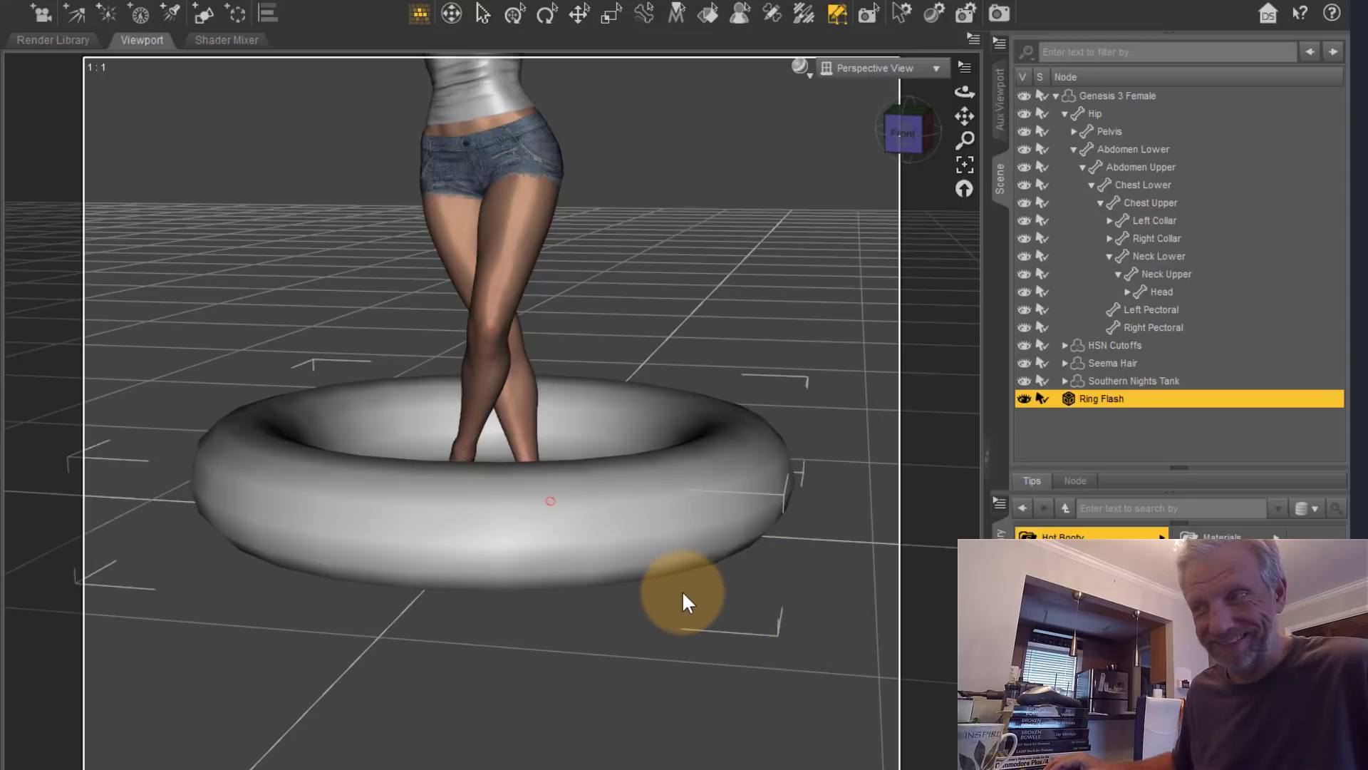
mouse_move(573, 550)
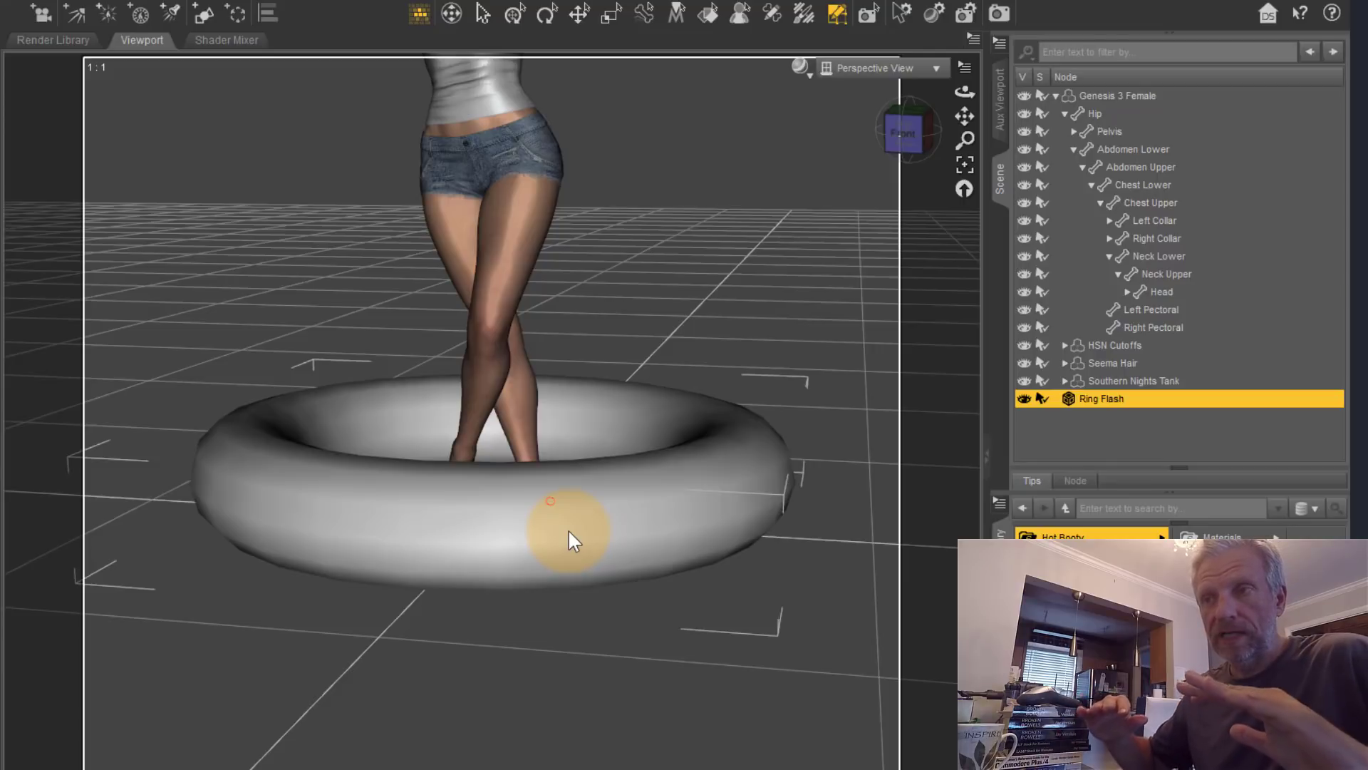
mouse_move(715, 222)
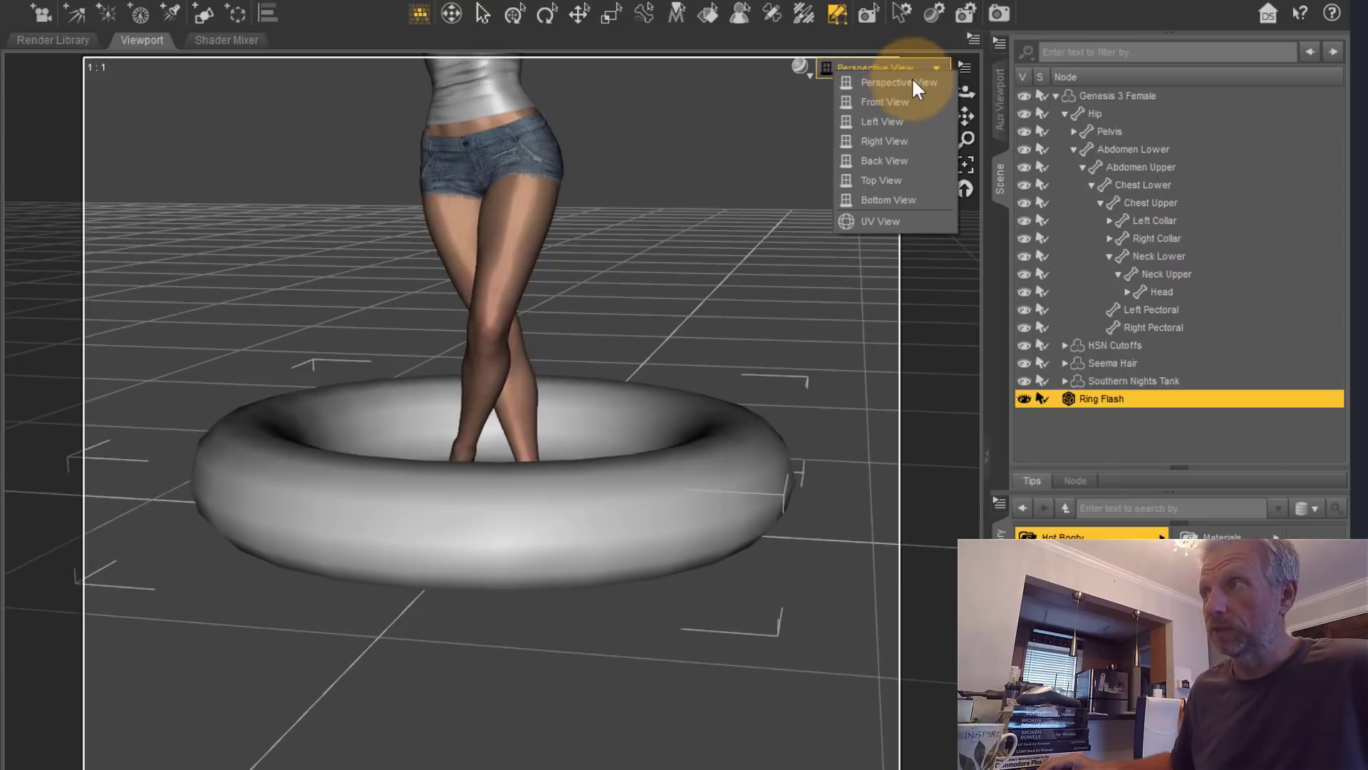
From Front view, select the upper half of the torus faces and hide those polygons.
click(884, 101)
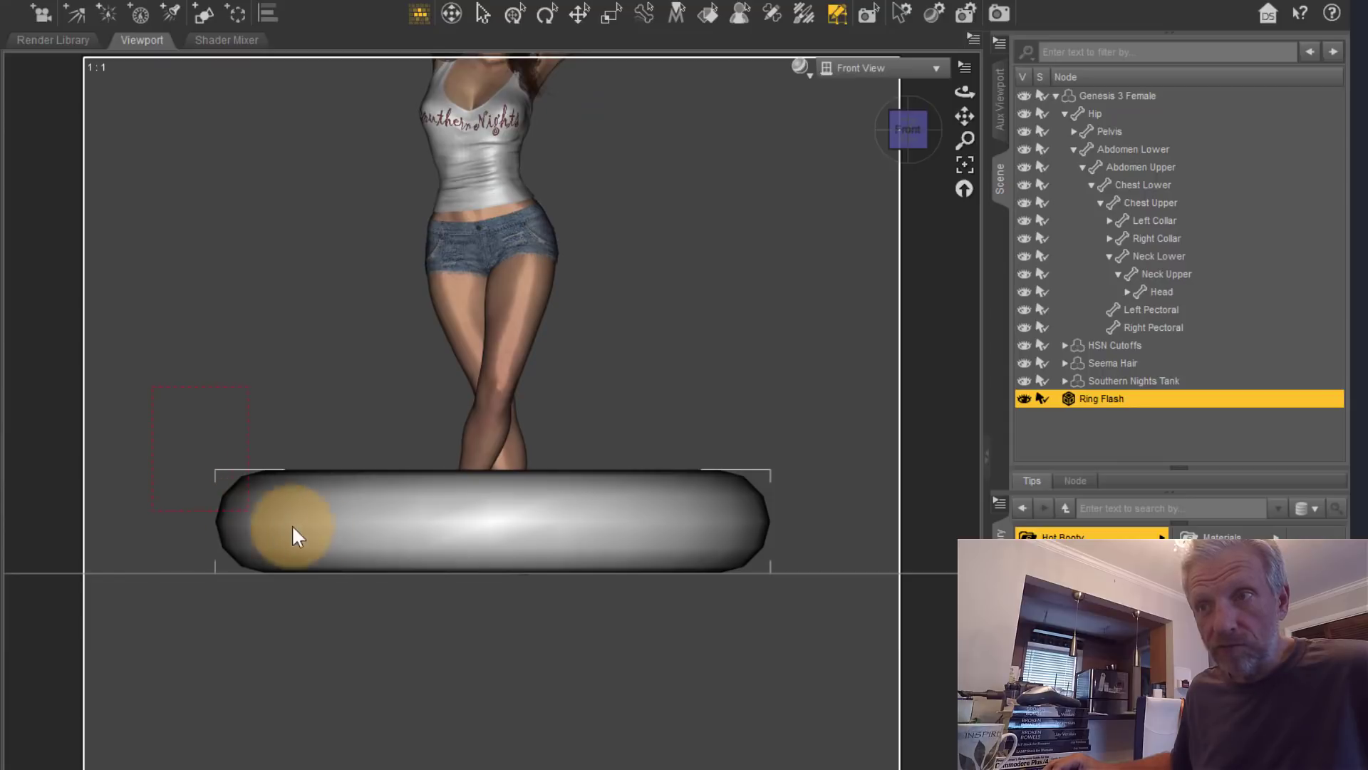
drag(297, 523, 803, 523)
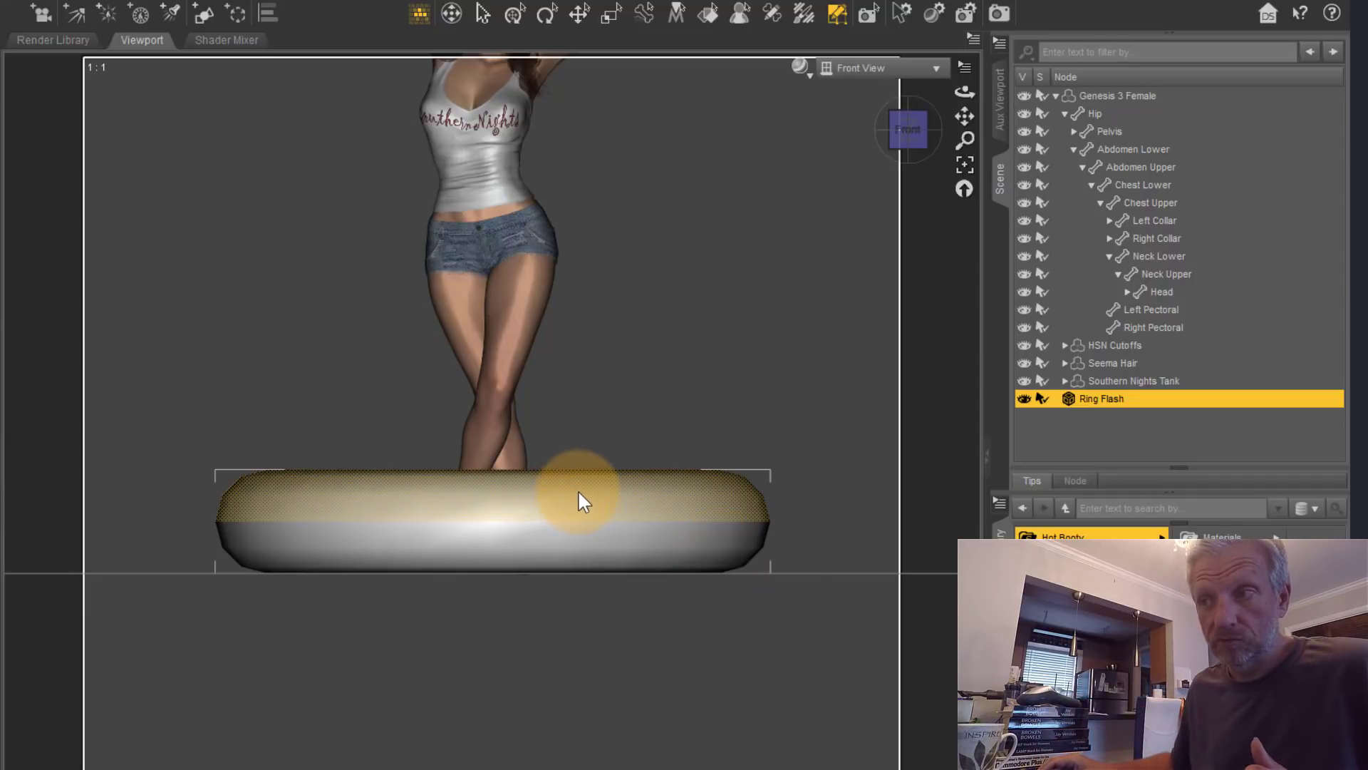
right_click(582, 500)
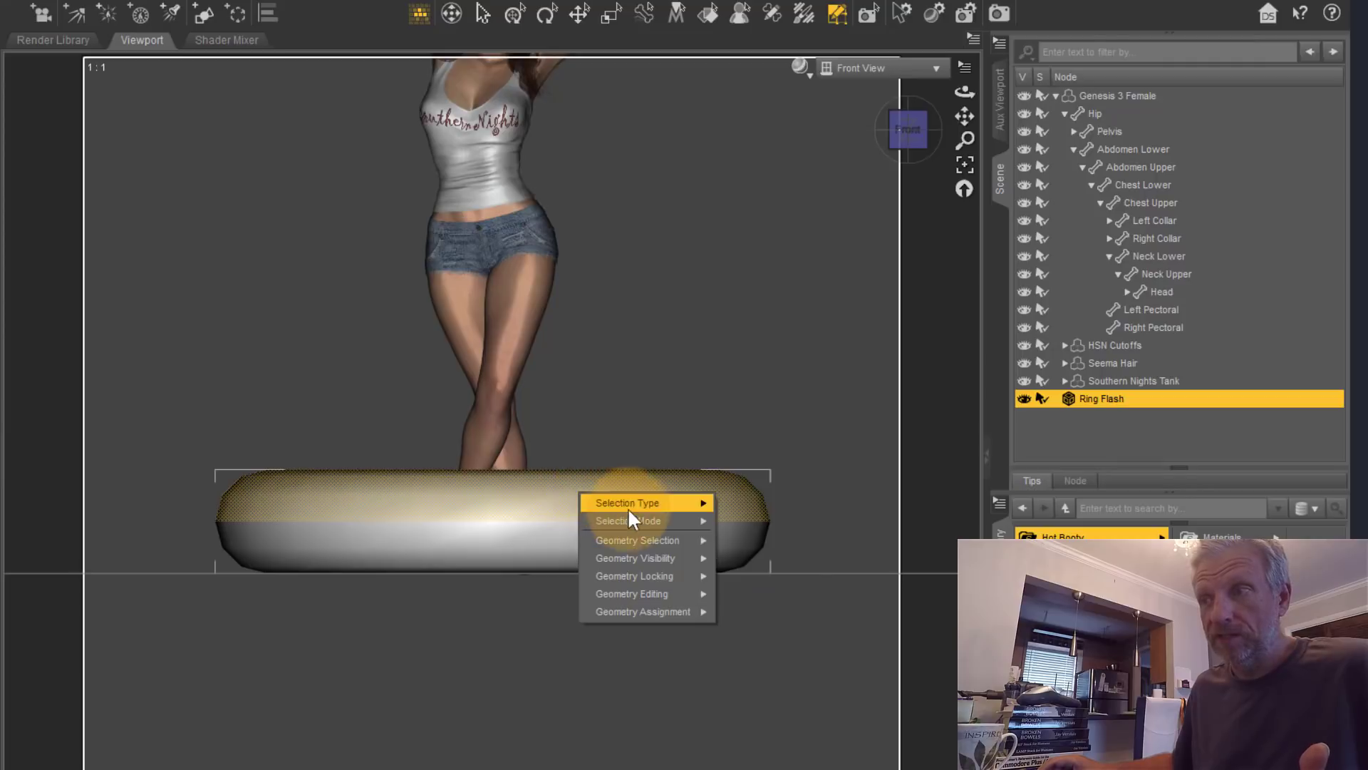
mouse_move(673, 559)
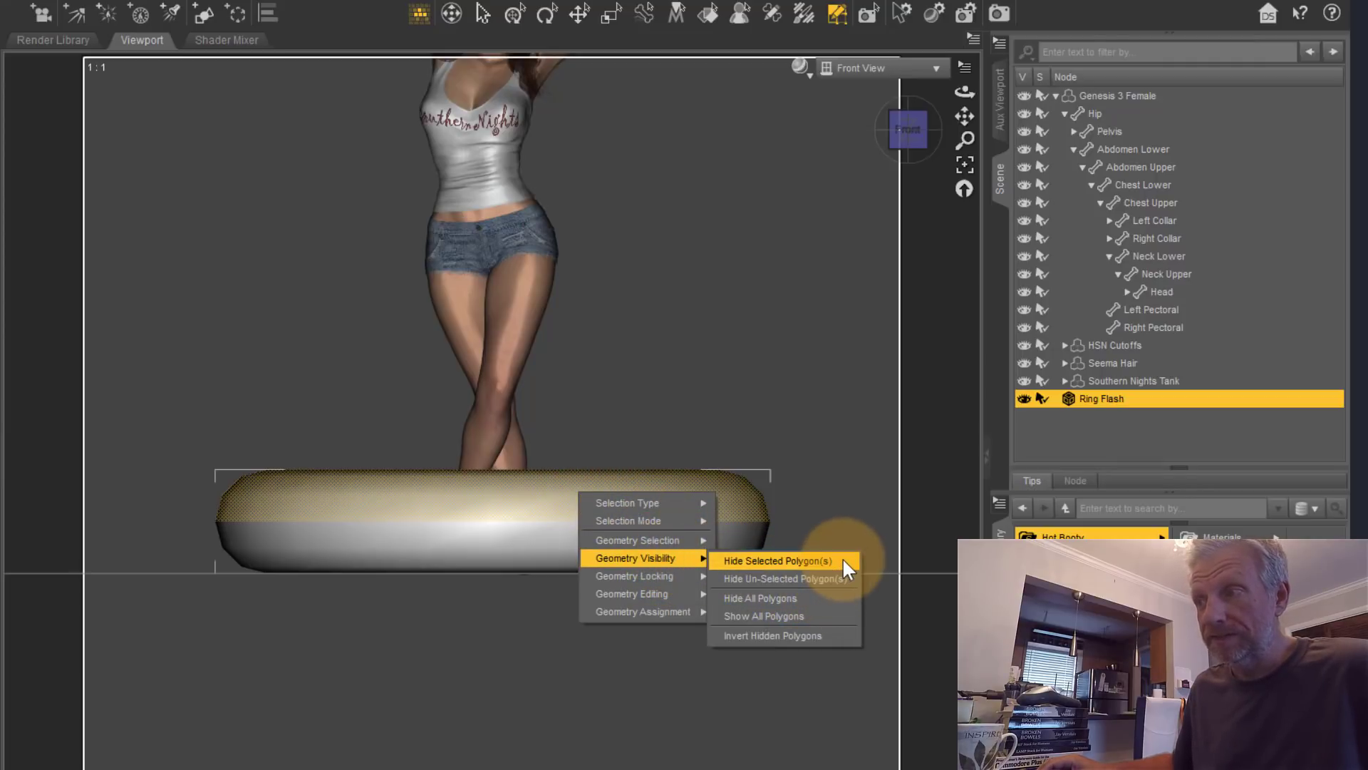
click(775, 560)
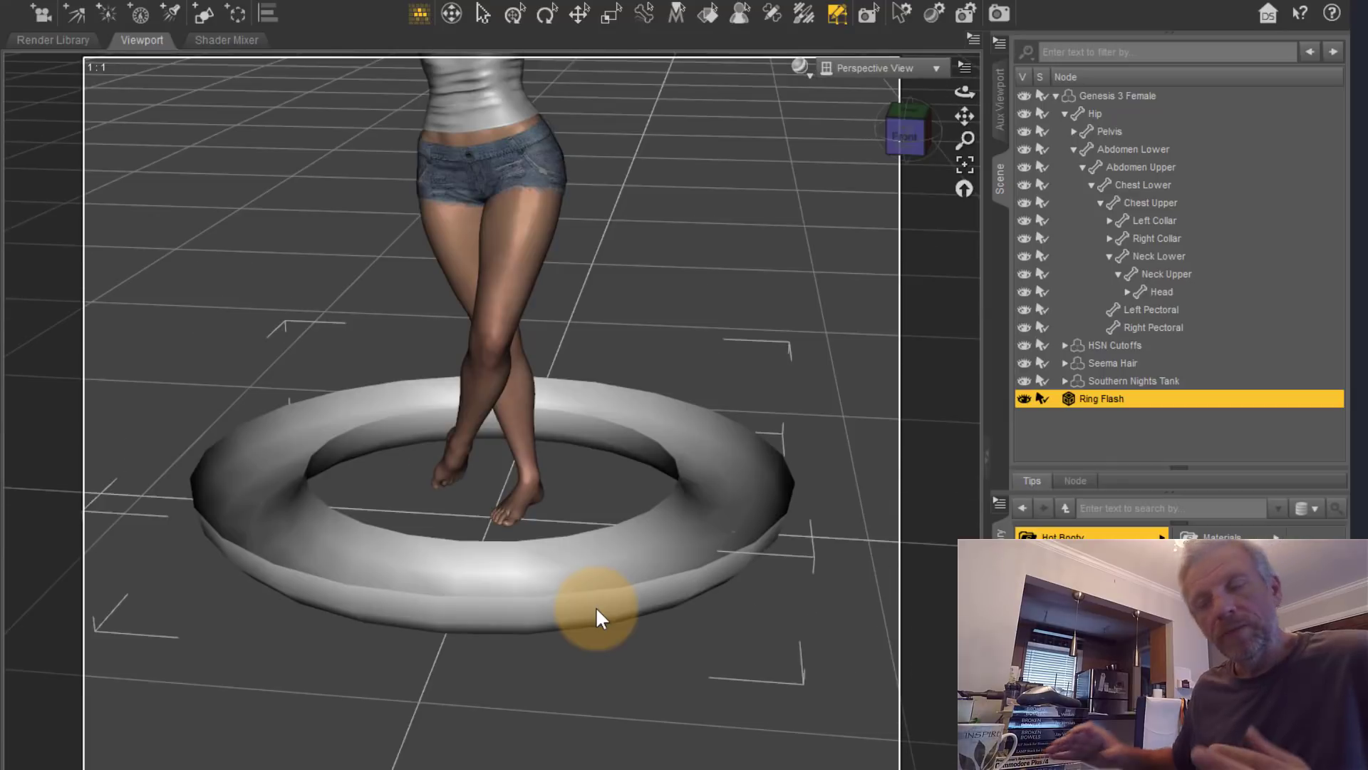
mouse_move(262, 518)
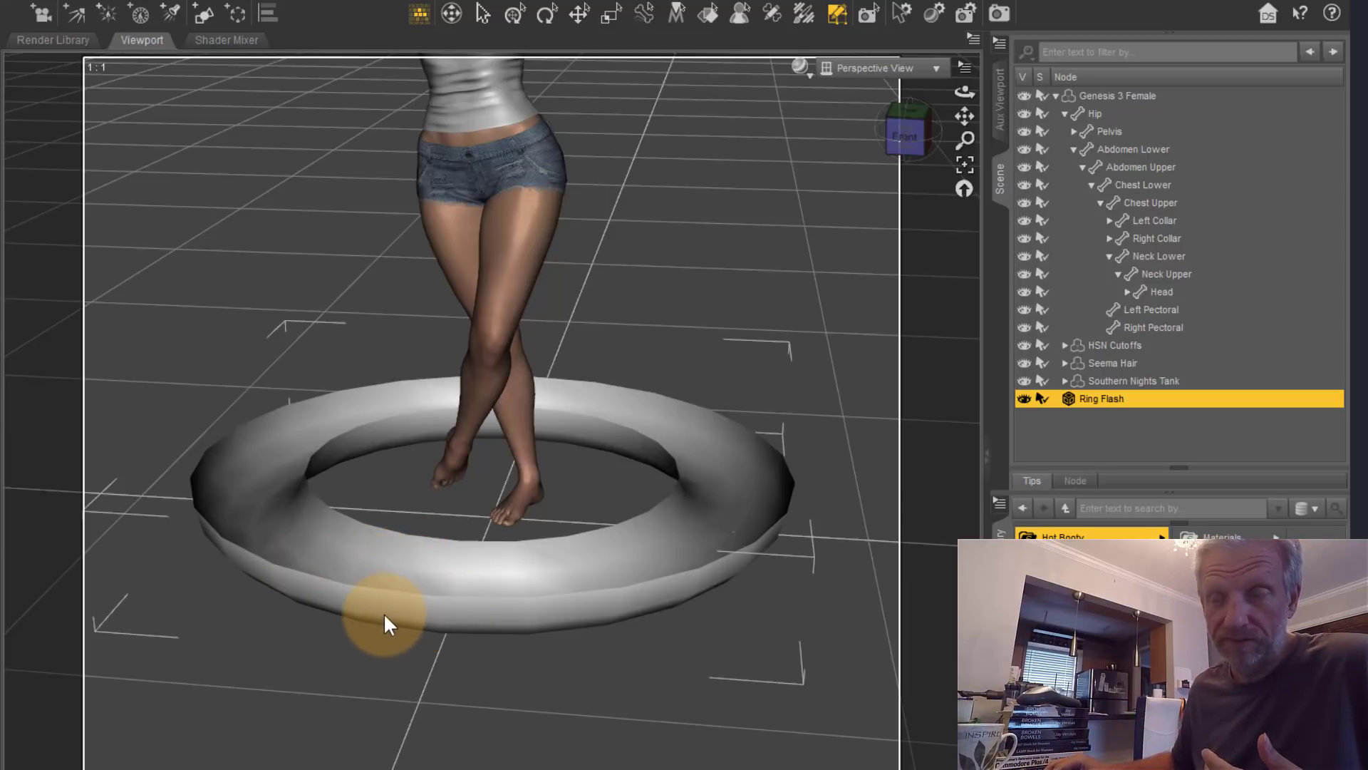
mouse_move(140, 346)
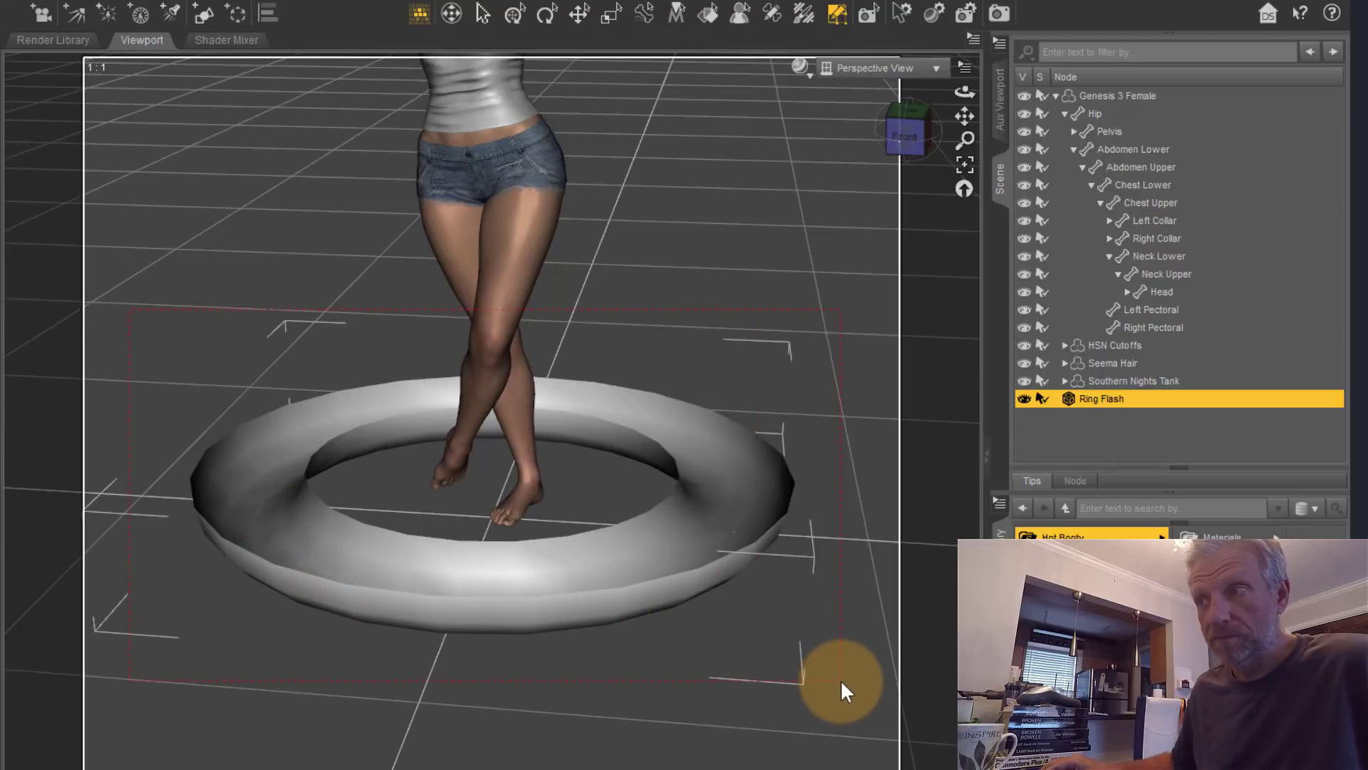
Flip the normals of all selected Ring Flash polygons via Geometry Editing.
right_click(839, 692)
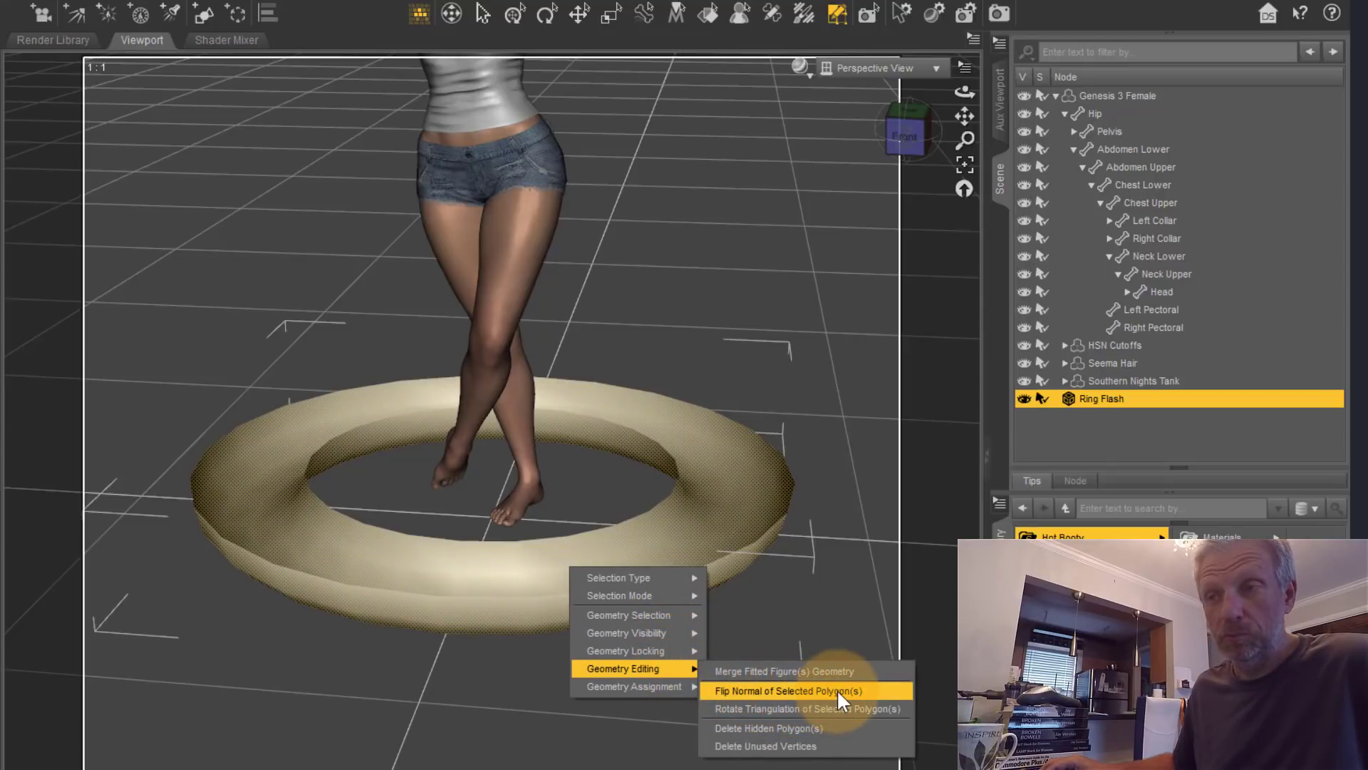
click(810, 690)
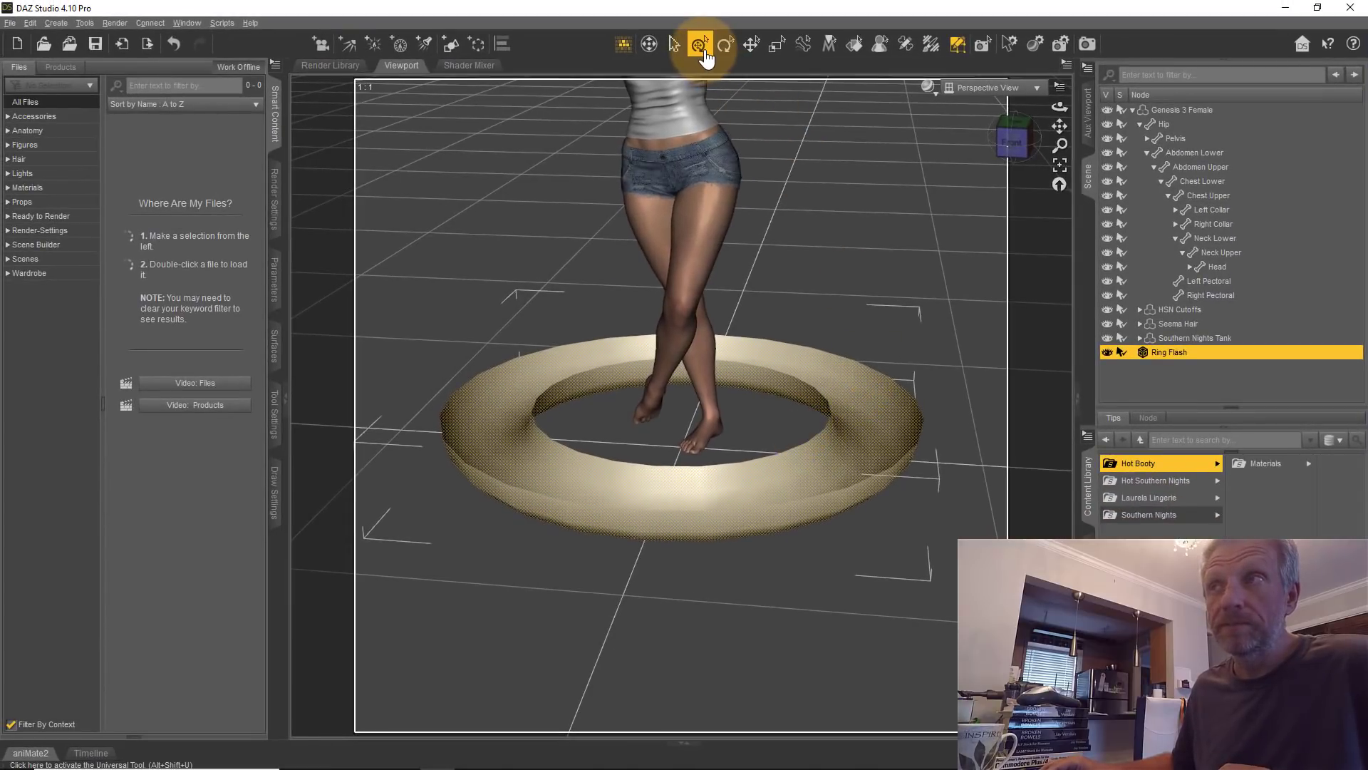
Return to the Universal Tool for whole-object transforms and check the Tools menu.
click(698, 44)
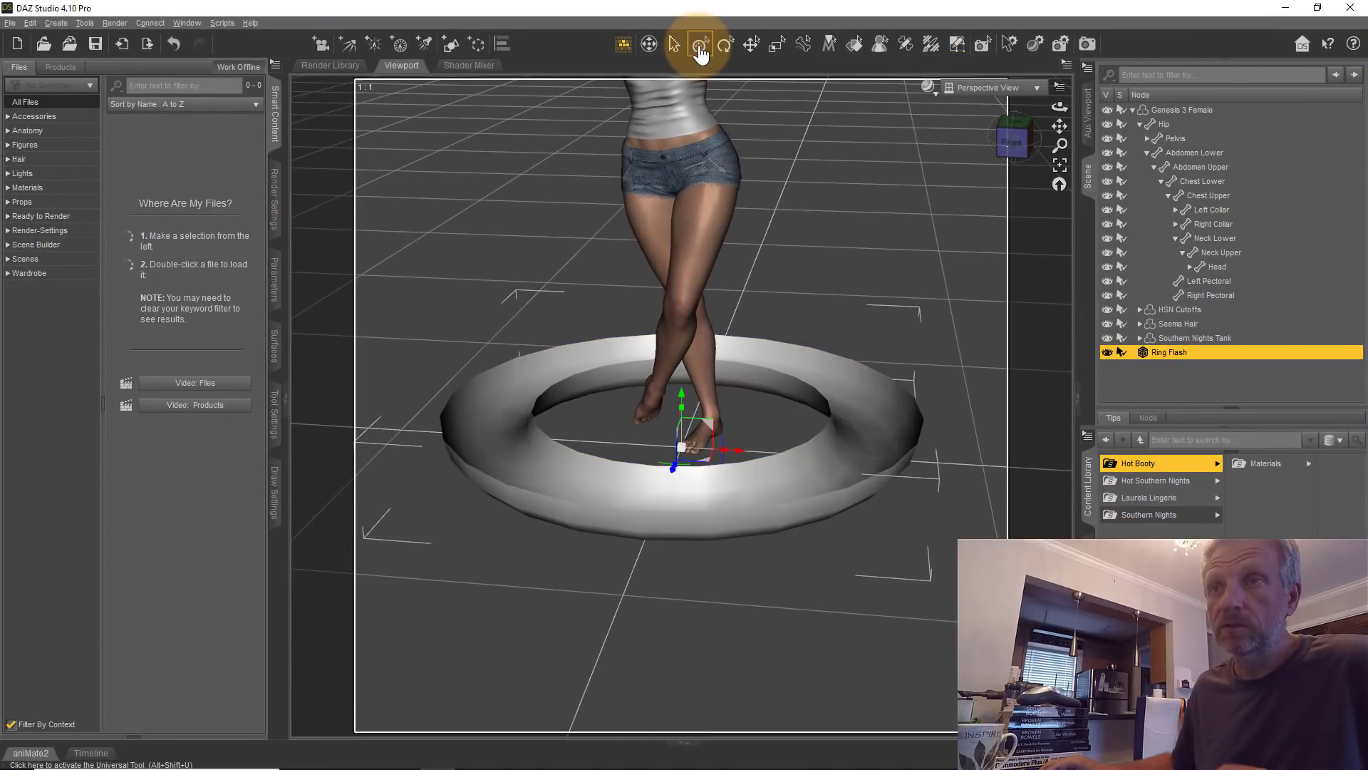
click(87, 23)
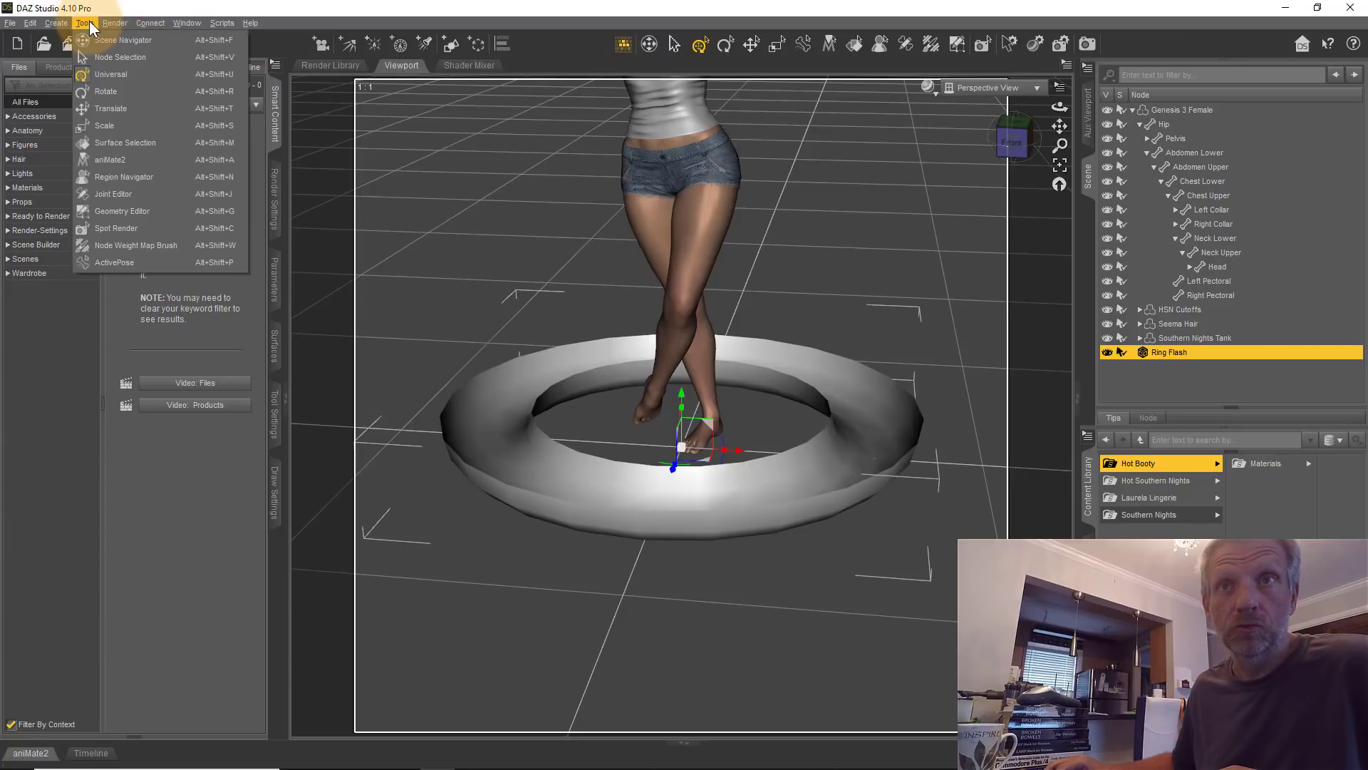
mouse_move(143, 85)
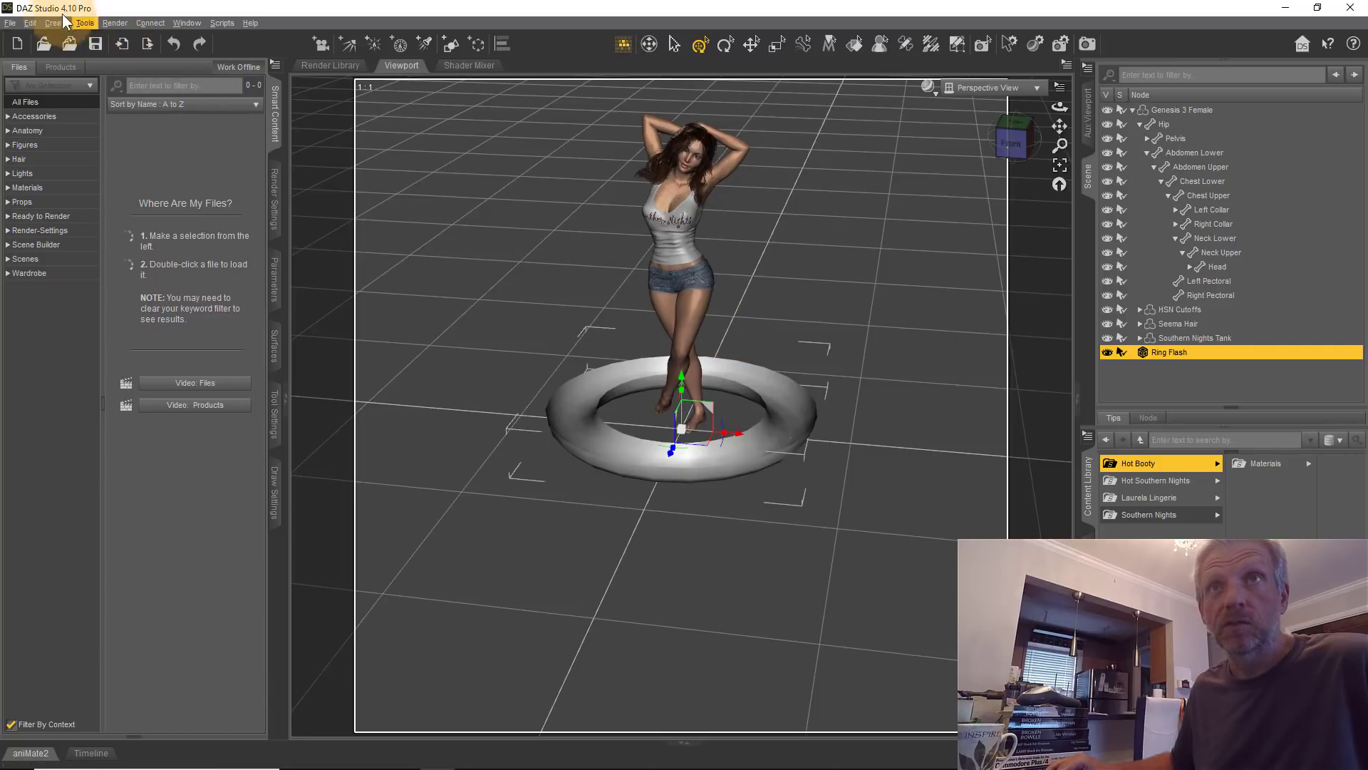
Create Camera 1 copying the active view, then select the Genesis 3 Female figure.
click(54, 22)
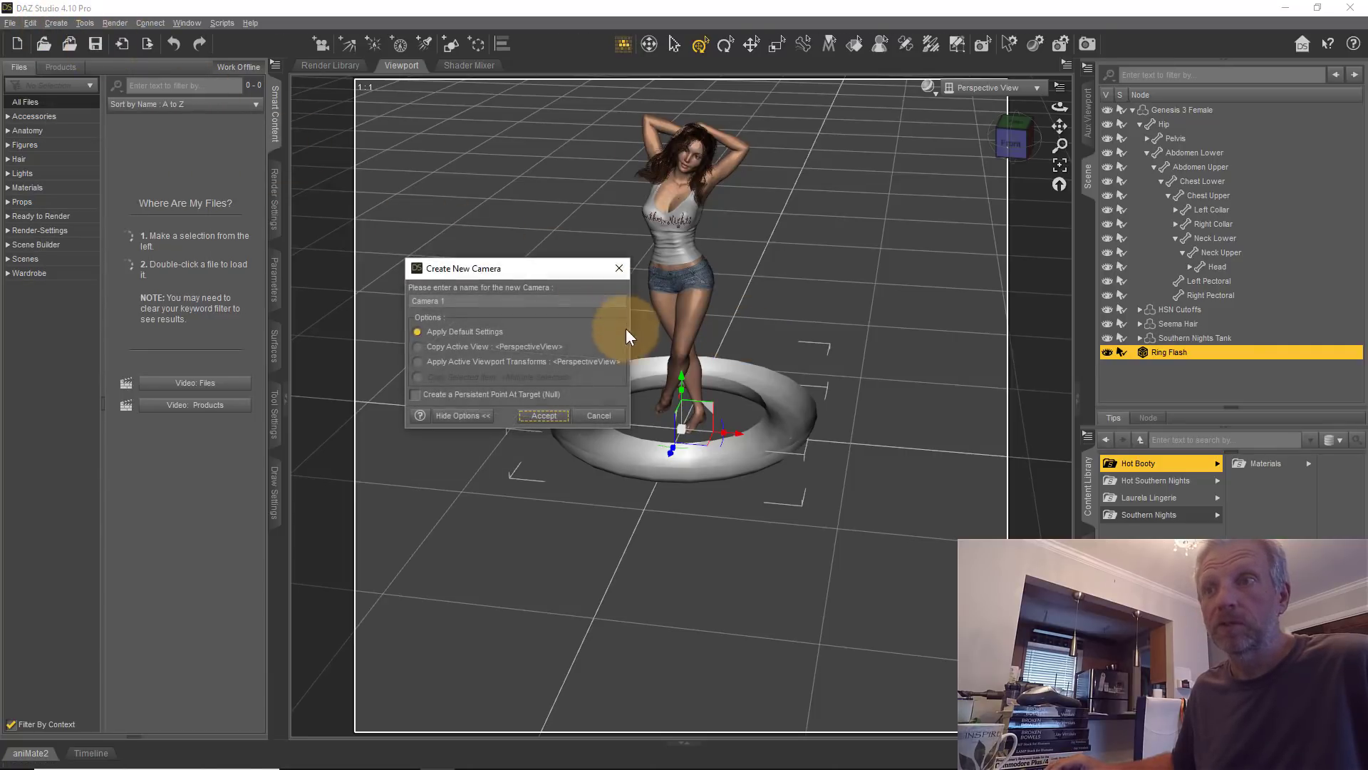
click(419, 346)
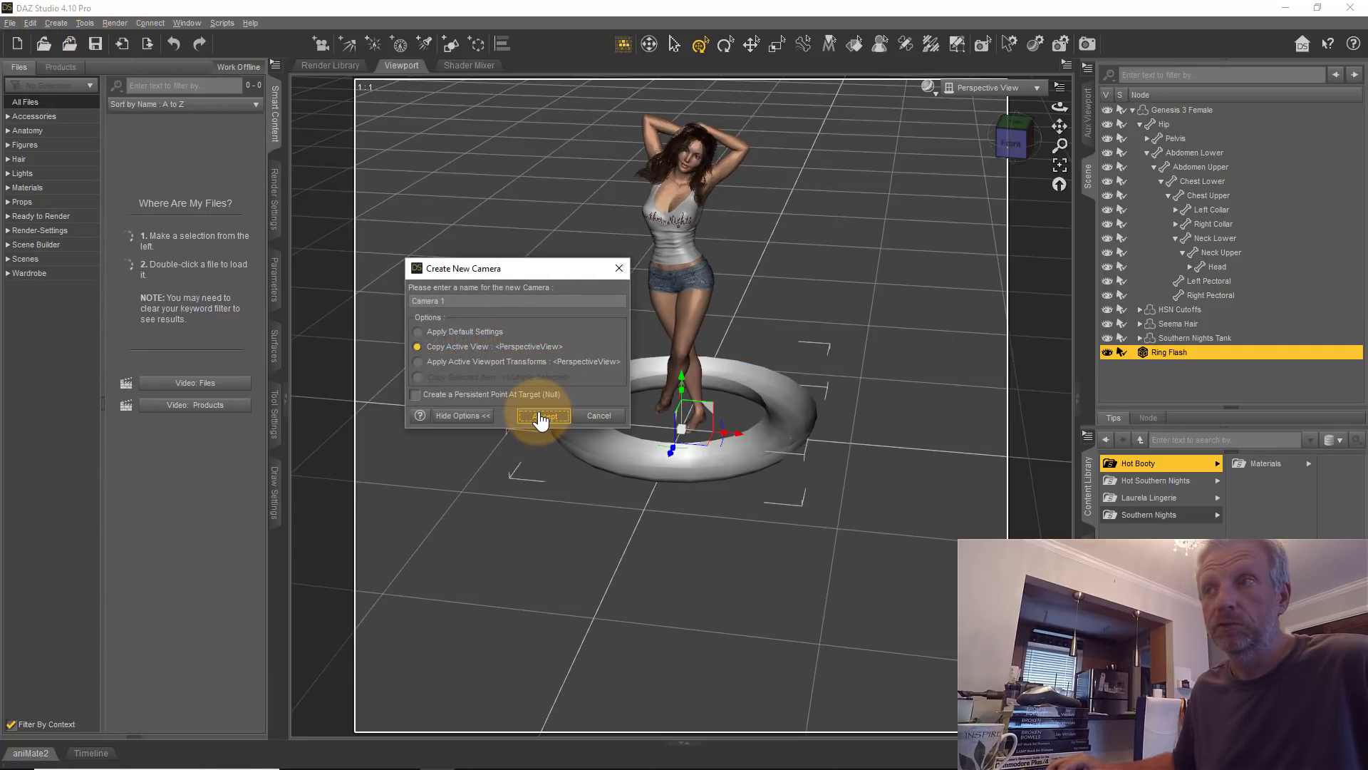
click(545, 416)
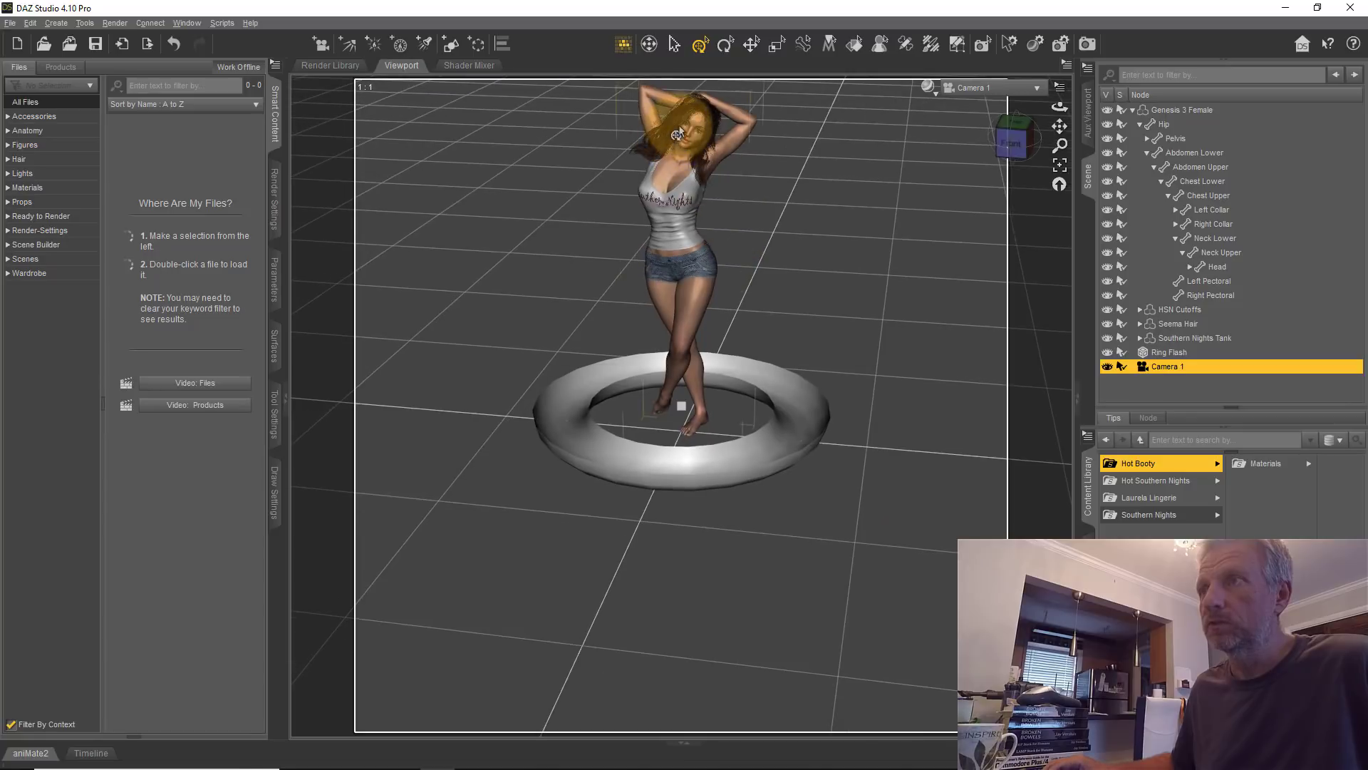
right_click(678, 131)
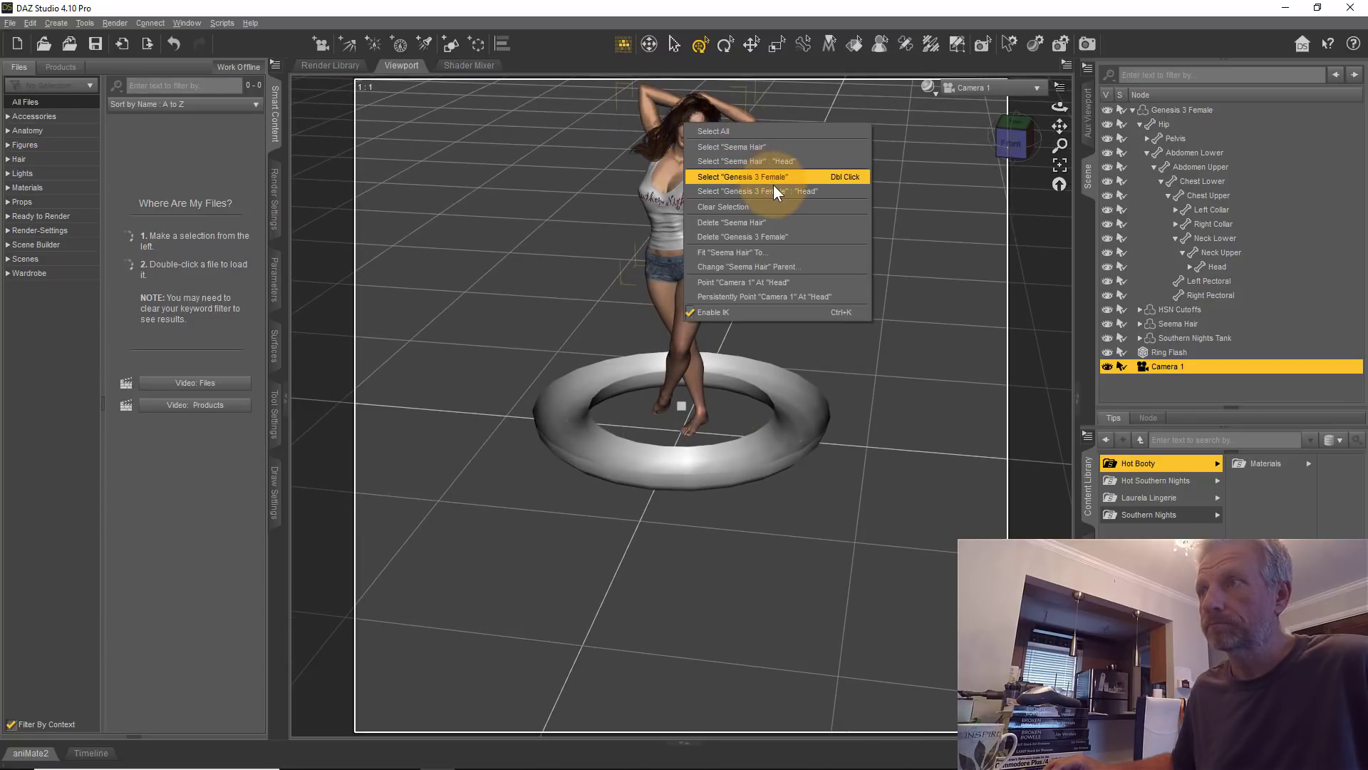
click(758, 191)
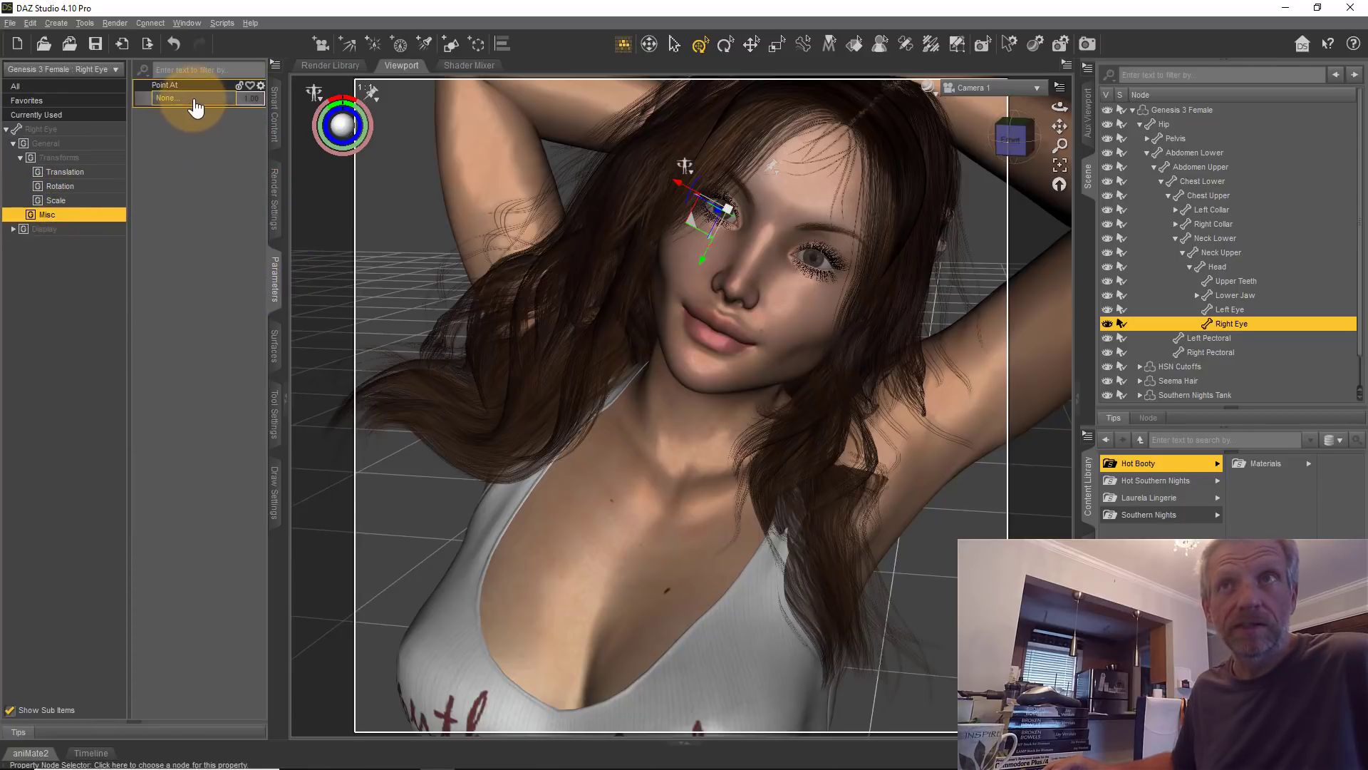
Set Point At to Camera 1 for the right eye, then the left eye.
click(175, 97)
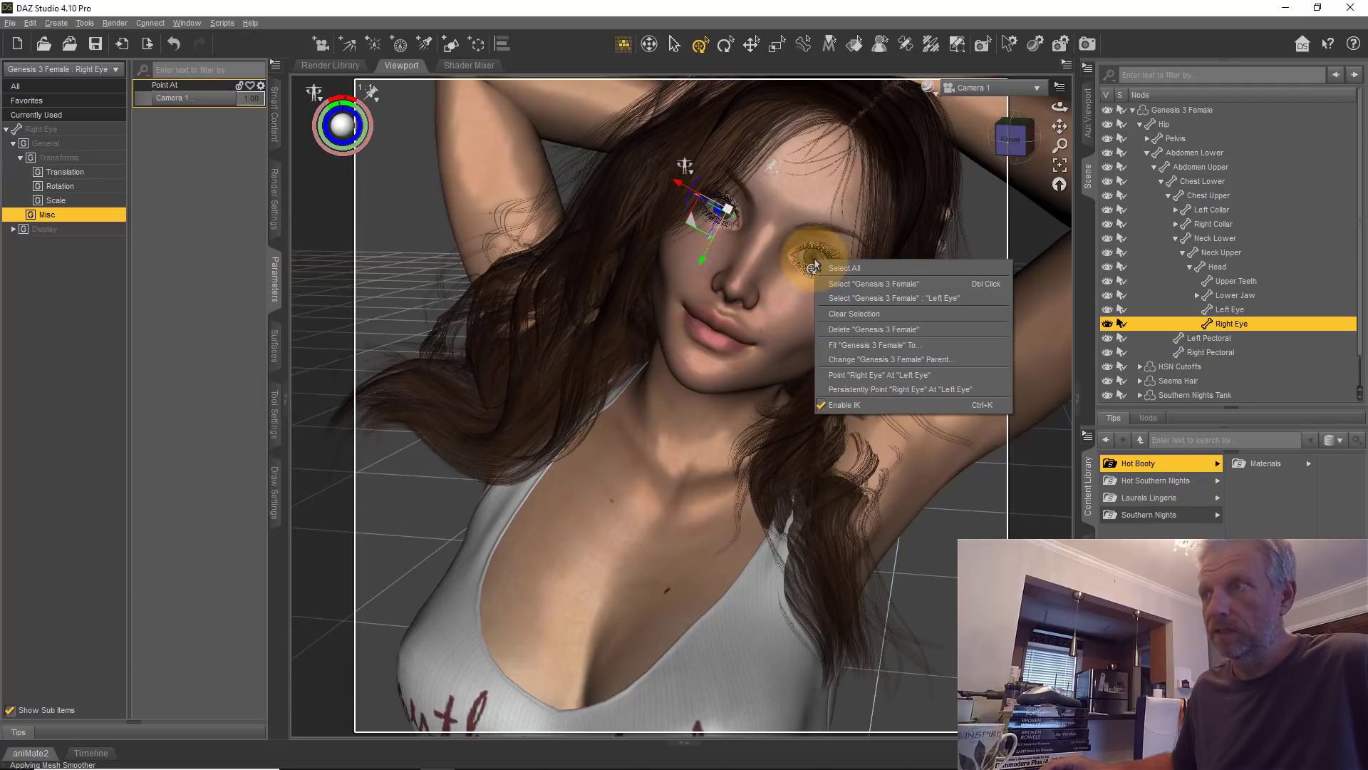
click(893, 298)
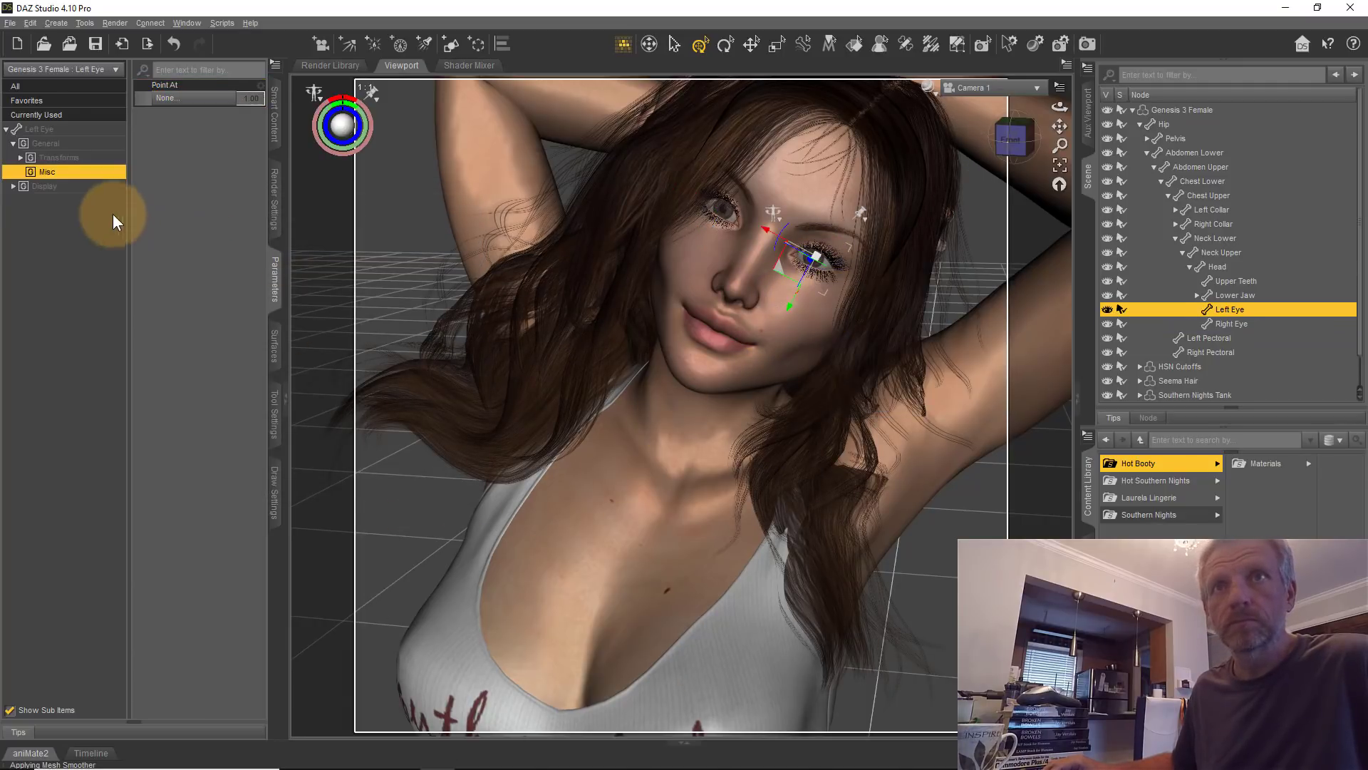
click(186, 97)
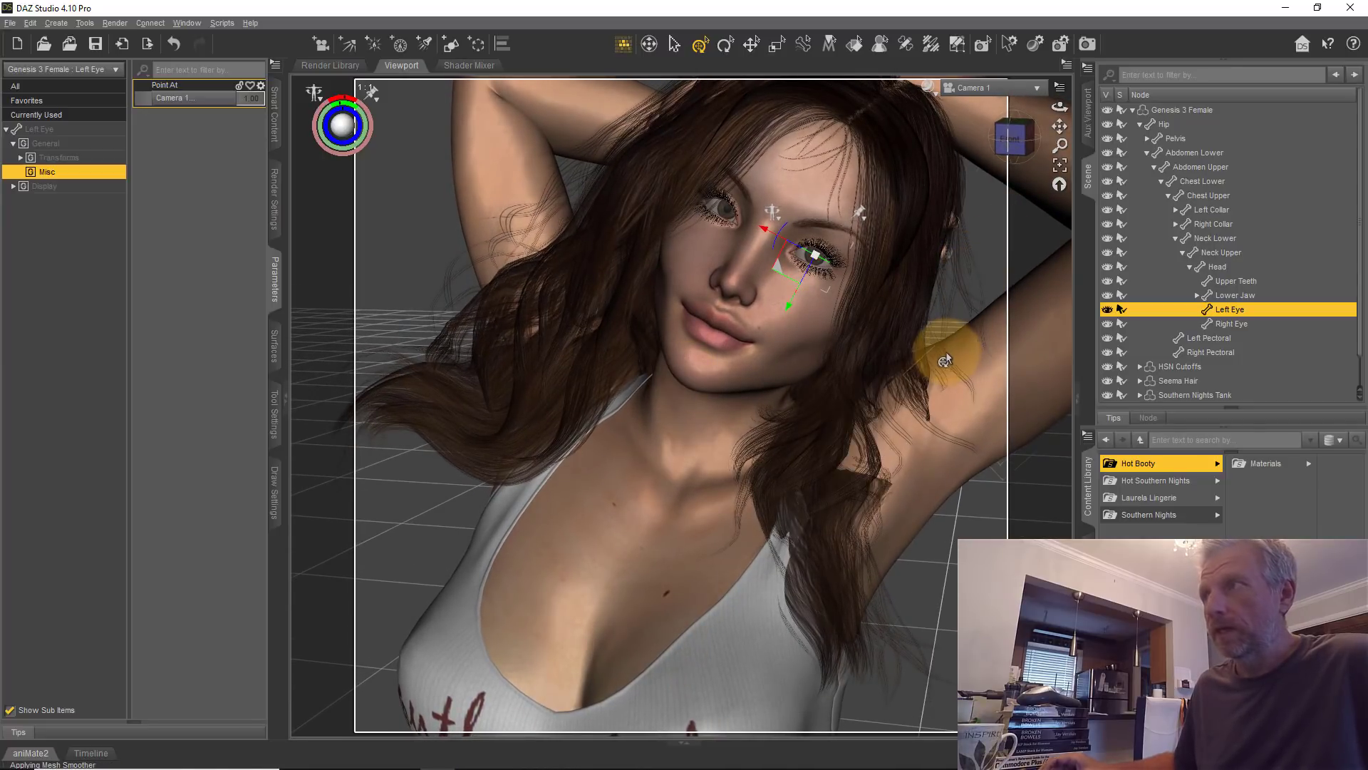
mouse_move(1036, 92)
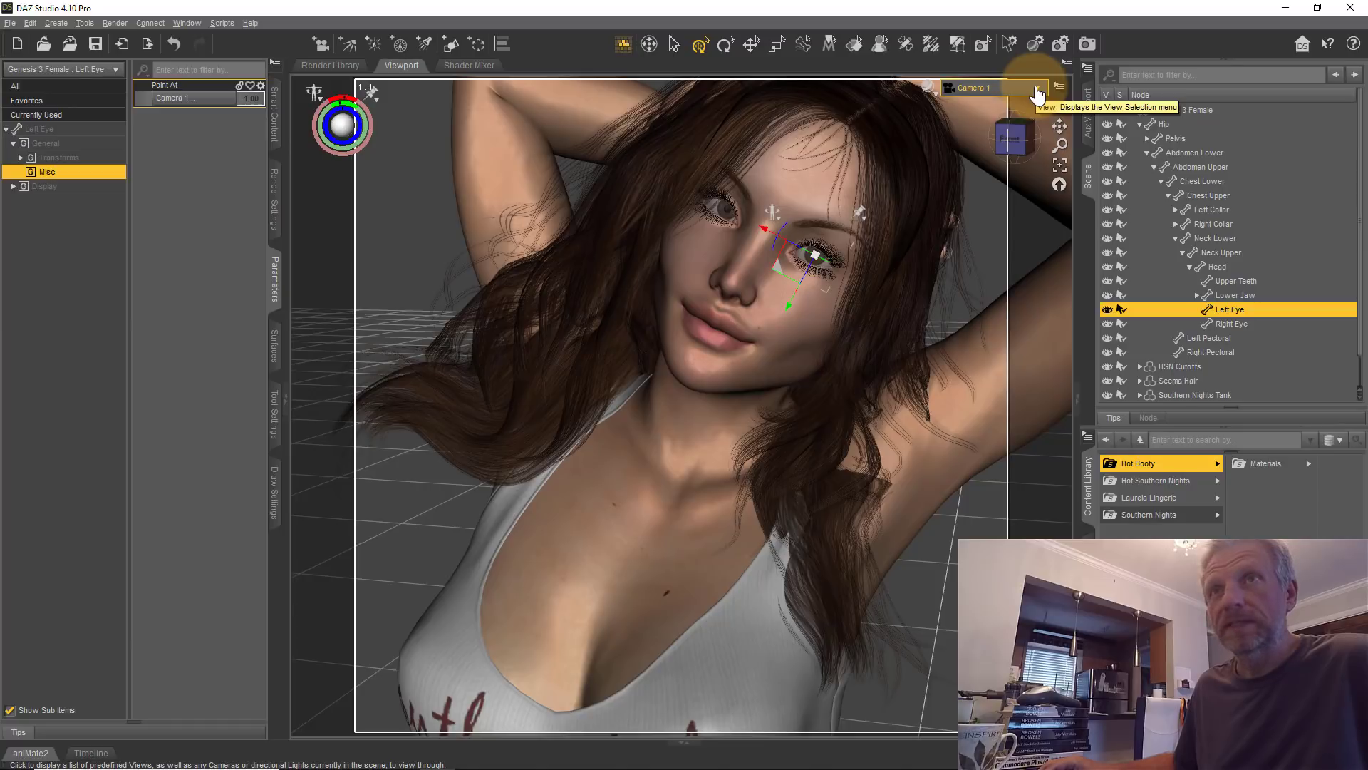
Switch the viewport layout to Side by Side via Window > Viewports.
click(187, 22)
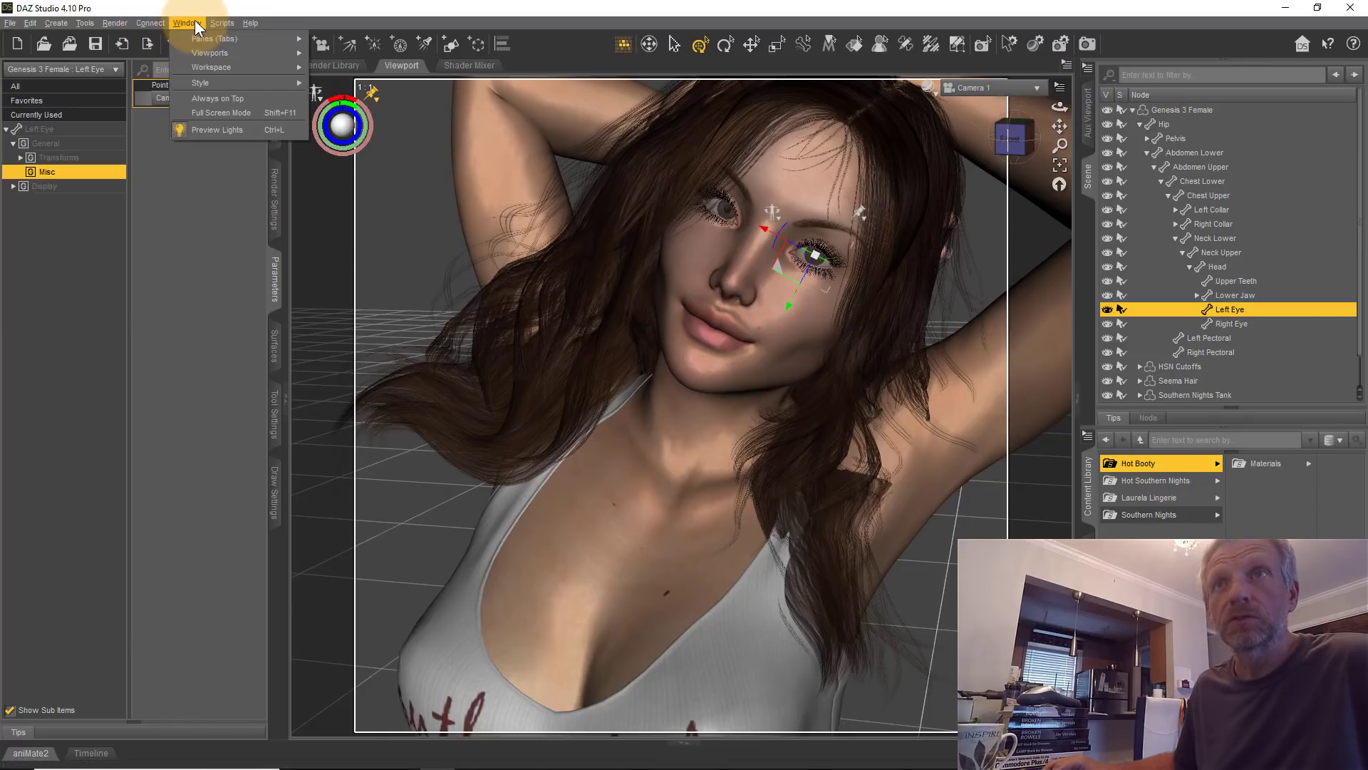
click(214, 53)
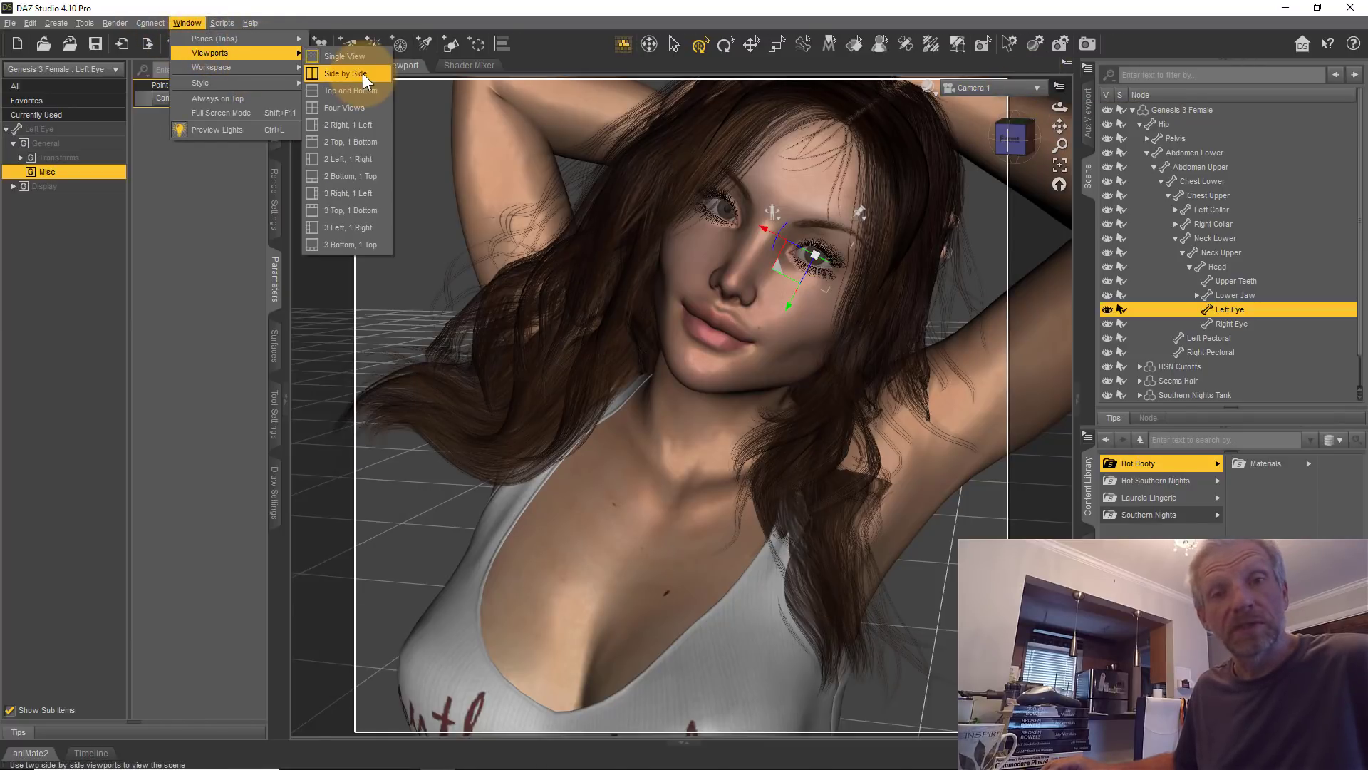
click(344, 74)
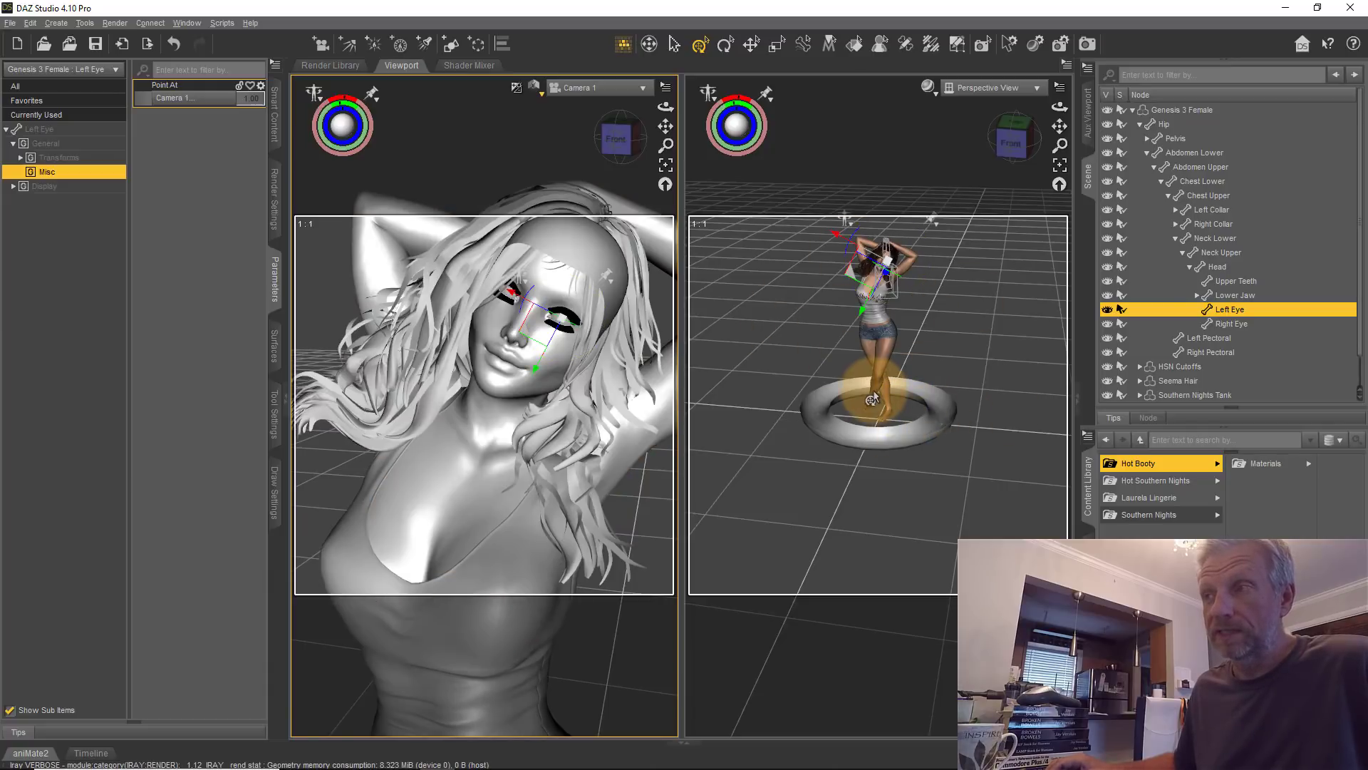
mouse_move(873, 397)
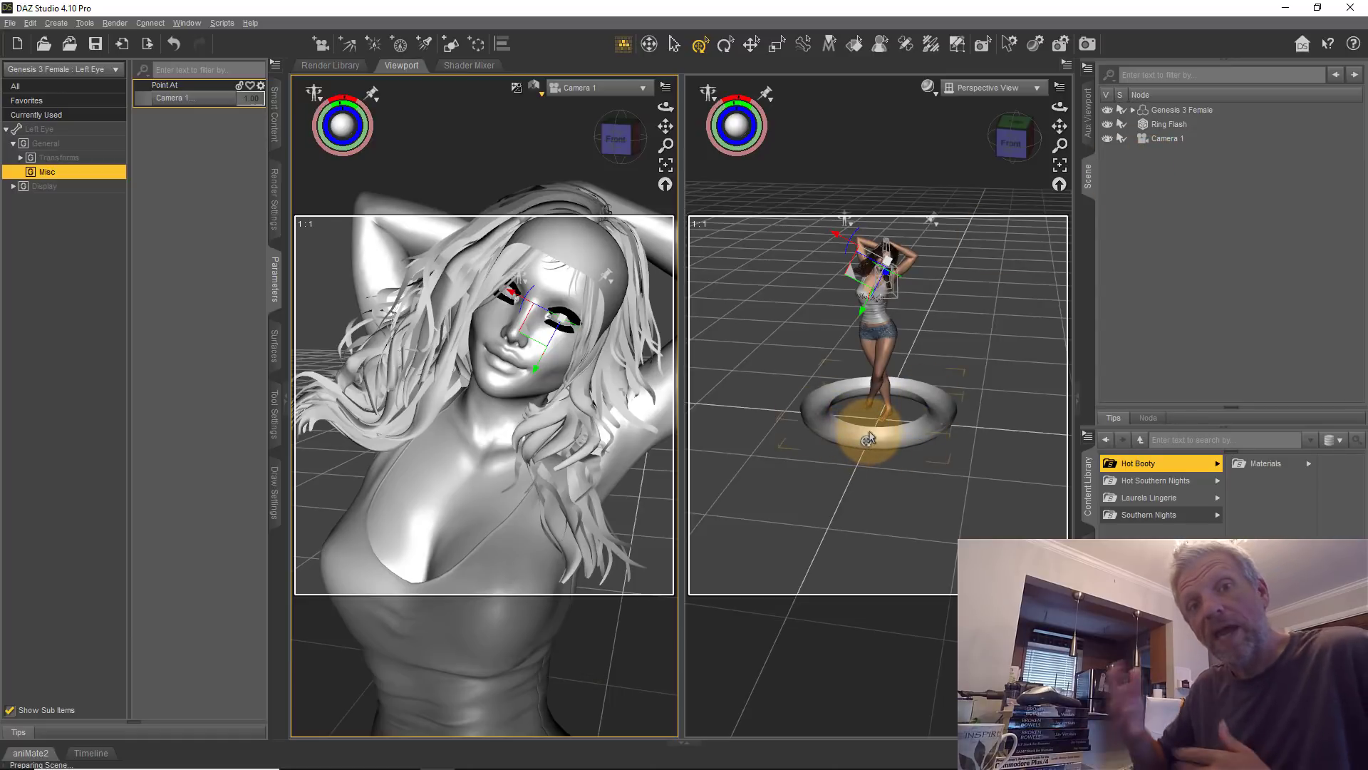
mouse_move(867, 439)
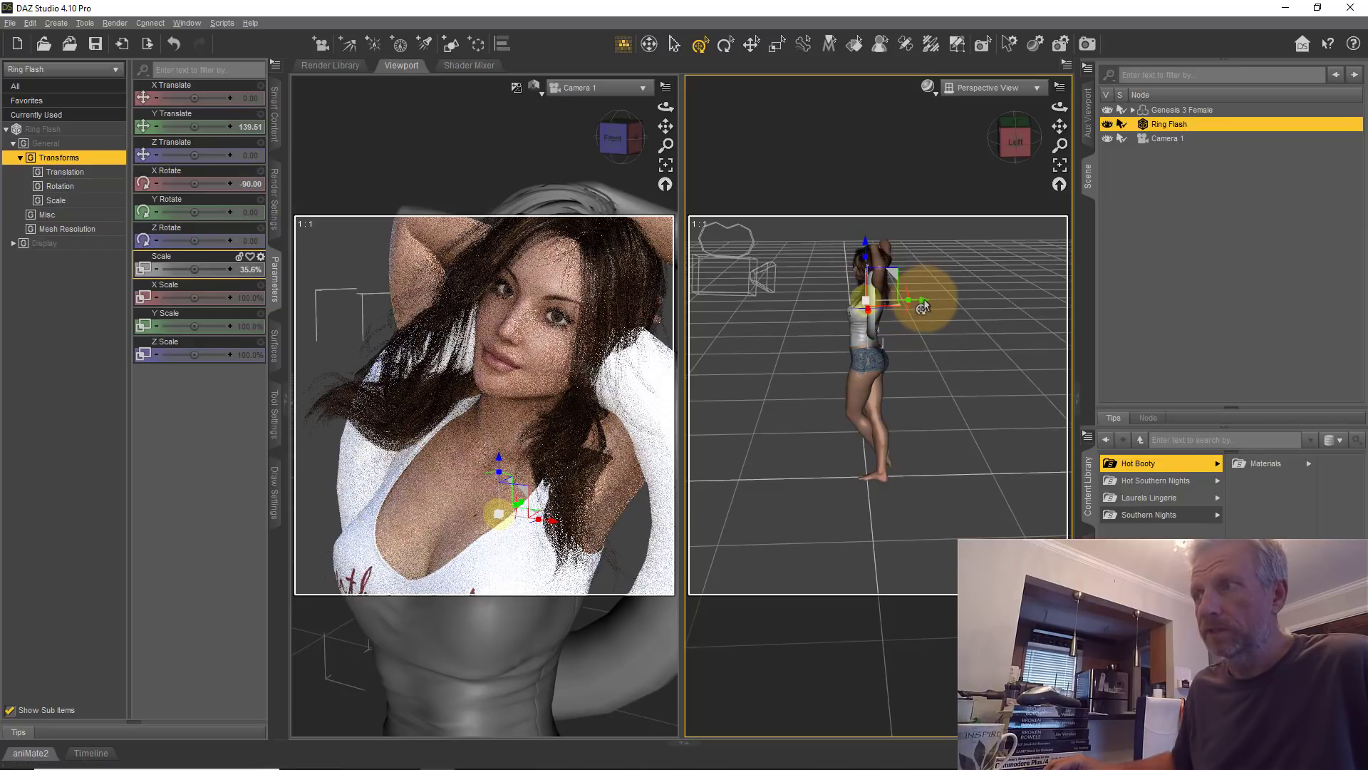
Rotate, tilt and raise the Ring Flash until it sits centered around Camera 1 facing the figure.
drag(924, 304, 845, 312)
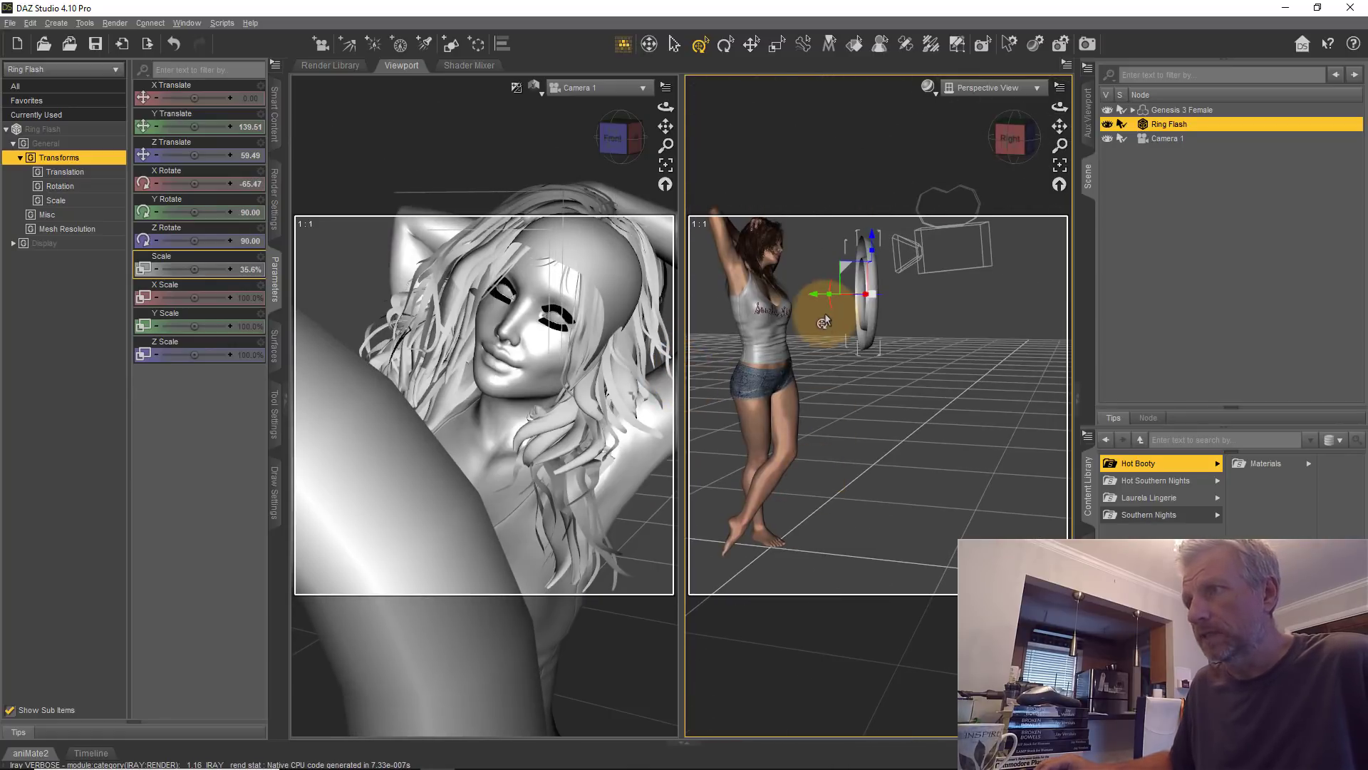
drag(822, 324, 883, 397)
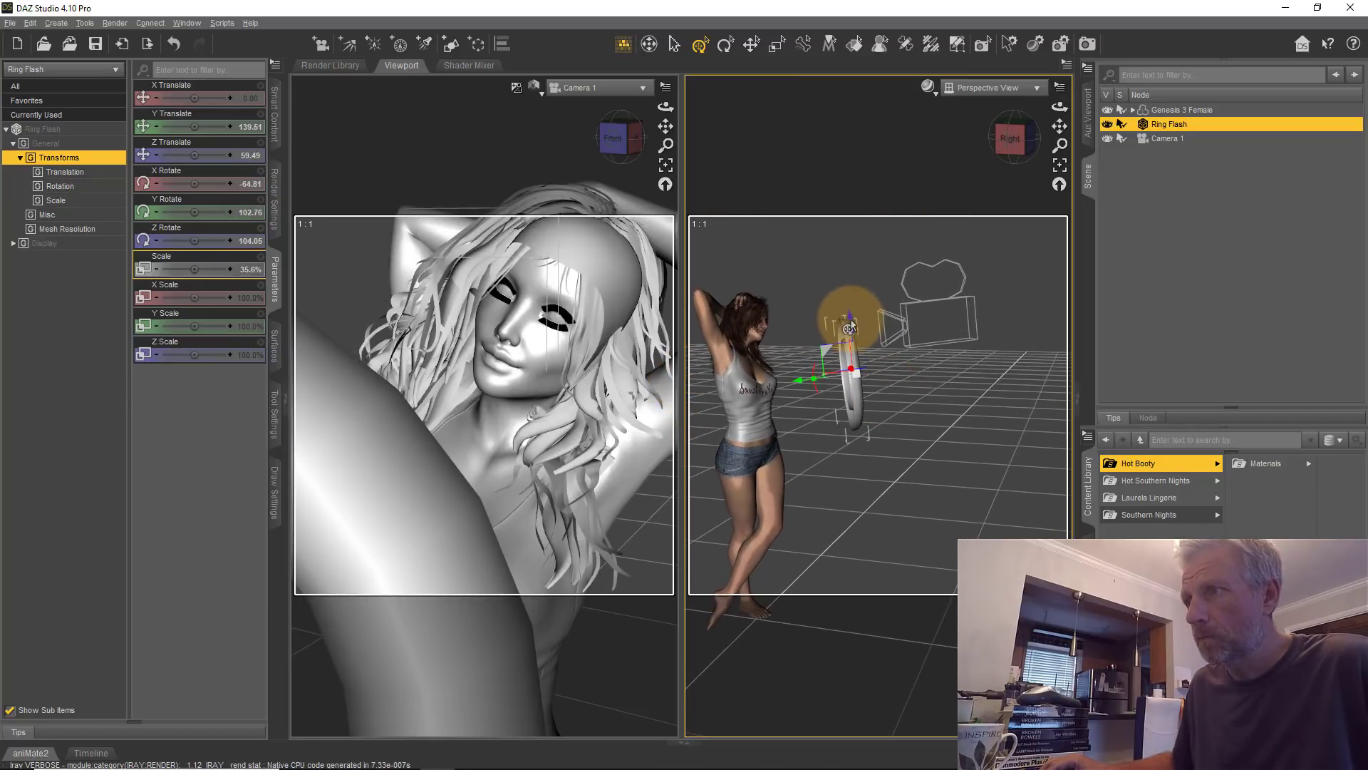
drag(850, 328, 842, 271)
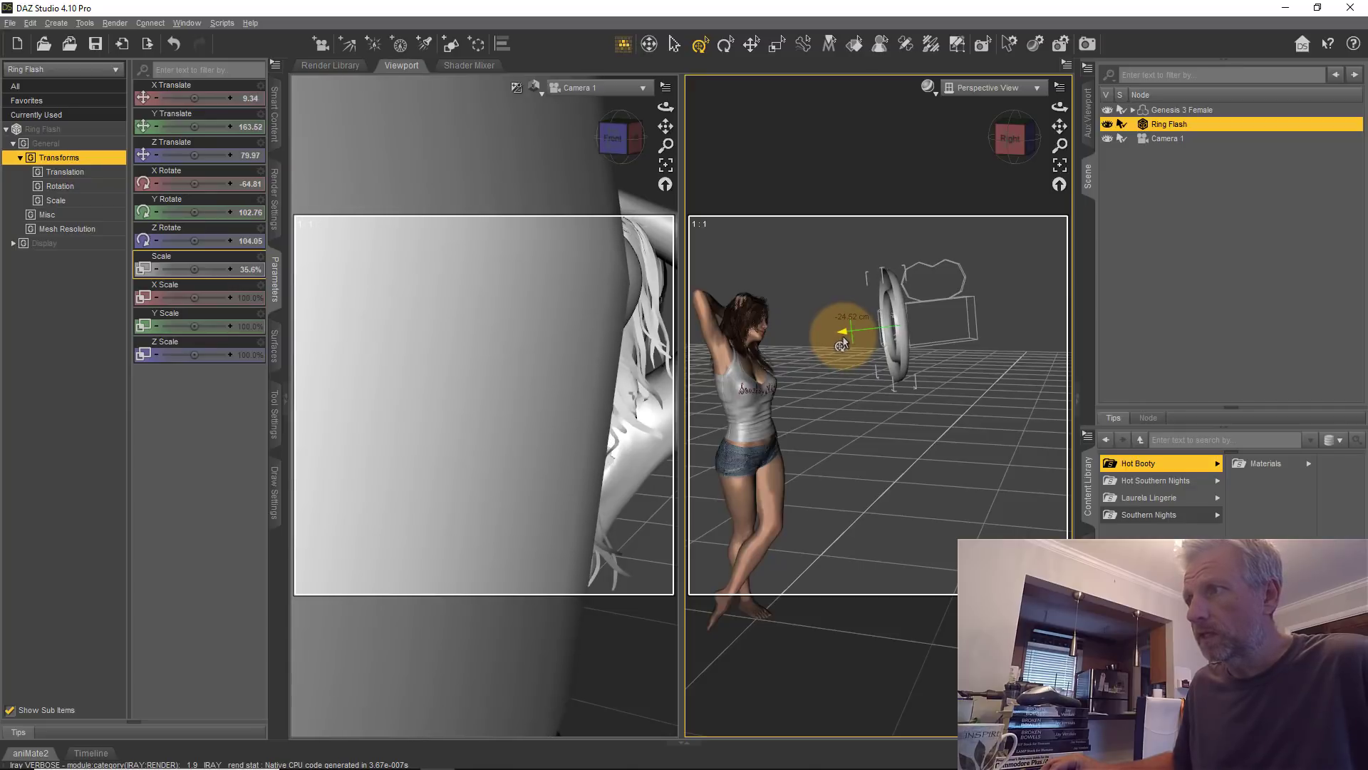
drag(842, 340, 899, 328)
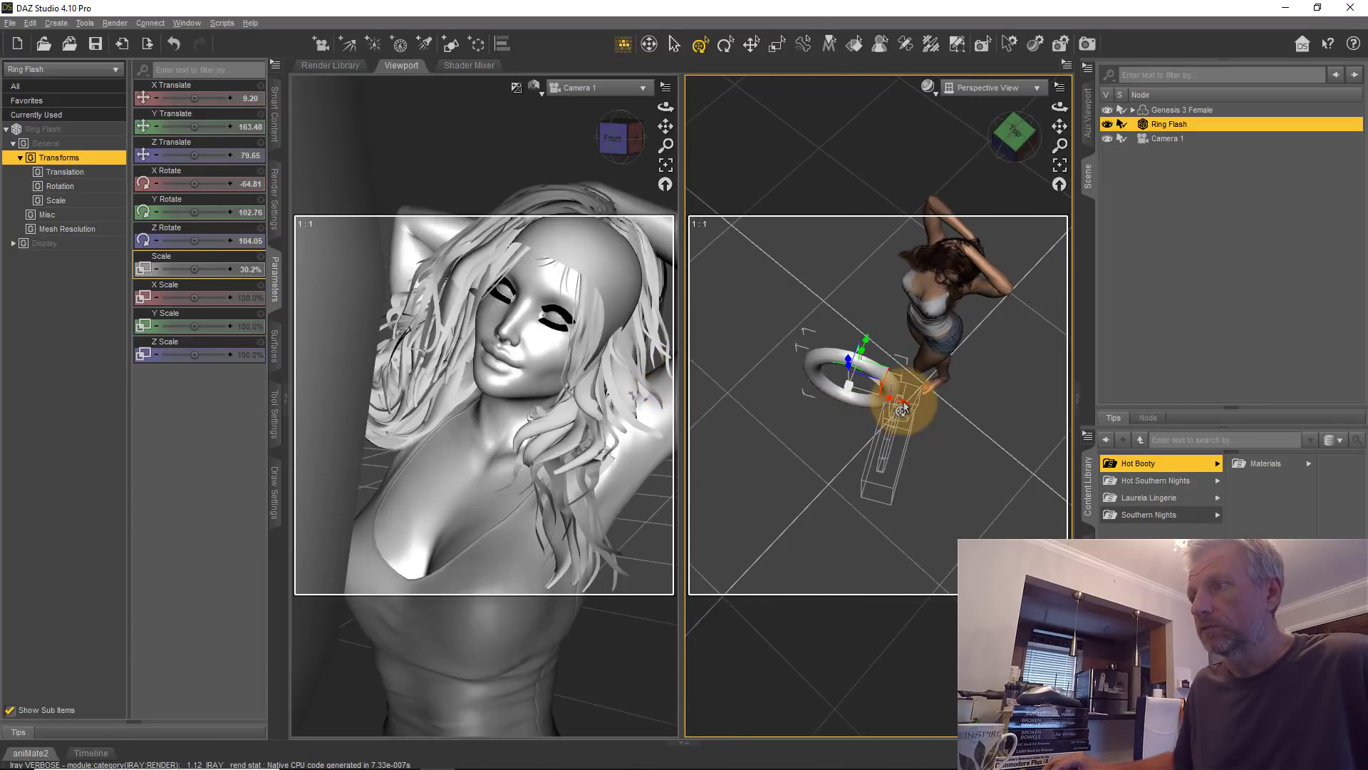
drag(904, 406, 955, 423)
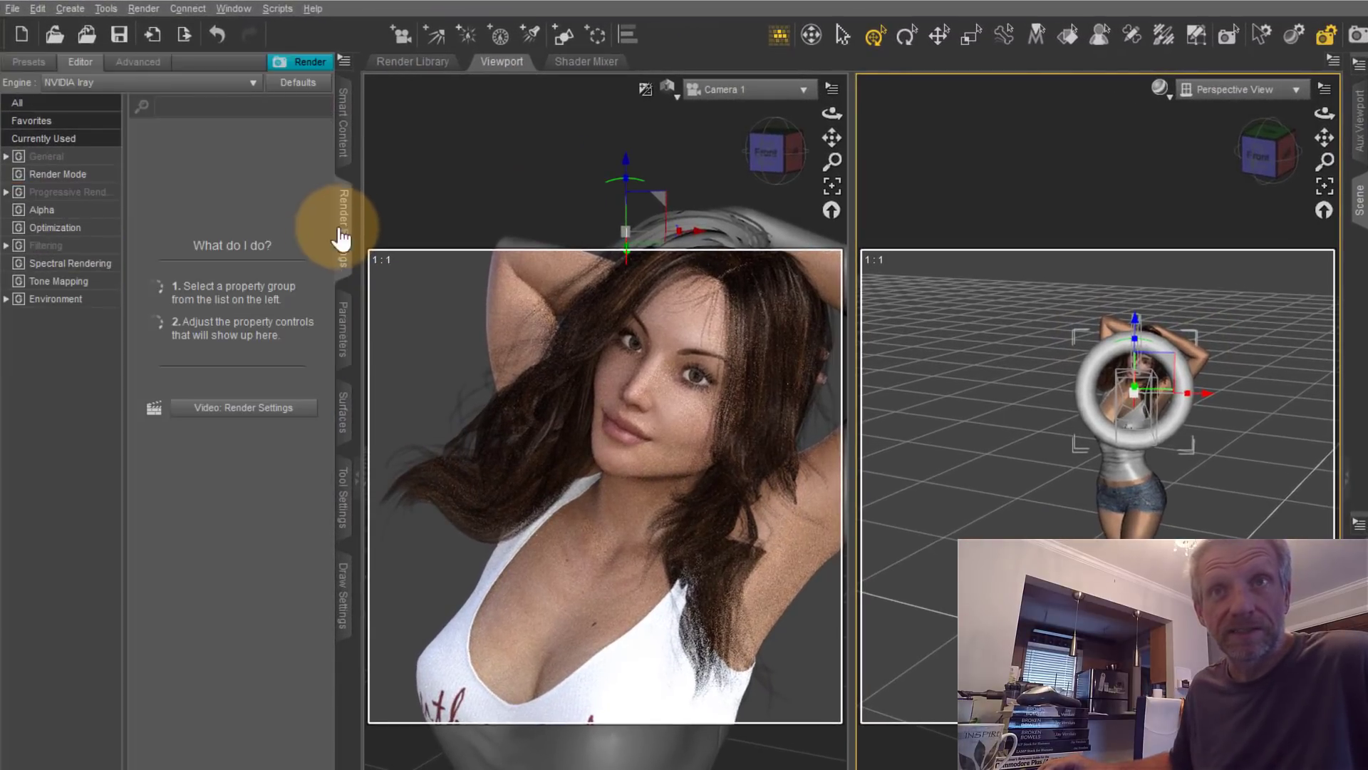
Set Camera 1's Headlamp Mode to Off so the figure goes dark in the camera view.
click(55, 299)
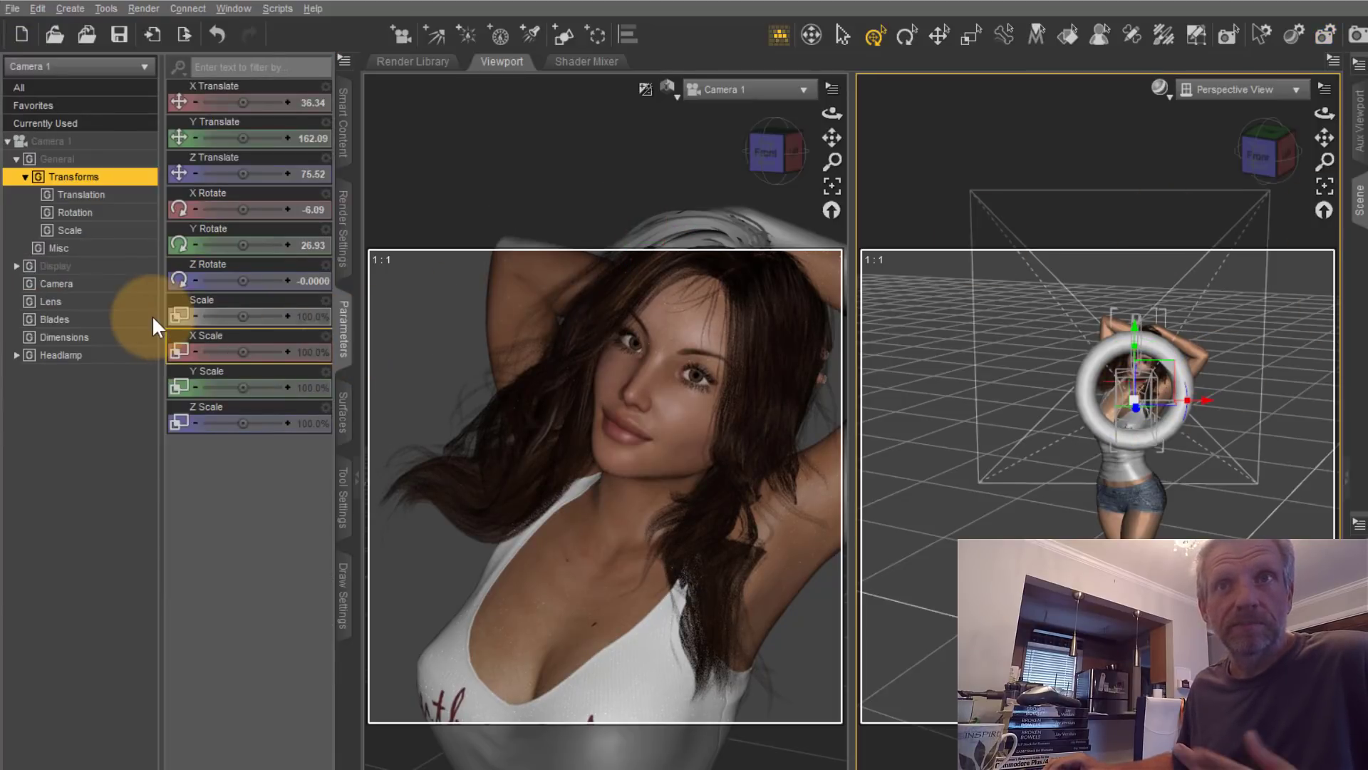
click(60, 355)
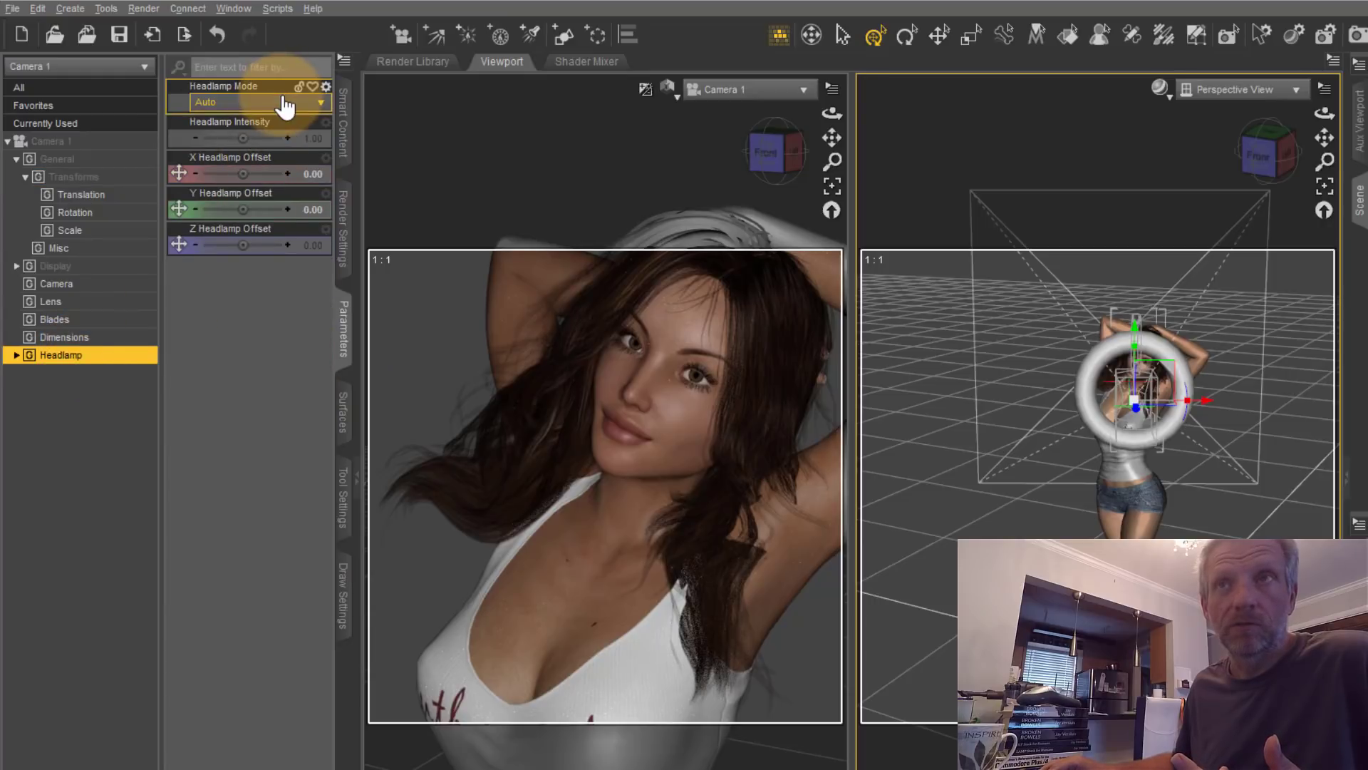
click(249, 103)
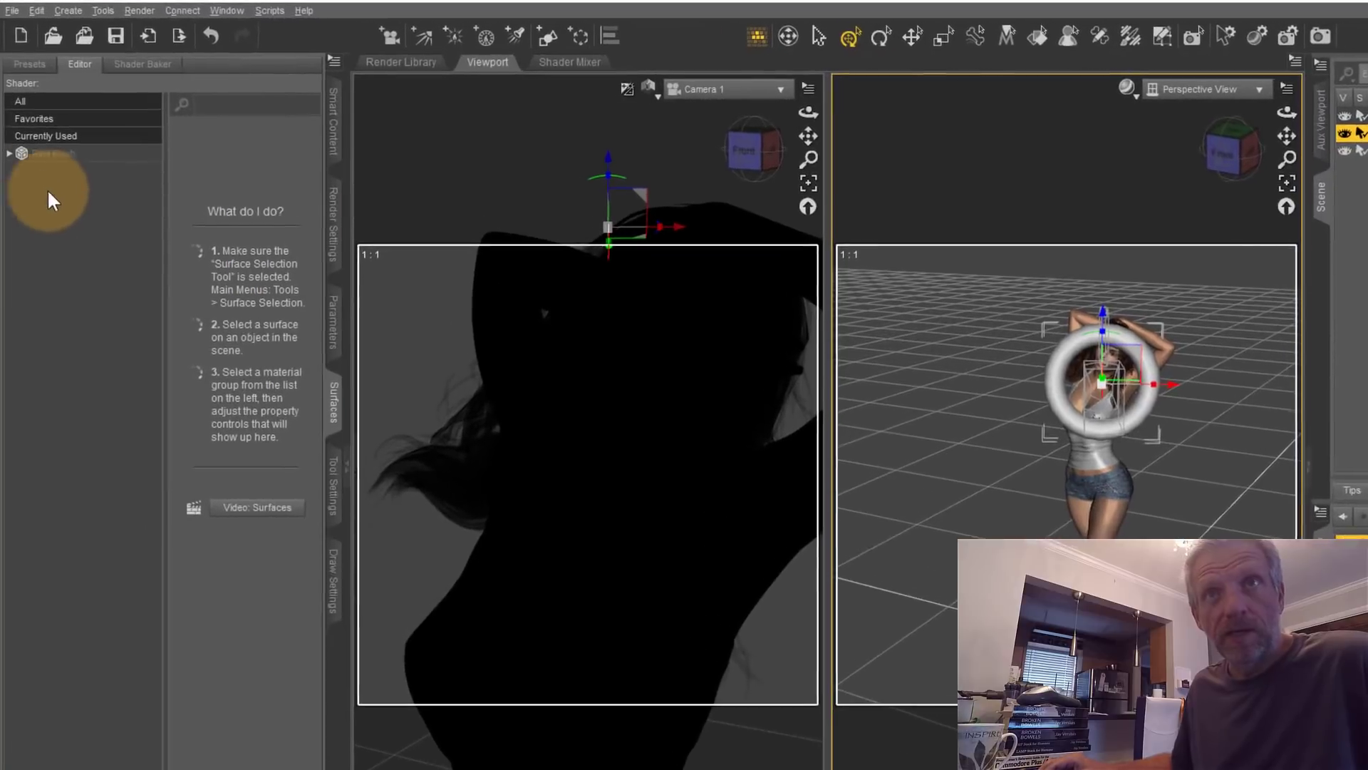
Apply the Iray Emissive shader preset to the Ring Flash's Default surface so it glows white.
click(56, 172)
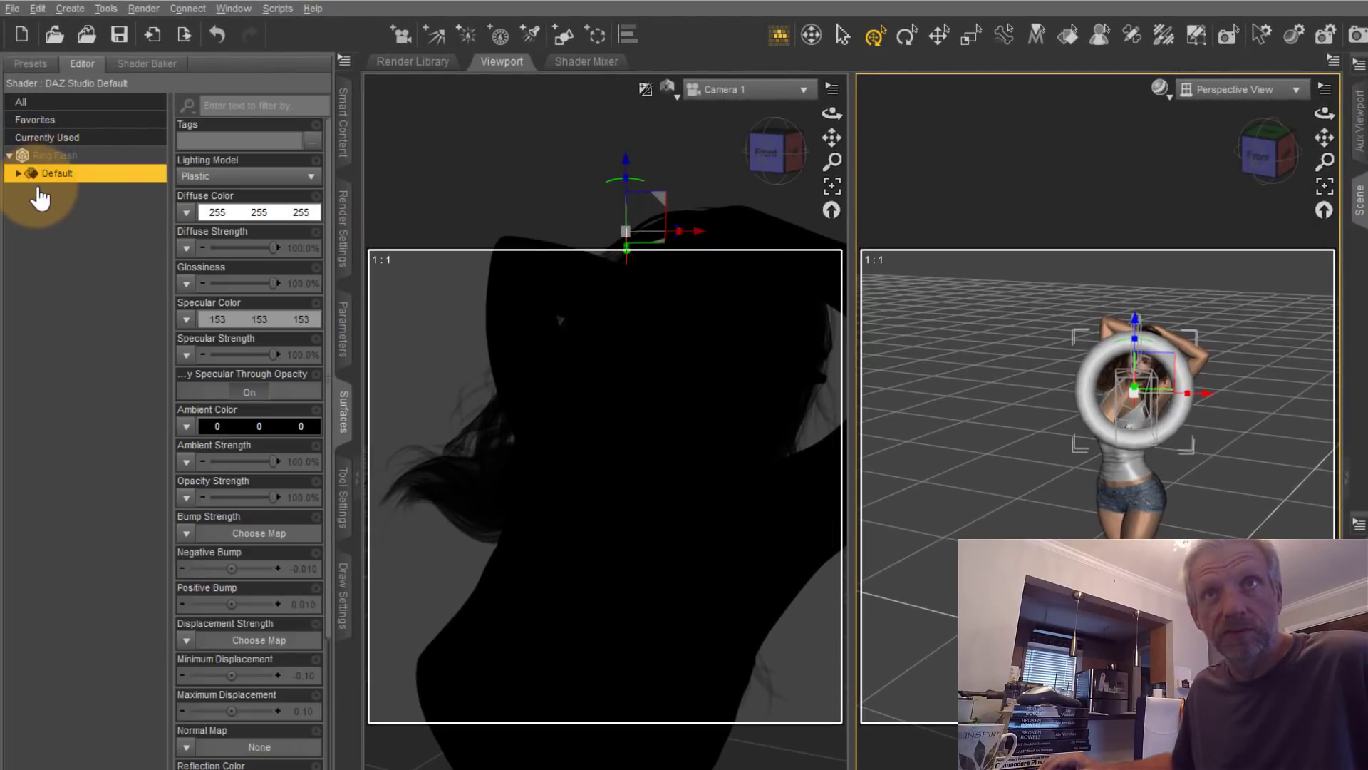
click(29, 64)
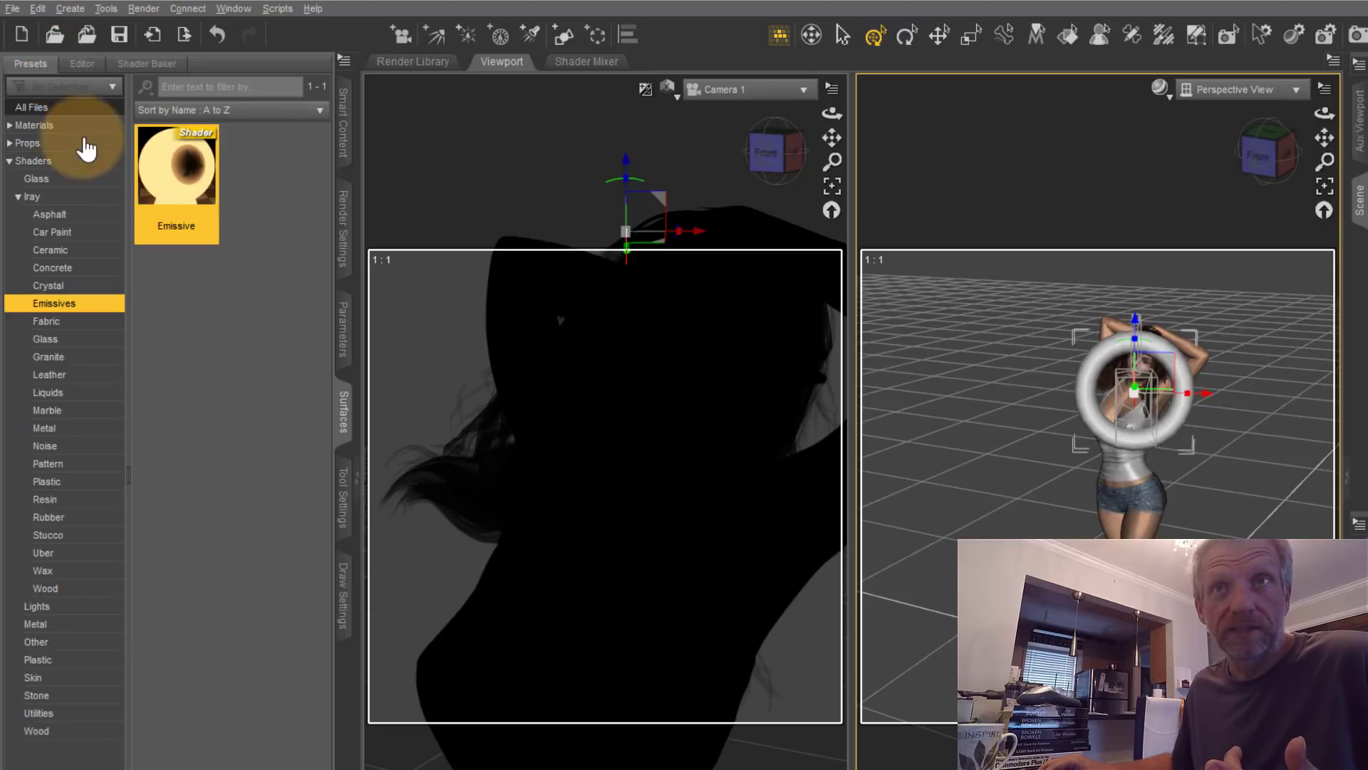
click(9, 159)
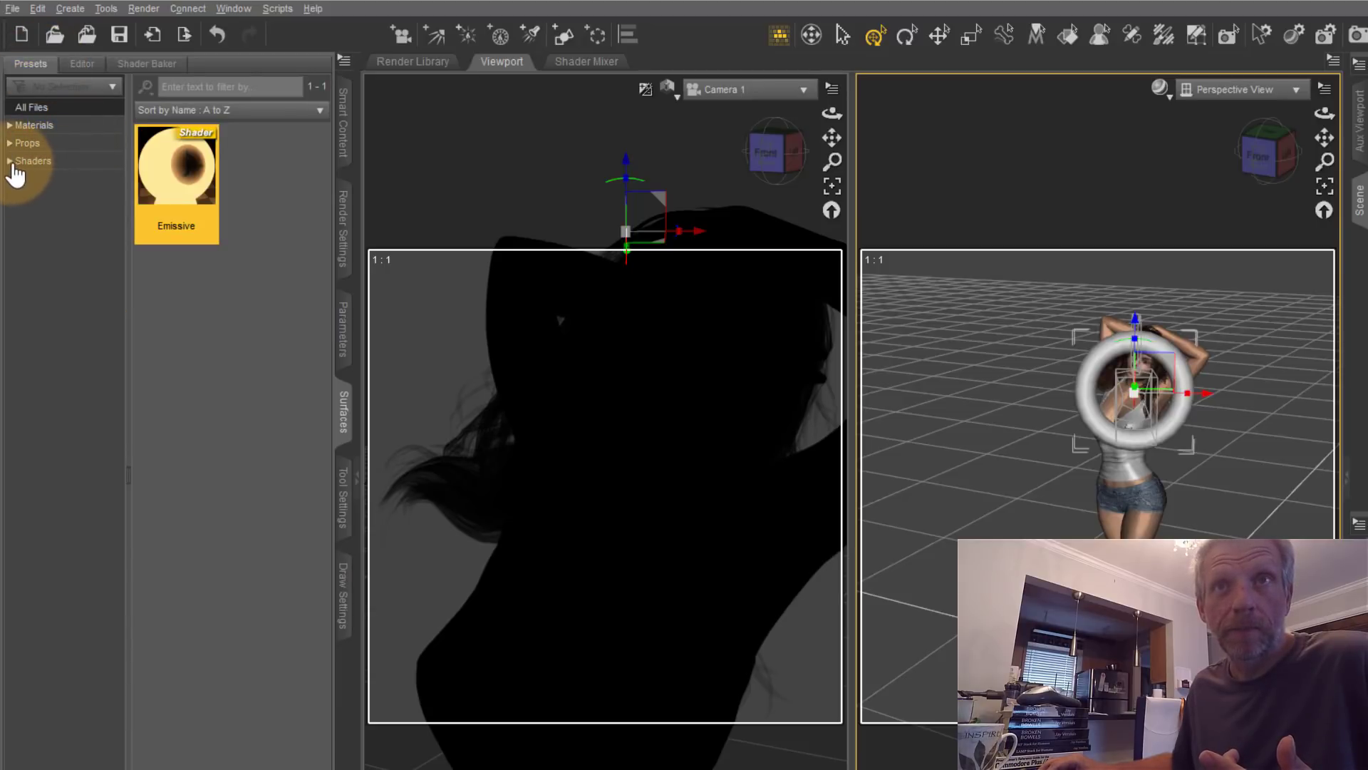
click(9, 160)
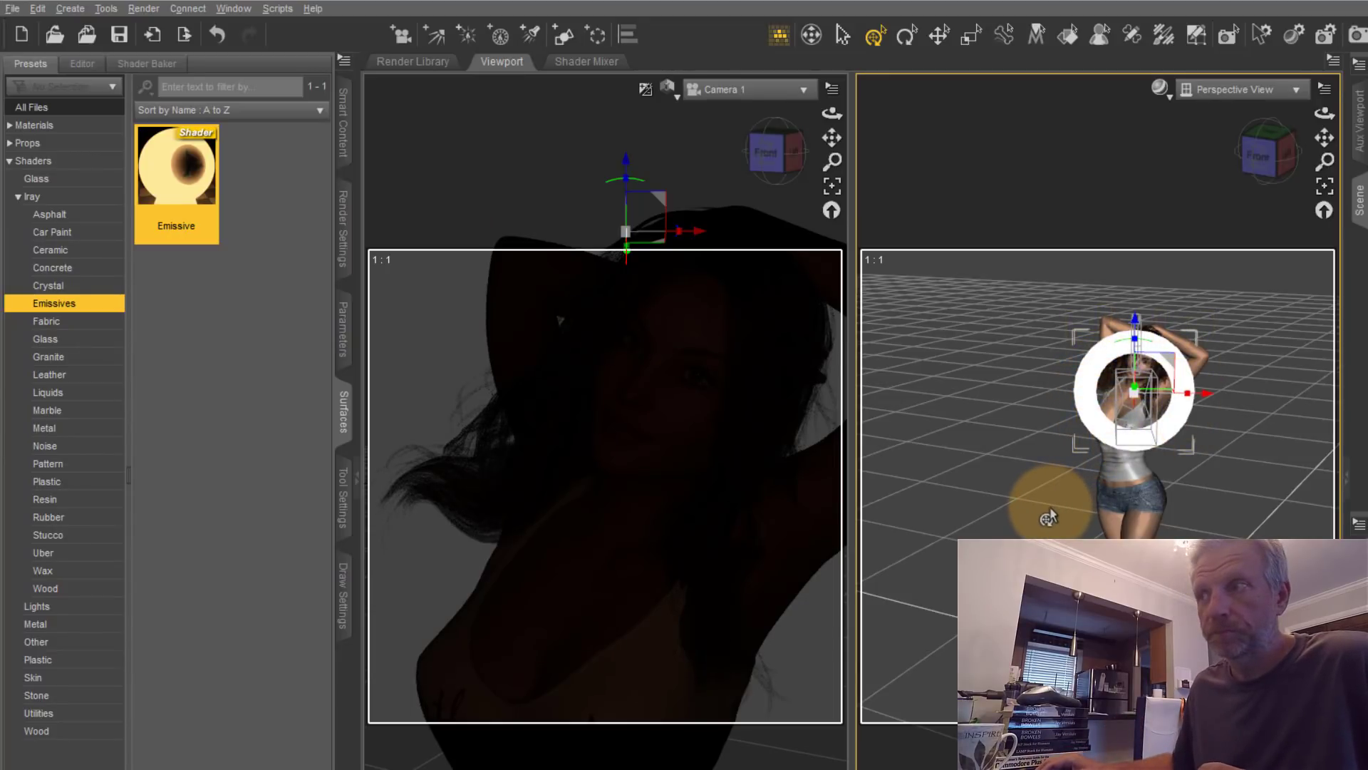
click(77, 64)
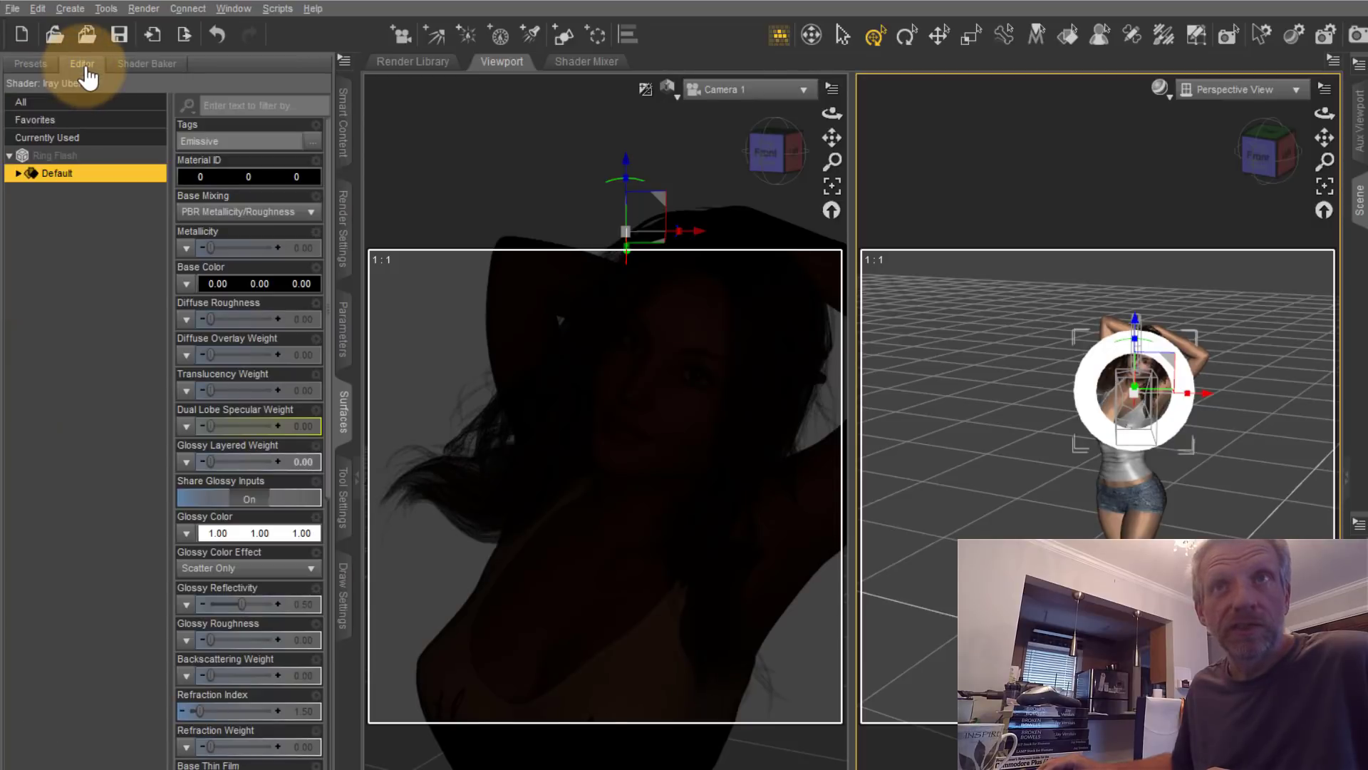
Set the ring's Emission Temperature to 6274.51 K and its Luminance Units to W.
click(14, 172)
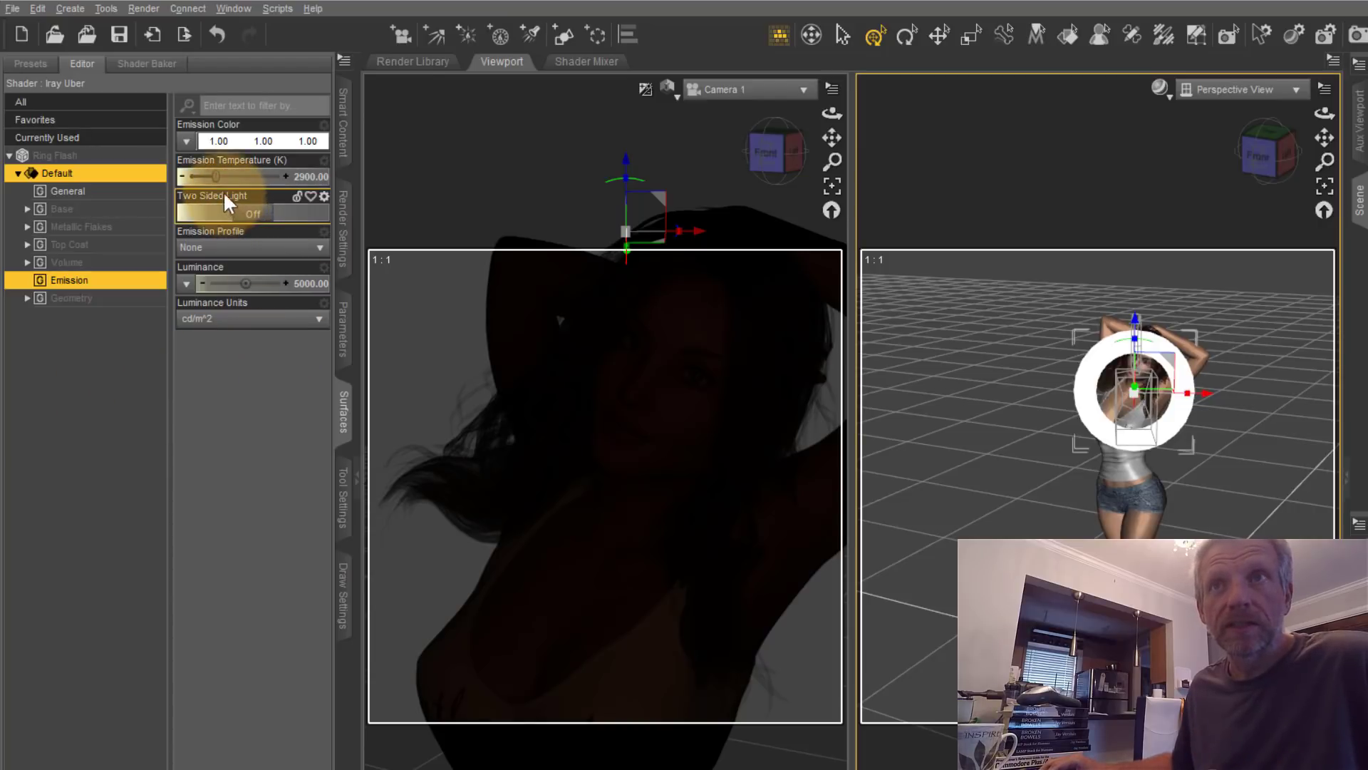
drag(215, 177, 248, 177)
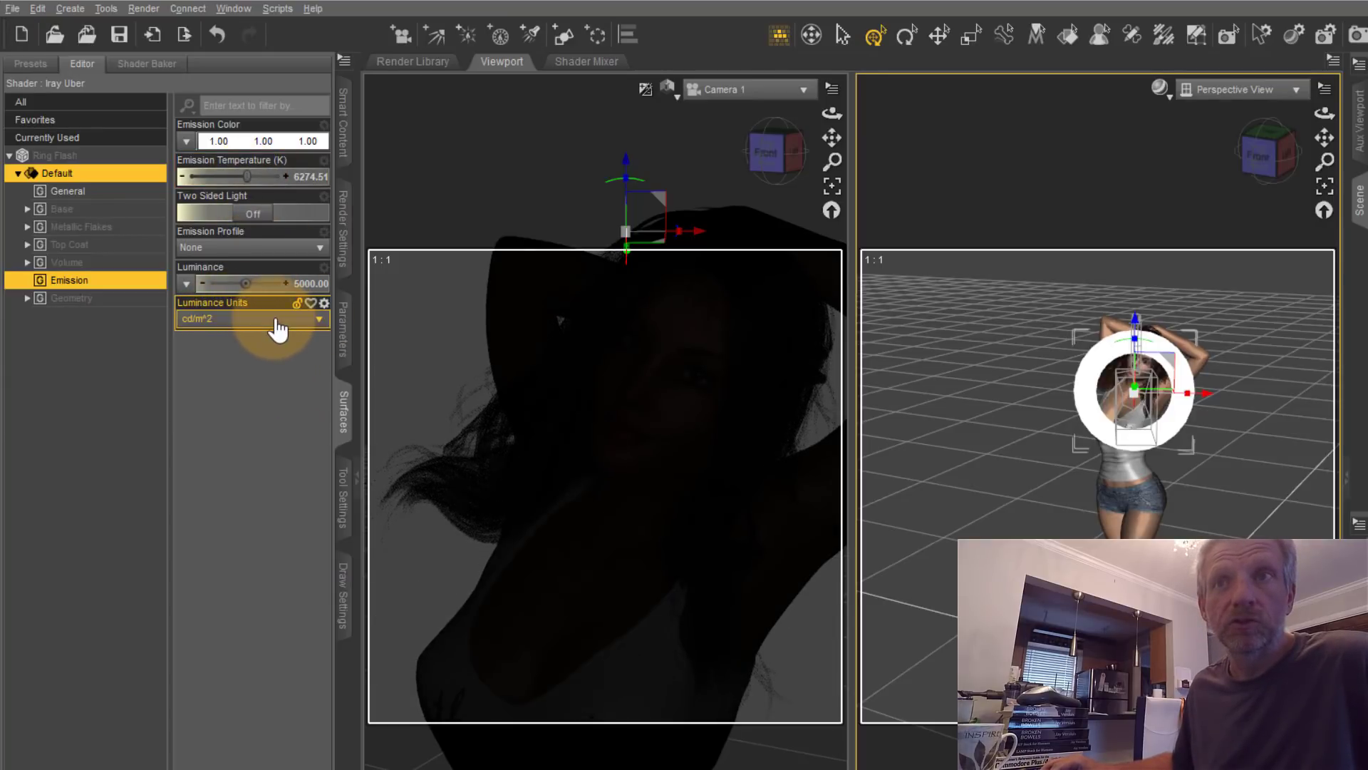
click(252, 319)
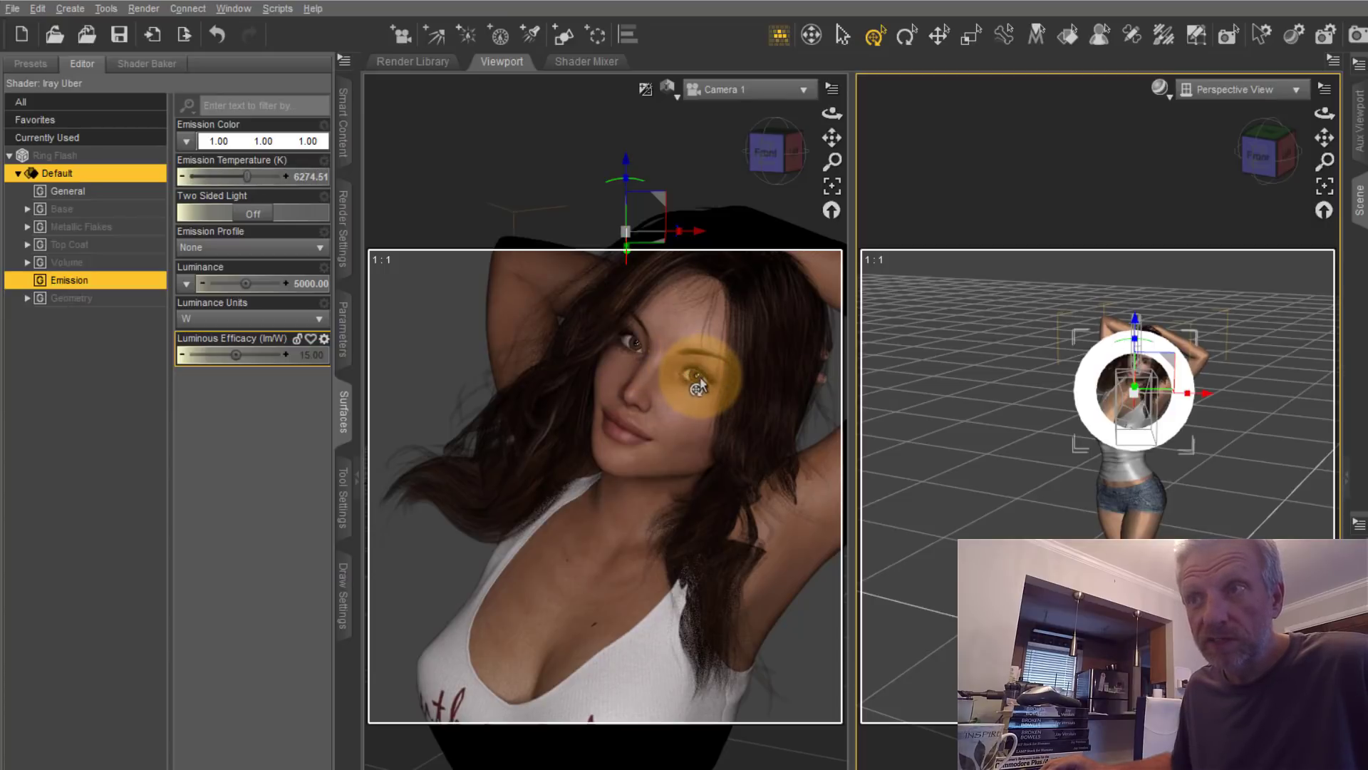
mouse_move(694, 385)
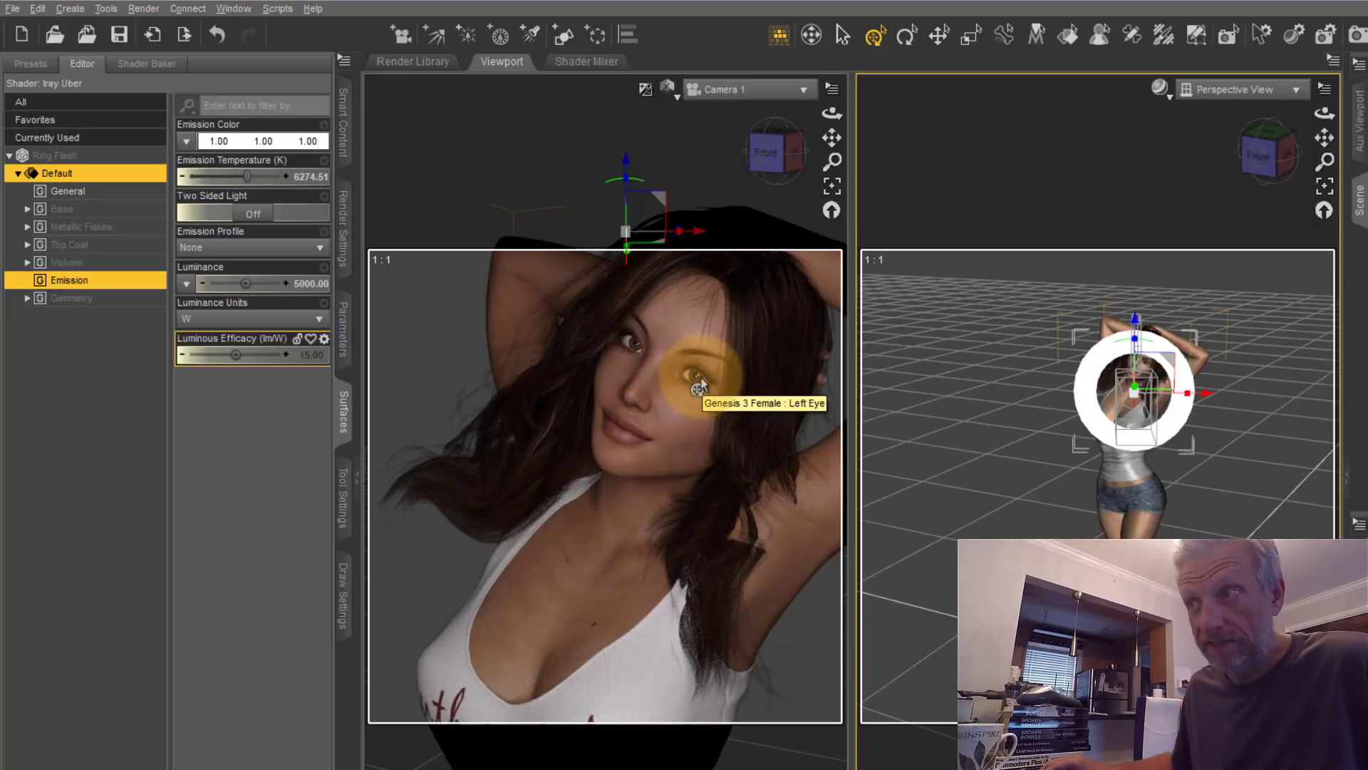
mouse_move(701, 518)
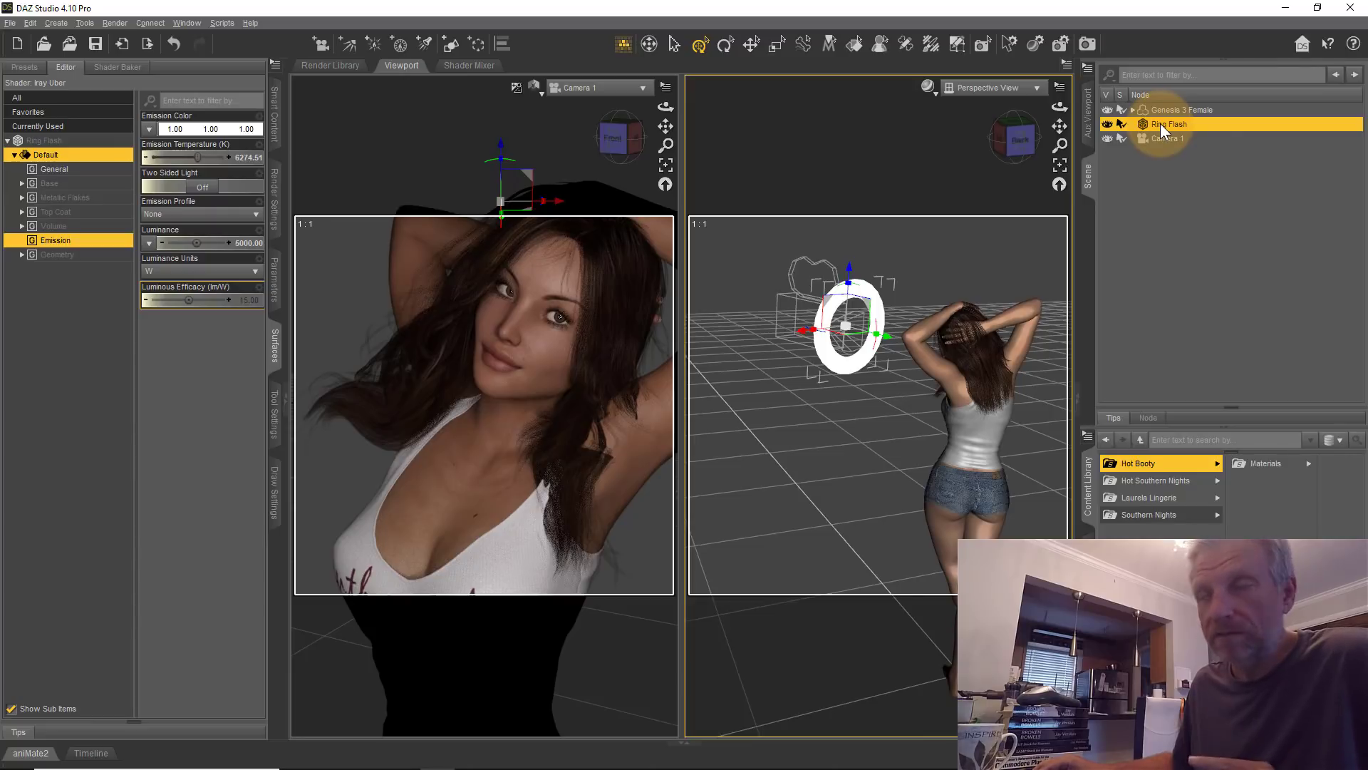
Parent Ring Flash under Camera 1, raise Luminous Efficacy to 20, and show the viewport layout choices.
click(1164, 140)
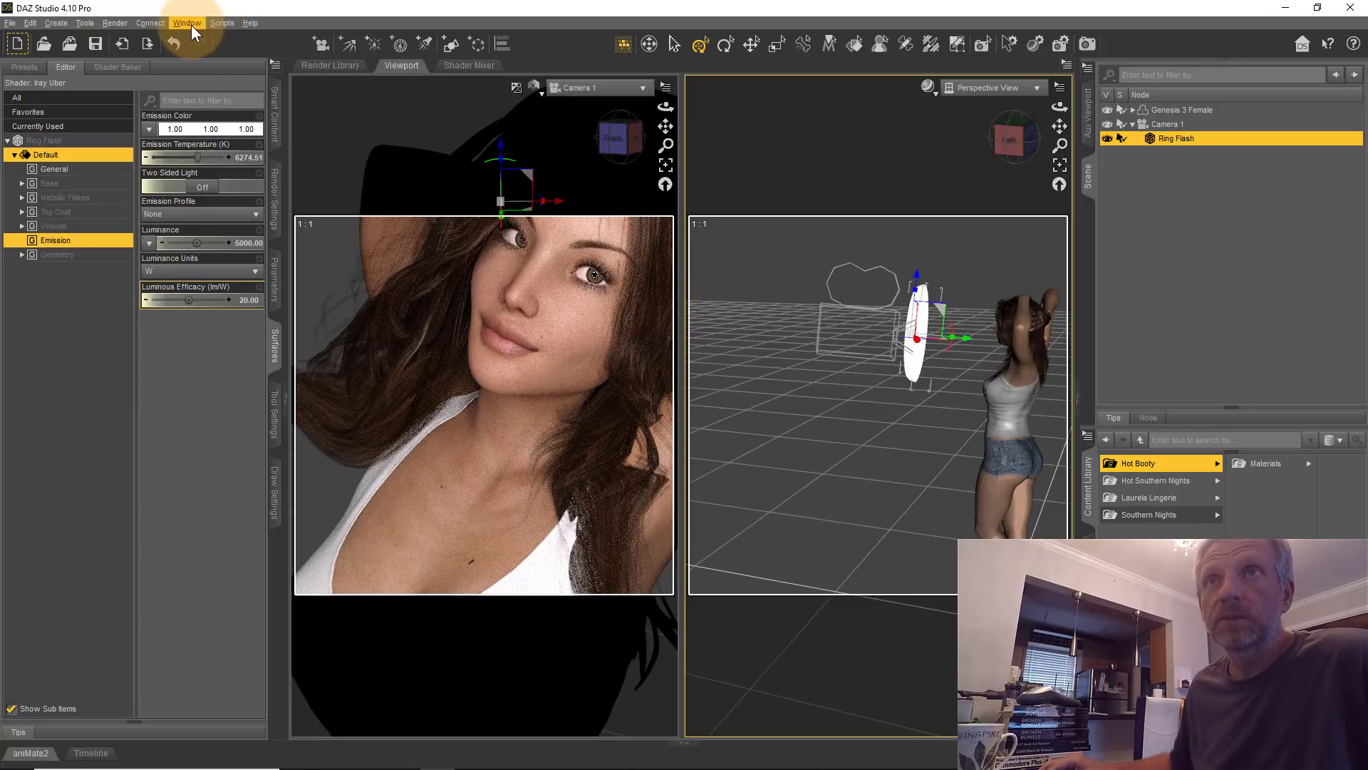
click(187, 23)
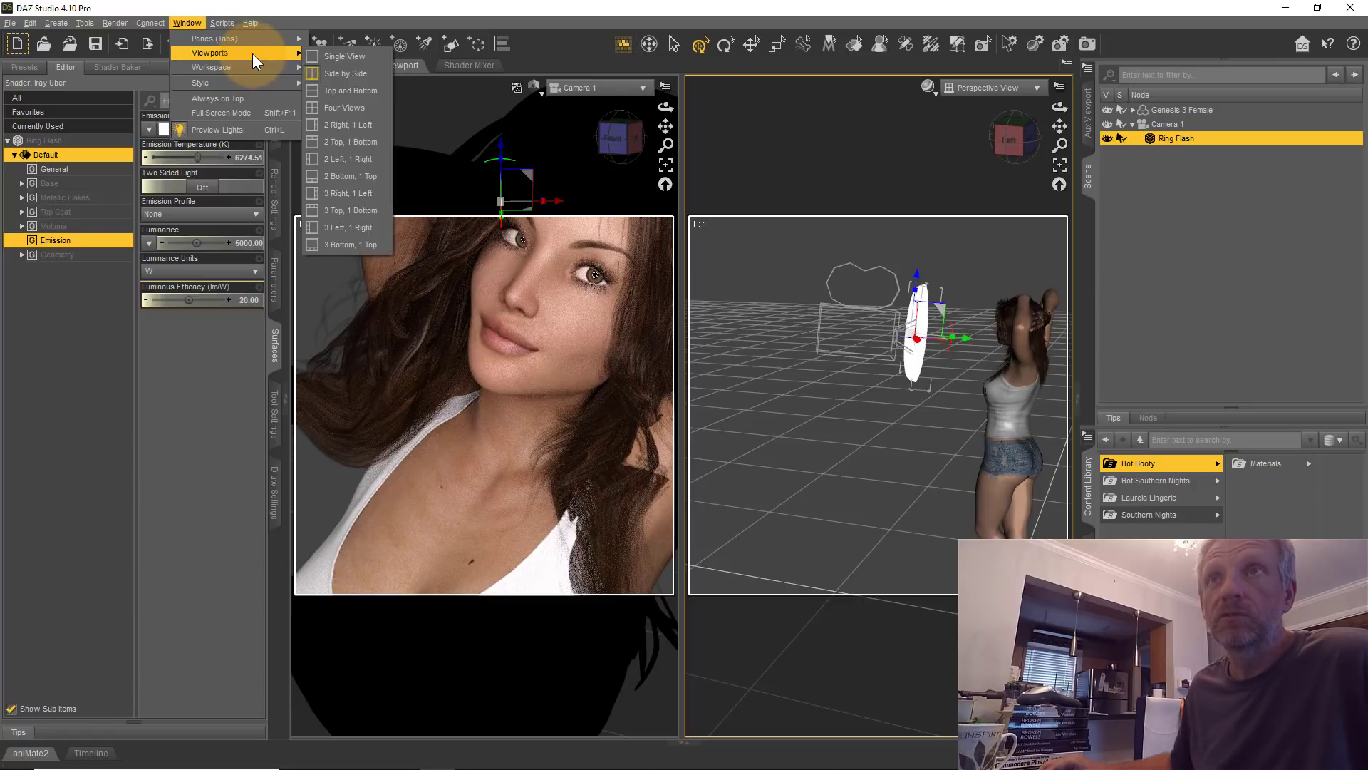
click(344, 57)
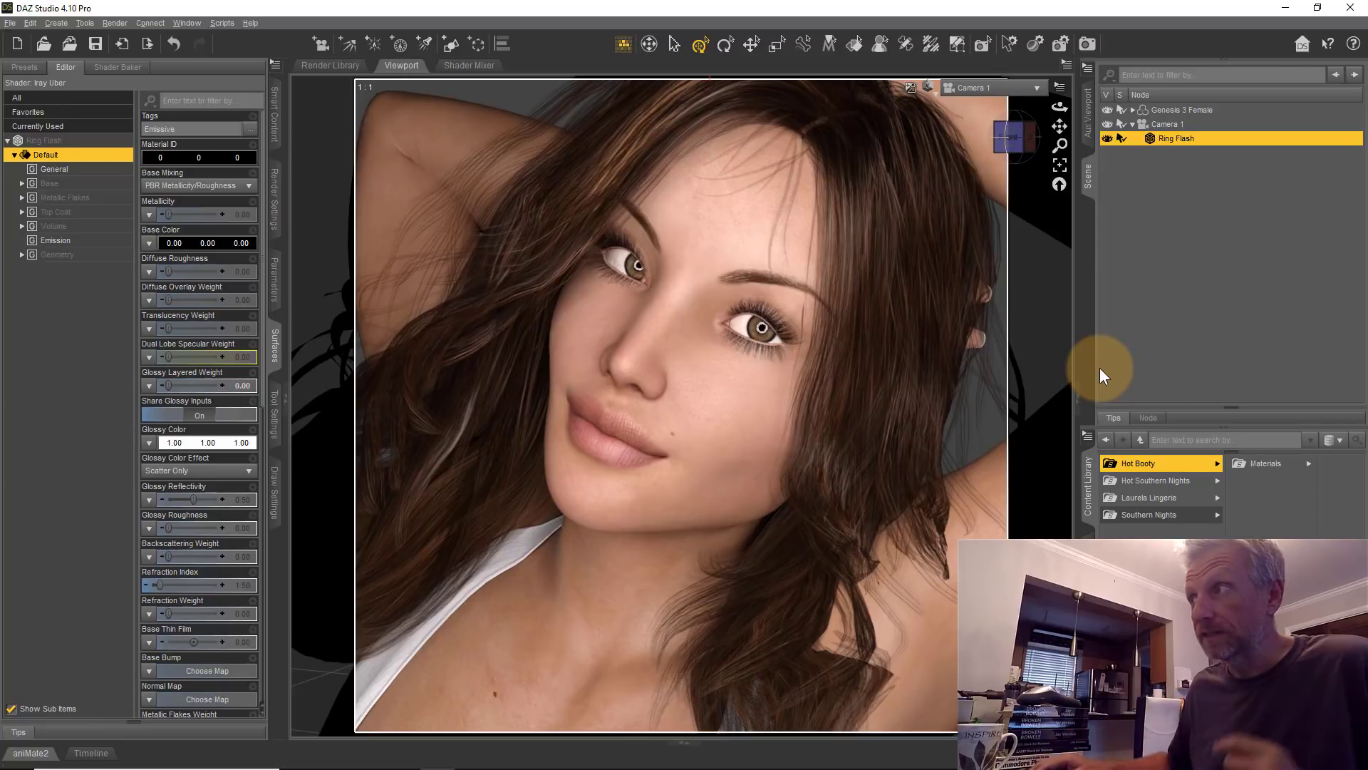
mouse_move(1125, 271)
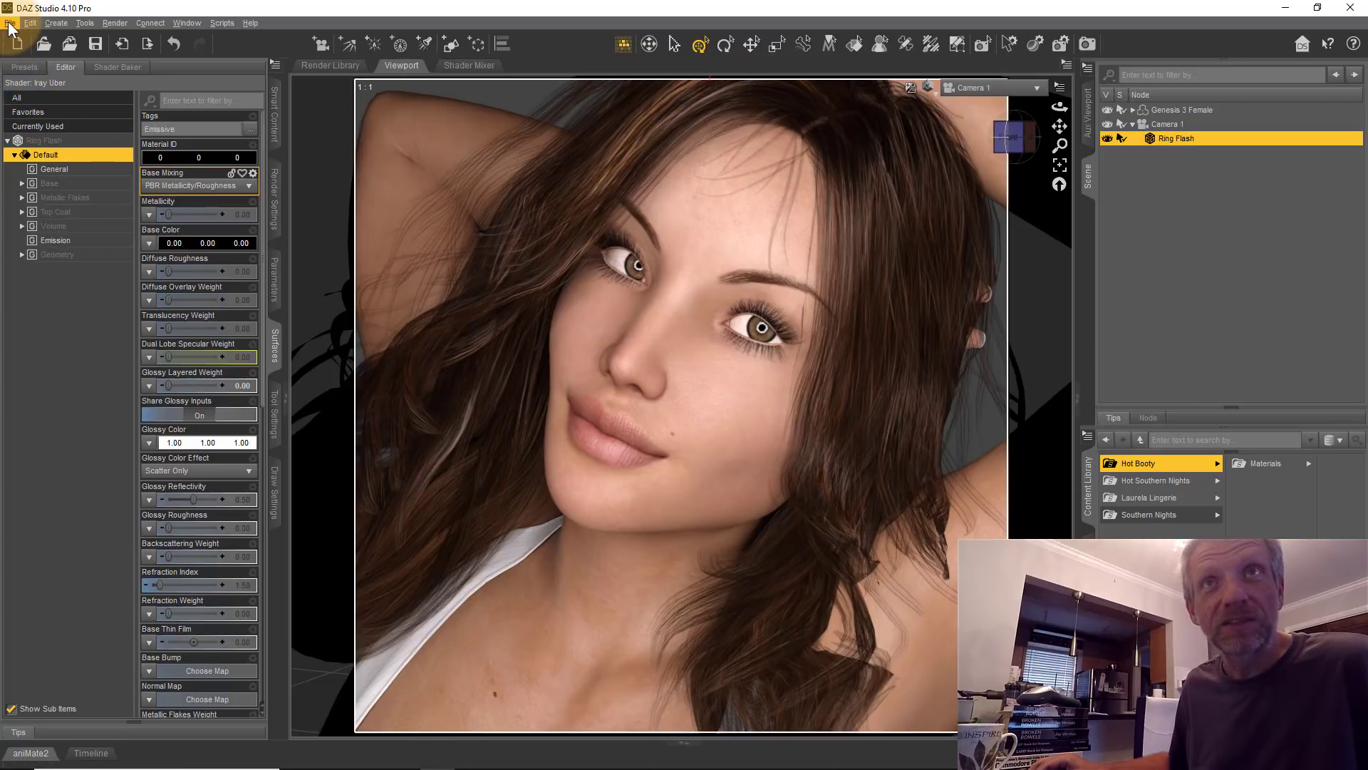
Switch to a single Camera 1 view framed close on her face to check the eye catchlights.
click(9, 23)
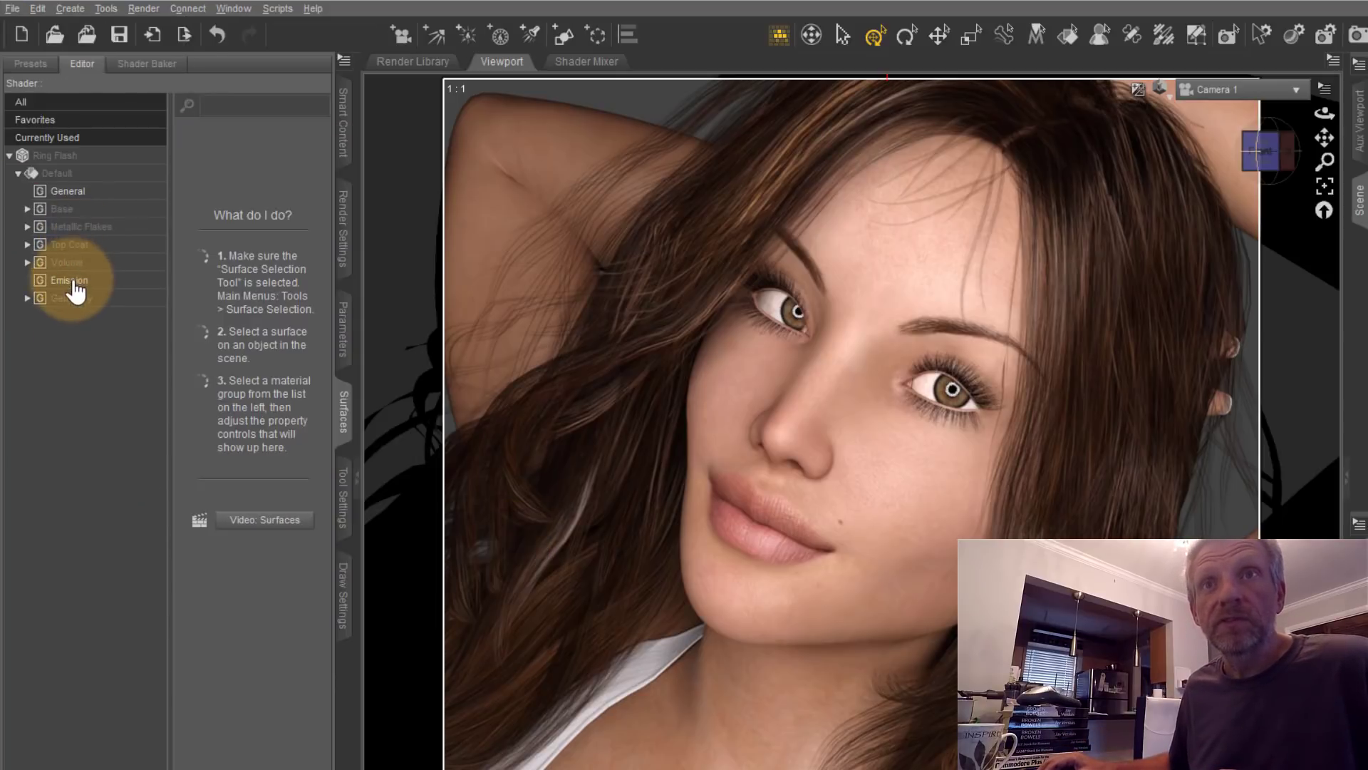
Lower the ring's Emission Temperature to about 4607.84 K for a warmer tone on her face.
click(66, 280)
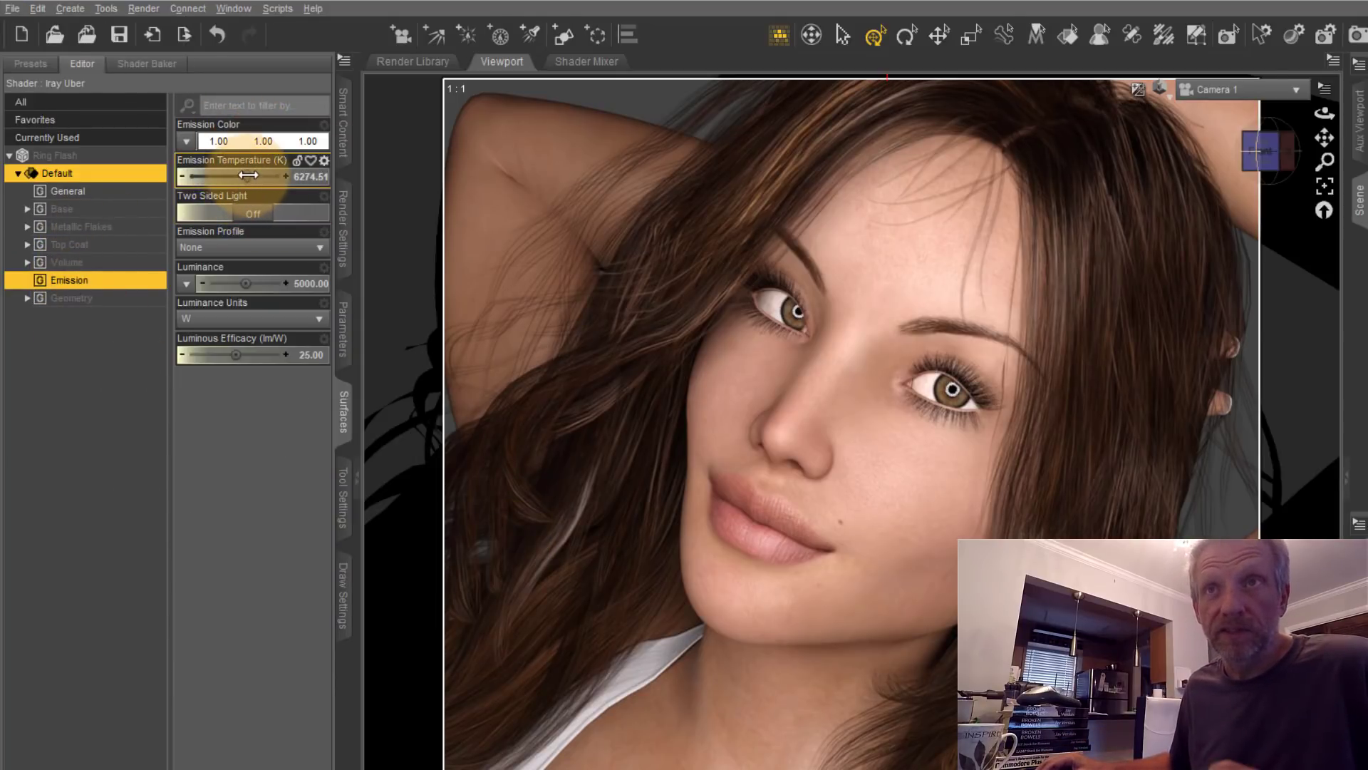
drag(262, 175, 231, 175)
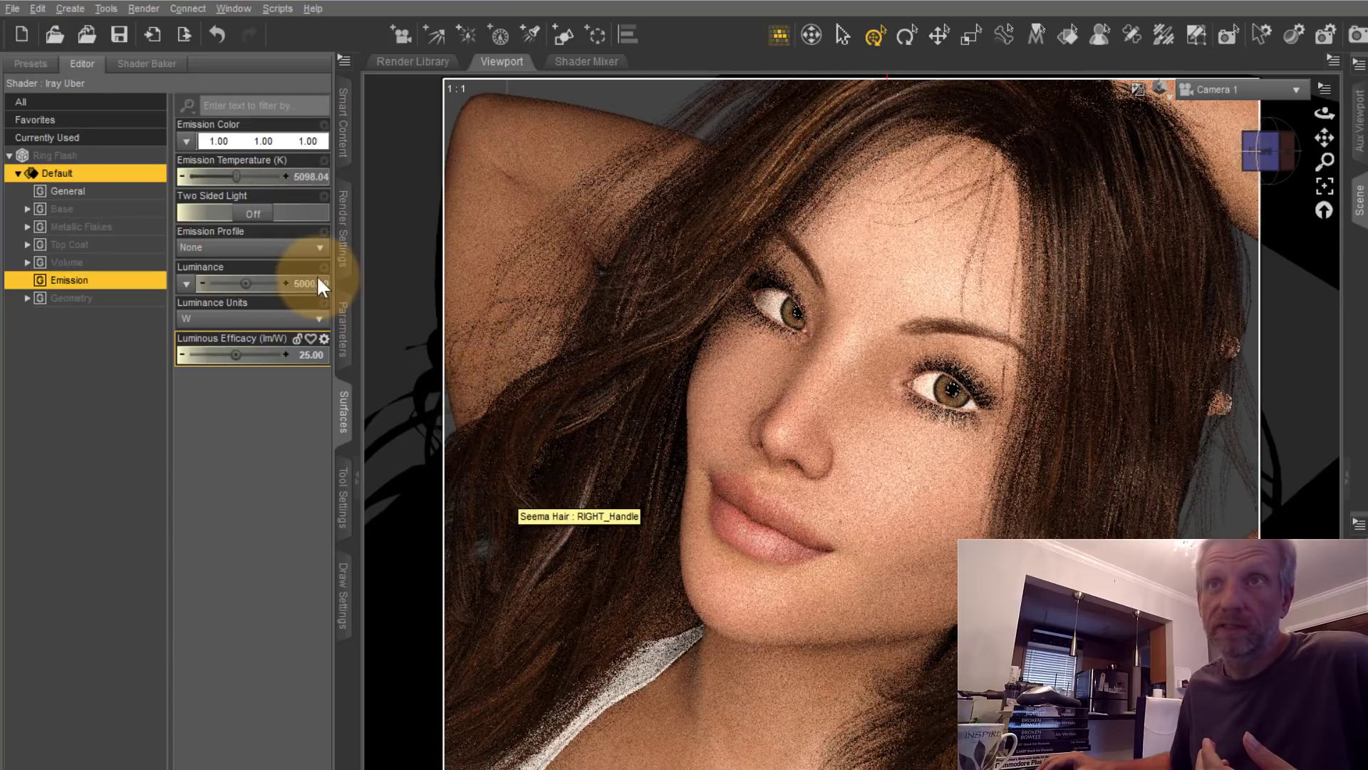
drag(244, 176, 230, 177)
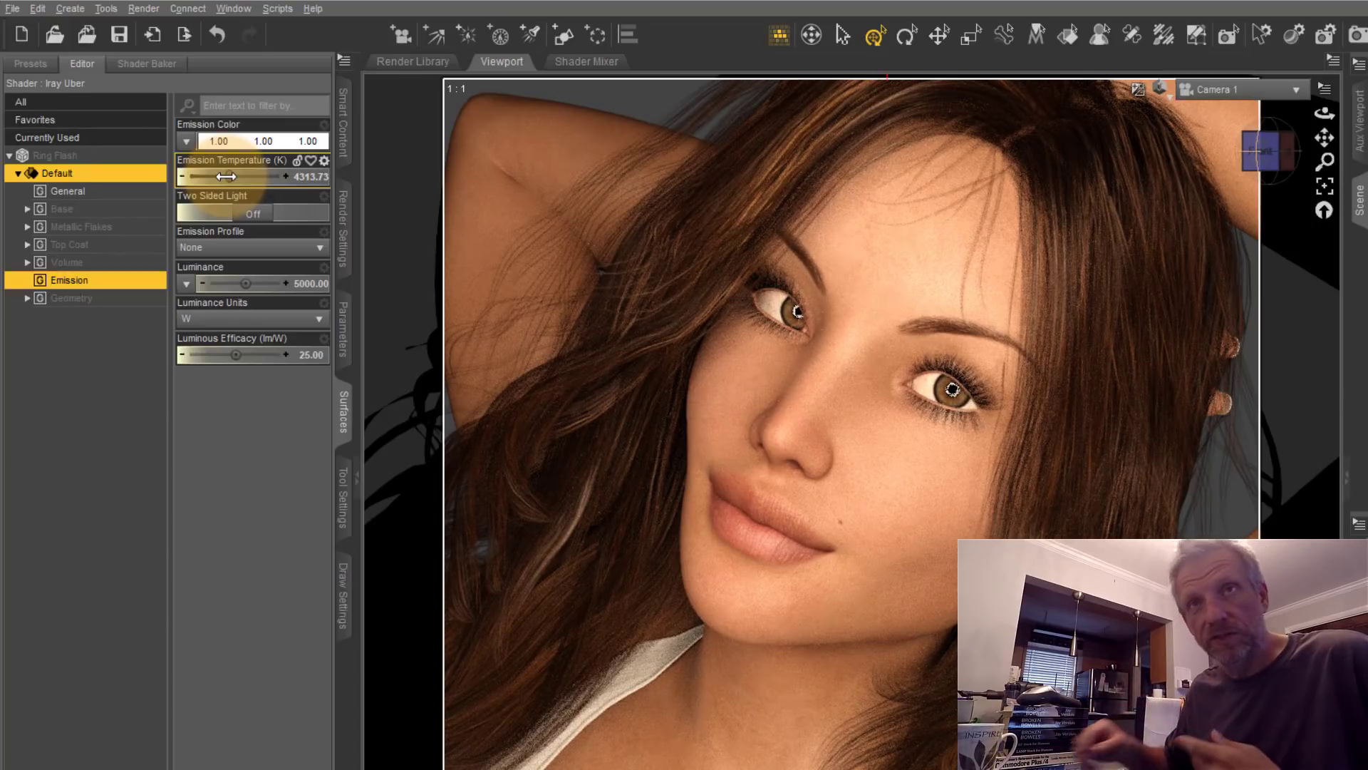
drag(225, 175, 233, 176)
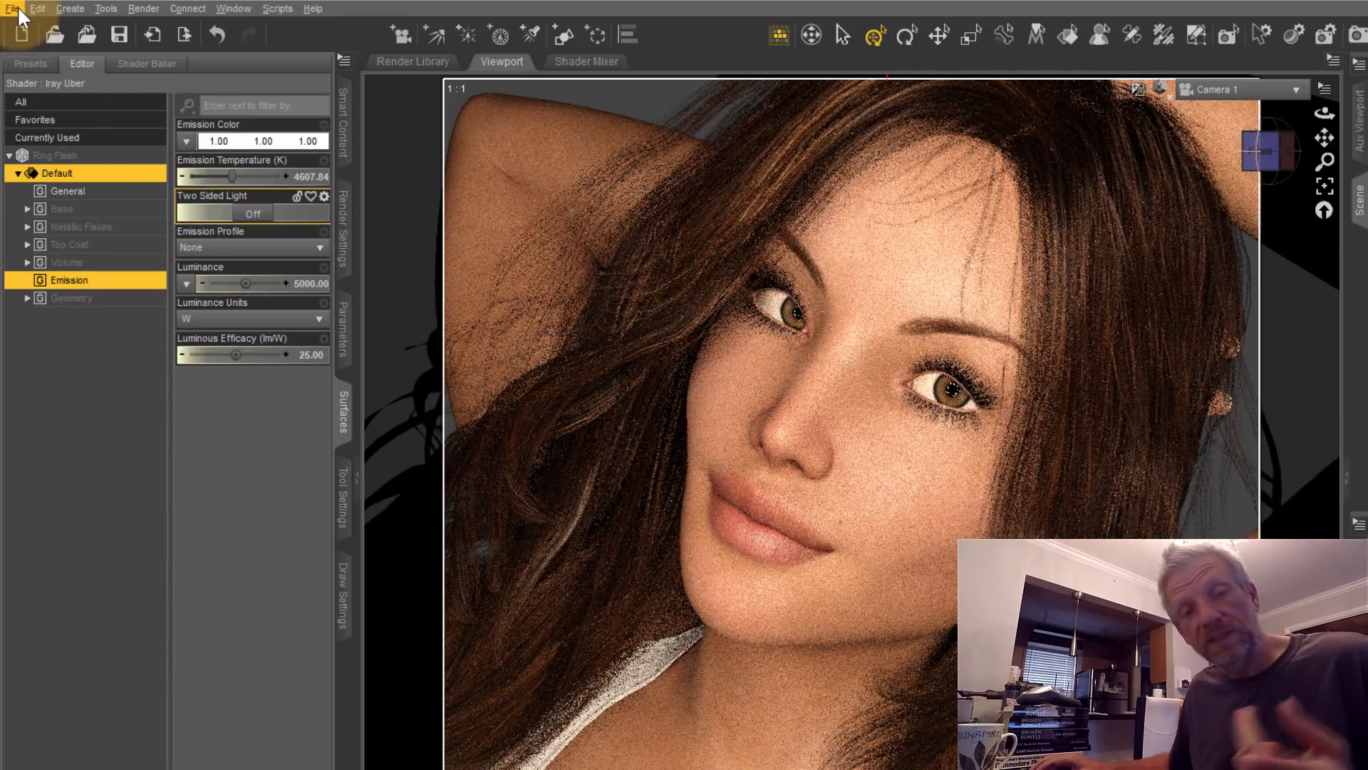
click(9, 7)
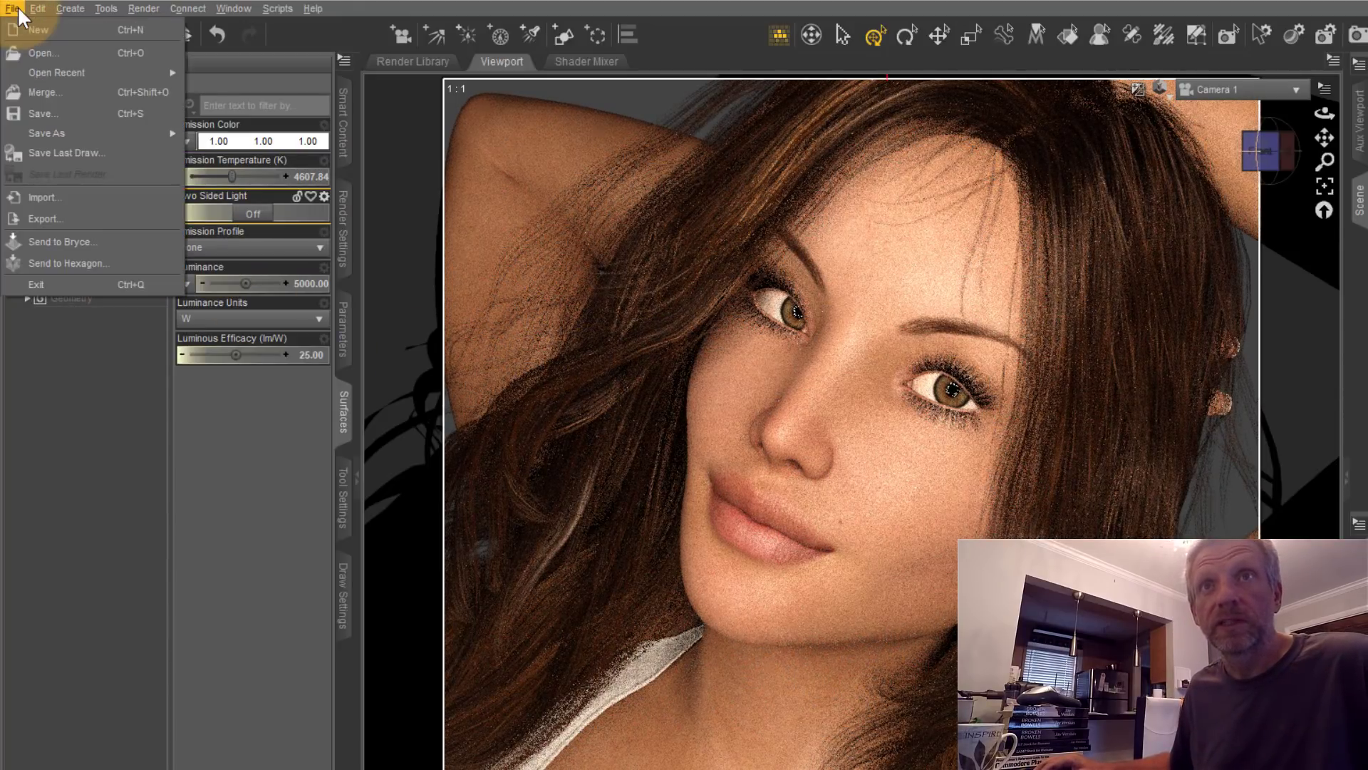